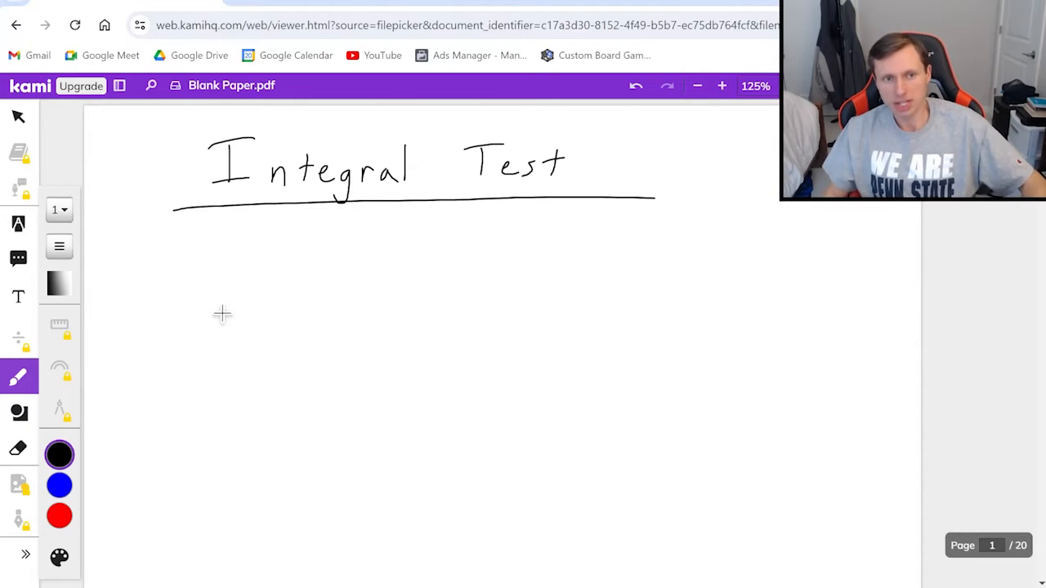
# Handwrite the series Σ a_n with n = 0 below the sigma and ∞ above it.
pyautogui.moveTo(216, 311); pyautogui.dragTo(200, 364)
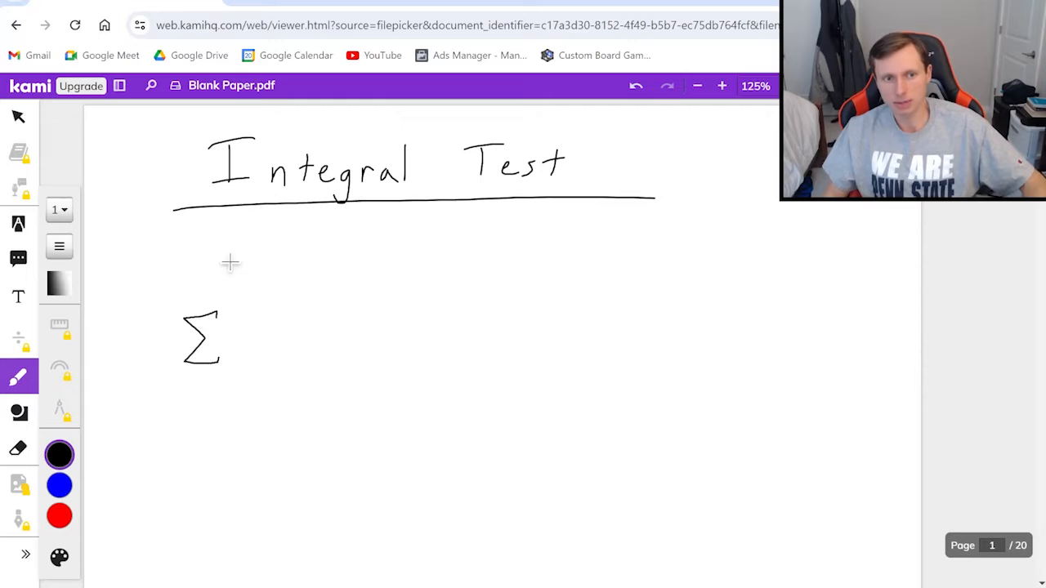
pyautogui.moveTo(257, 335); pyautogui.dragTo(315, 364)
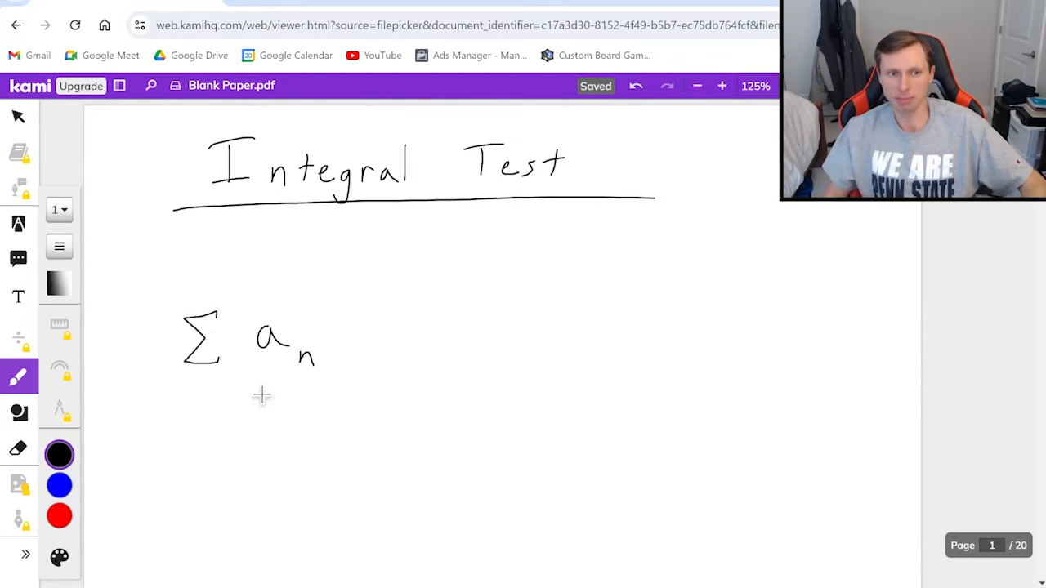
pyautogui.moveTo(223, 385)
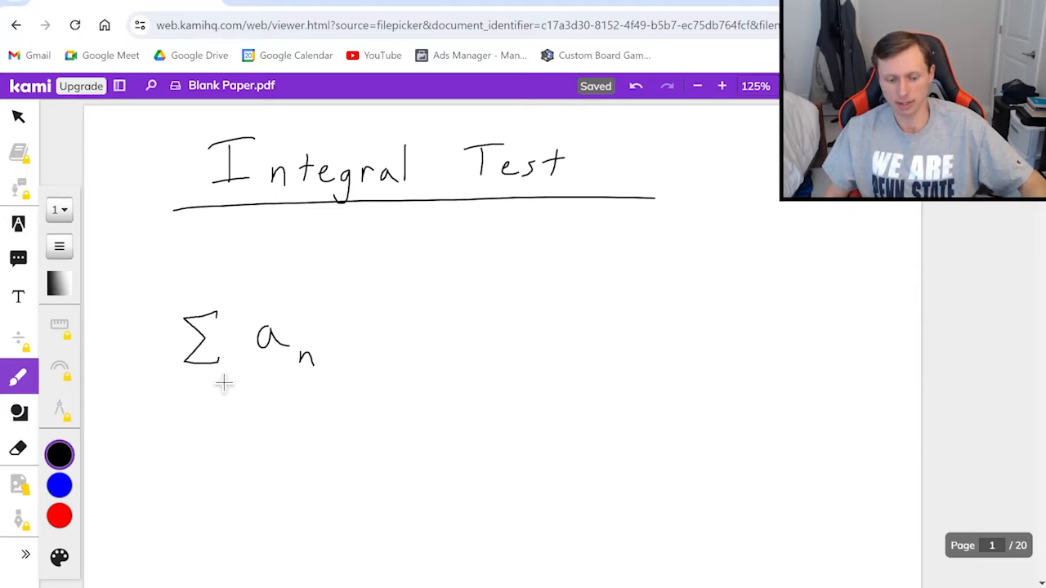
pyautogui.moveTo(160, 400); pyautogui.dragTo(229, 400)
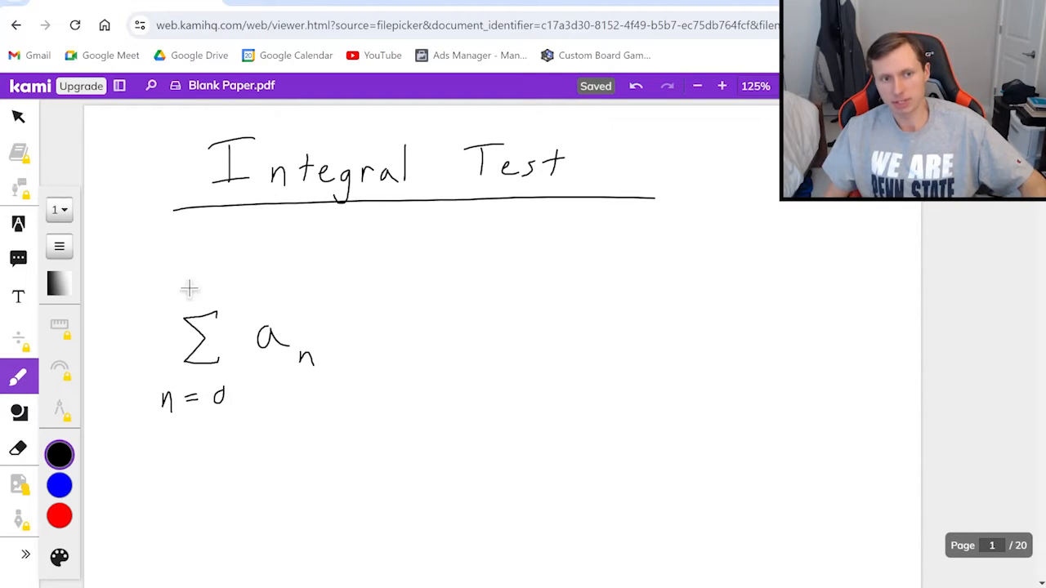
pyautogui.moveTo(192, 286); pyautogui.dragTo(208, 282)
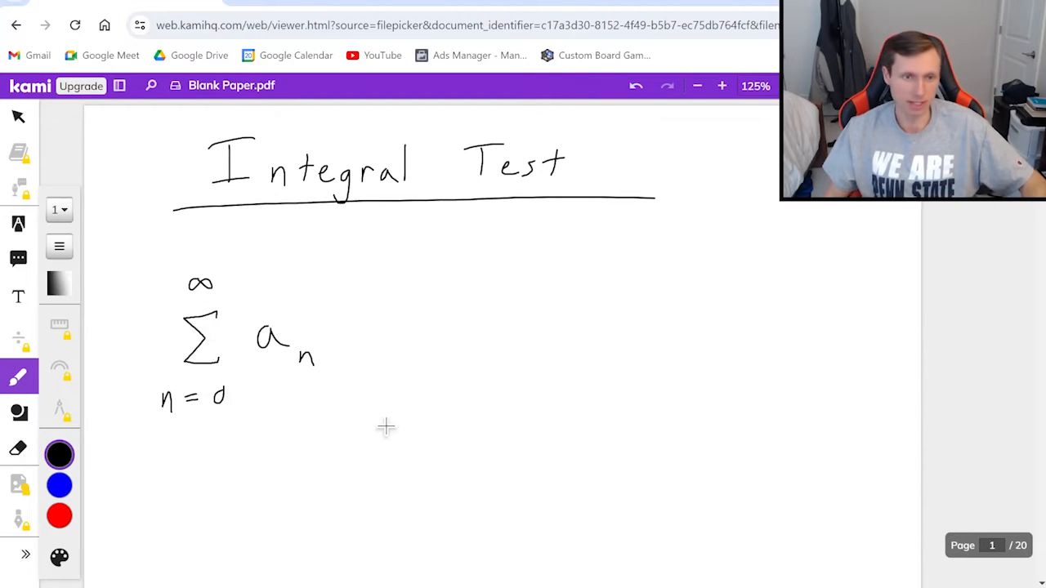
pyautogui.moveTo(399, 399)
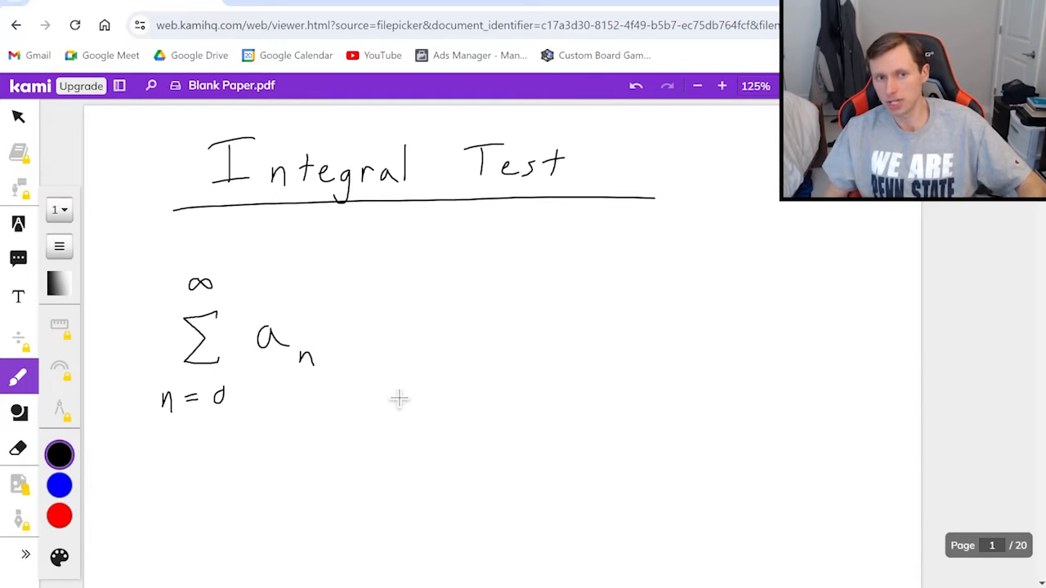
pyautogui.moveTo(394, 361)
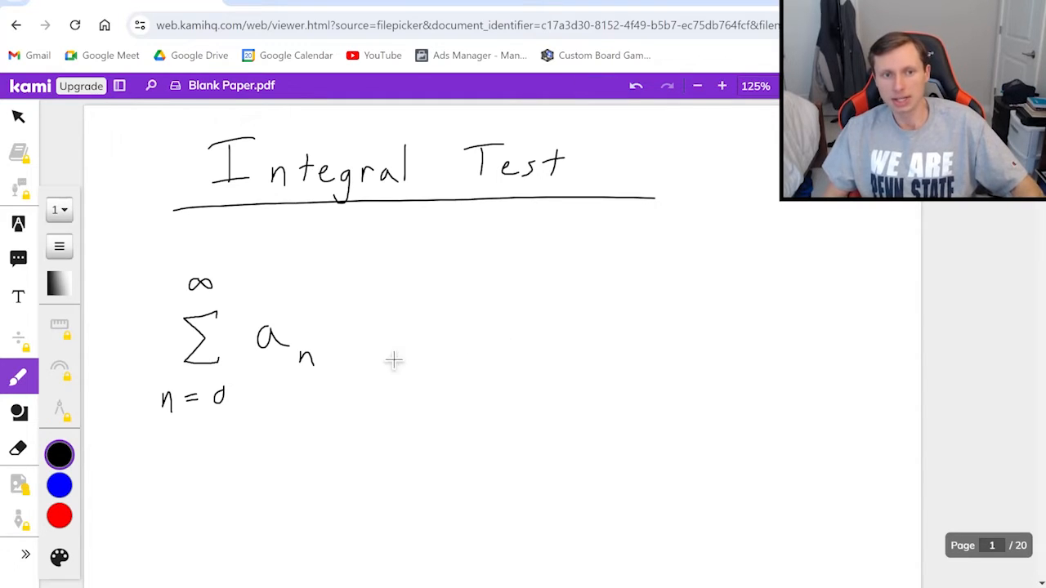
# Write the conditions continuous, positive, decreasing to the right of the series.
pyautogui.moveTo(470, 323); pyautogui.dragTo(491, 343)
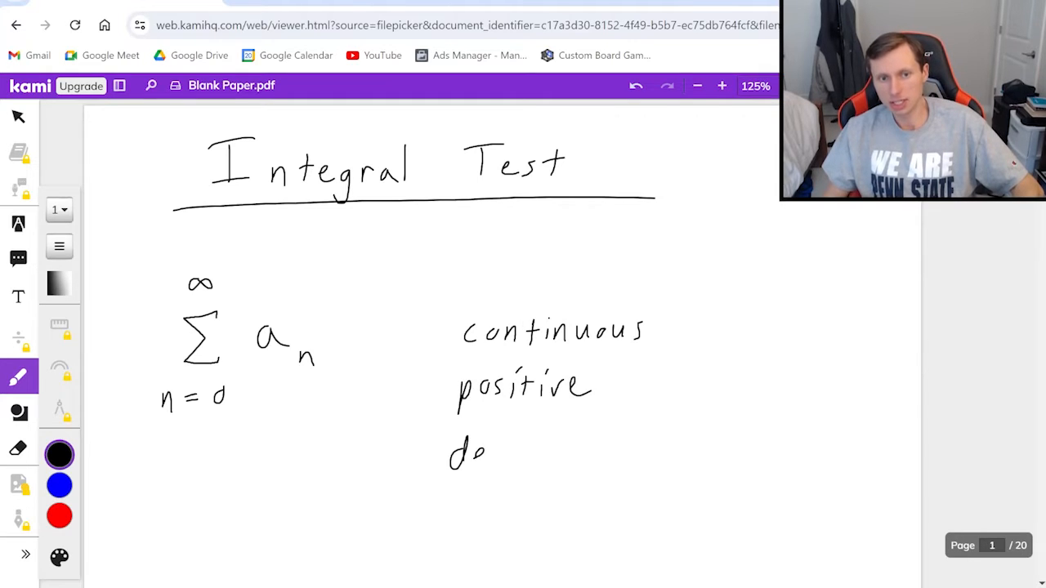
pyautogui.moveTo(457, 454); pyautogui.dragTo(634, 466)
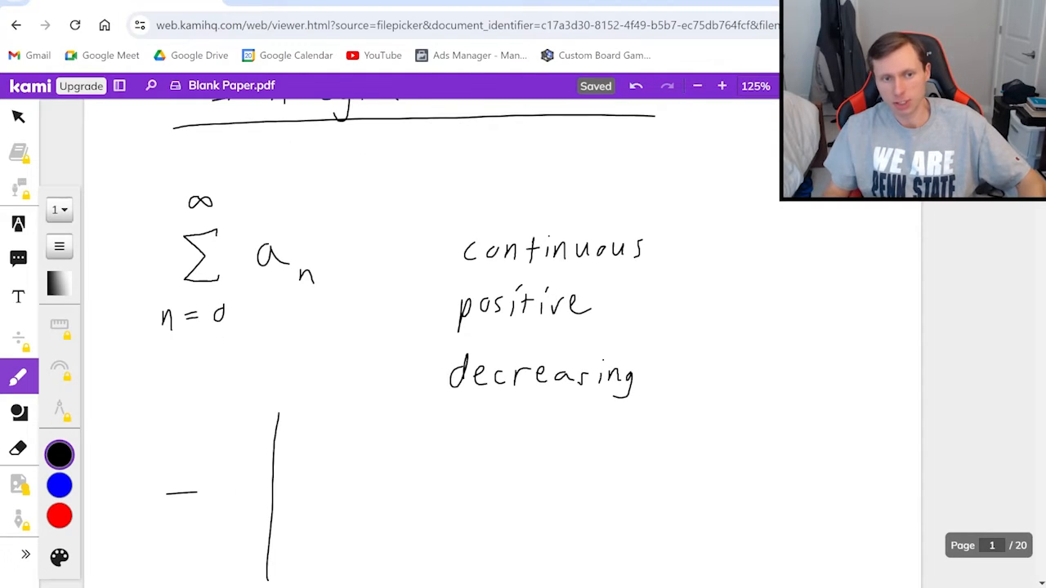
# Sketch black axes with a blue decreasing curve above the x-axis, then return to black ink.
pyautogui.moveTo(168, 493); pyautogui.dragTo(425, 498)
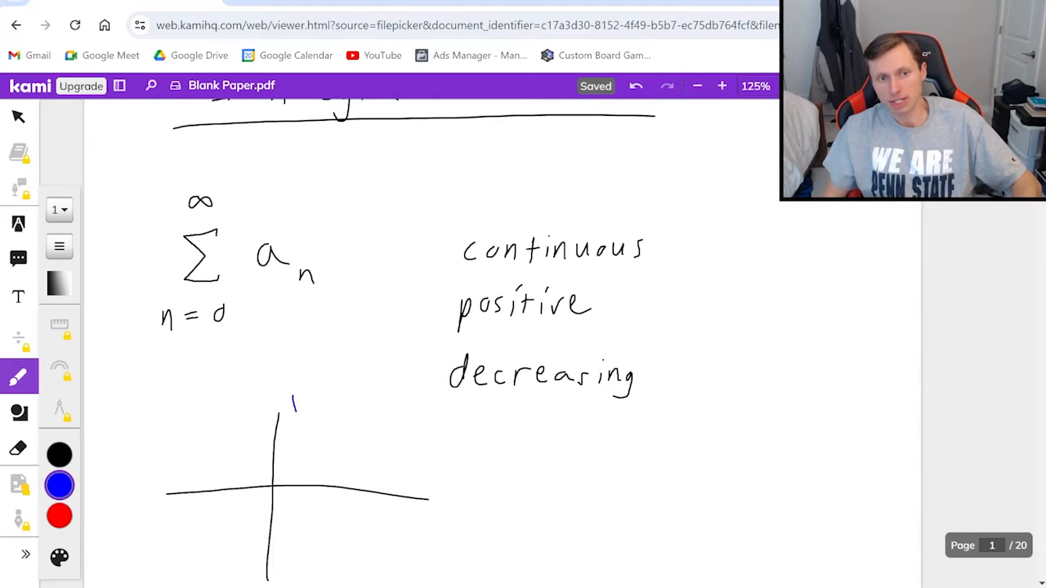
pyautogui.moveTo(294, 401); pyautogui.dragTo(347, 468)
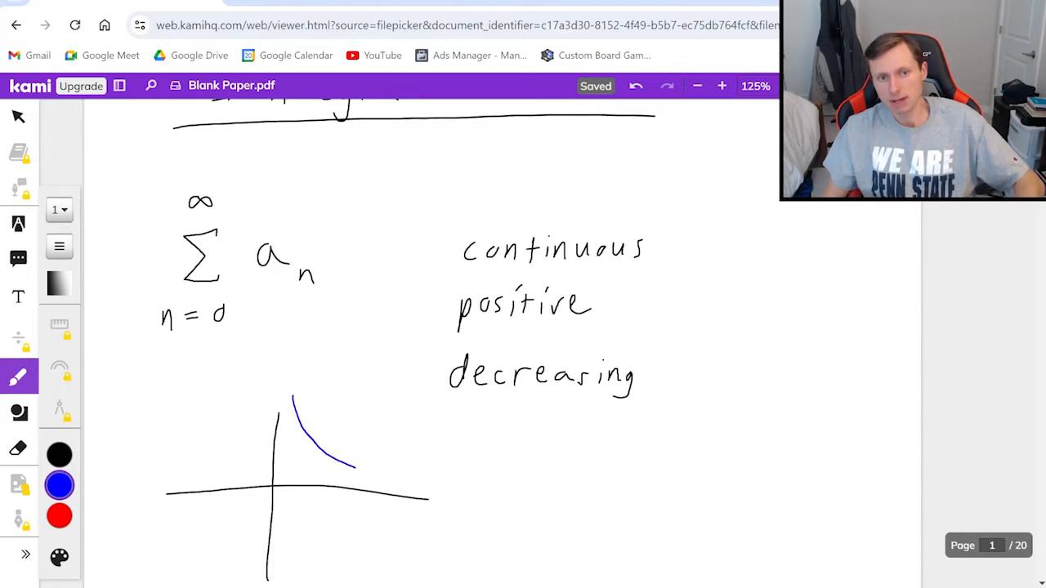
pyautogui.moveTo(347, 466); pyautogui.dragTo(458, 490)
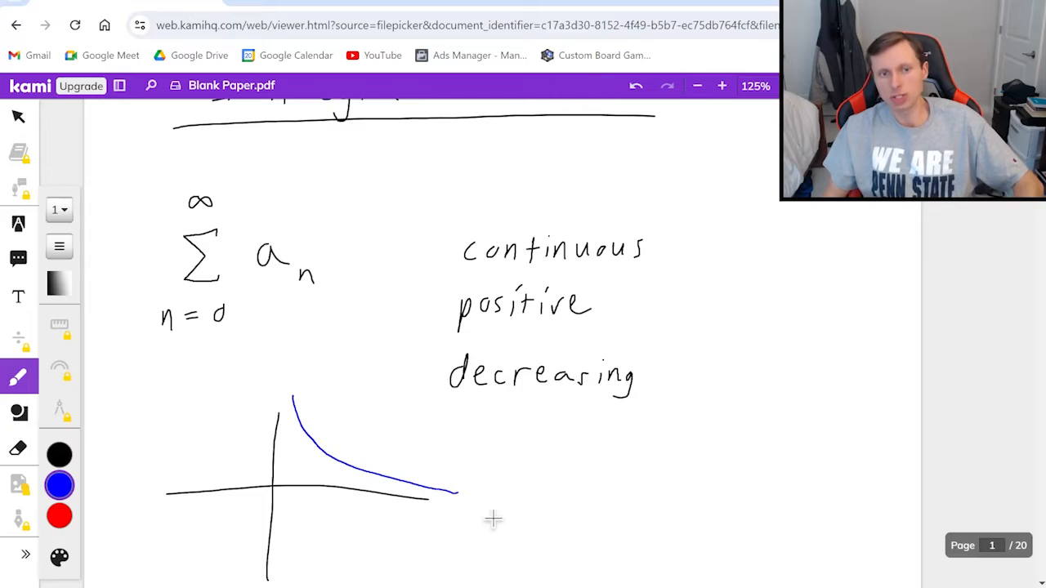
pyautogui.click(59, 456)
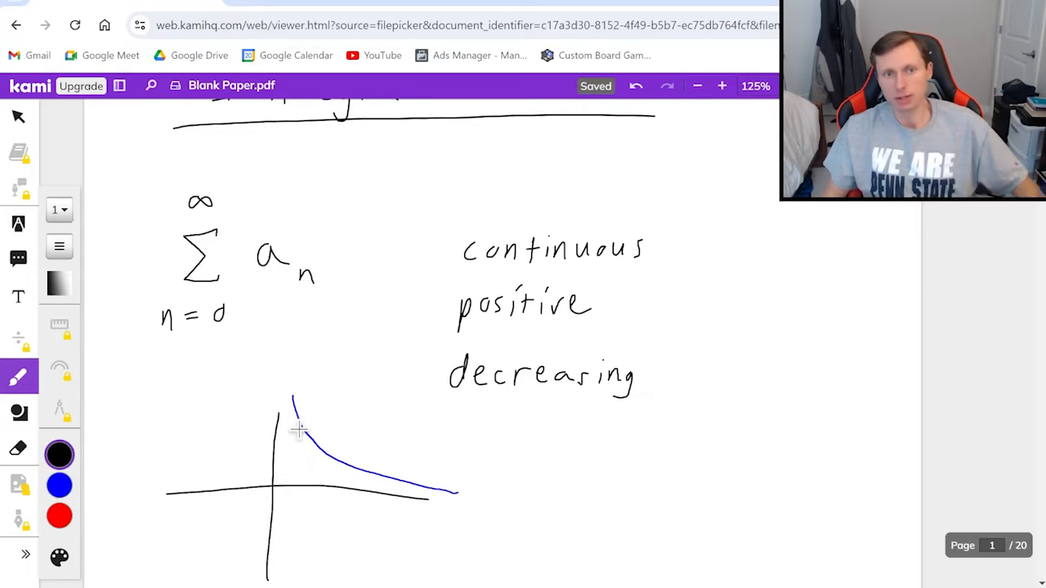
pyautogui.moveTo(367, 455)
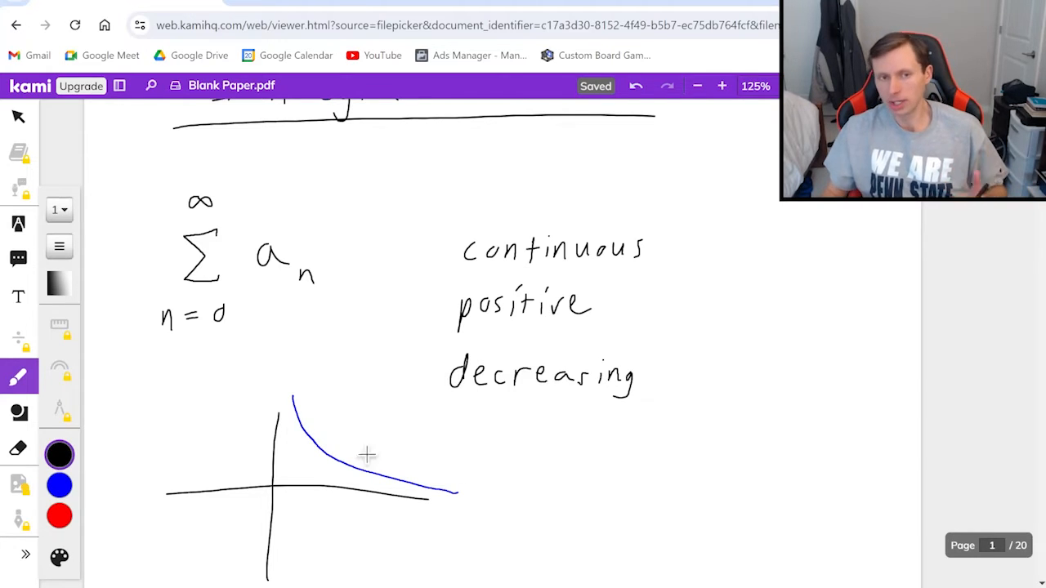
pyautogui.moveTo(556, 503)
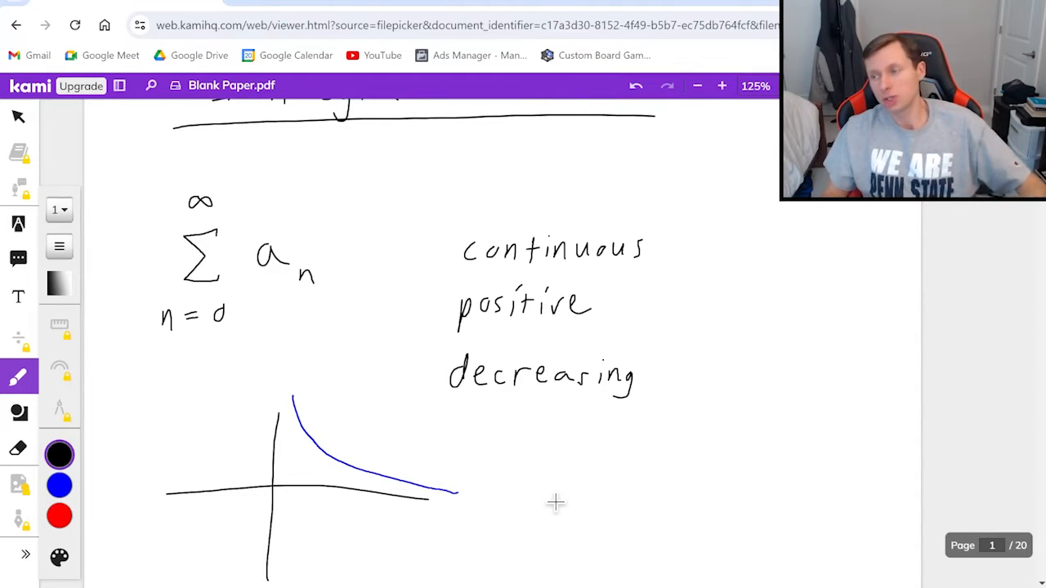
pyautogui.moveTo(380, 264)
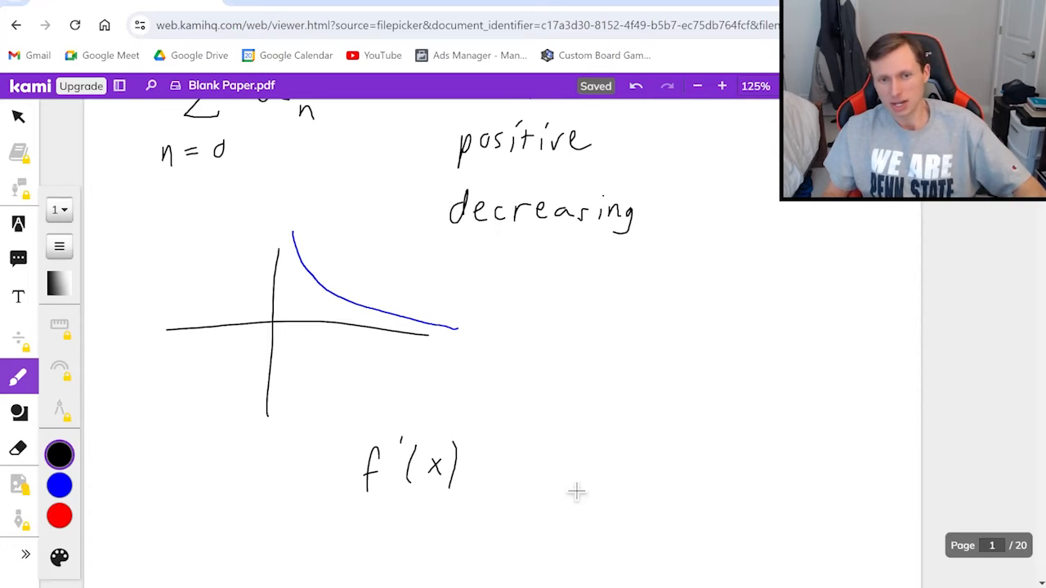
# Write f'(x) below the graph and move down to continue the sign line.
pyautogui.moveTo(560, 490); pyautogui.dragTo(744, 491)
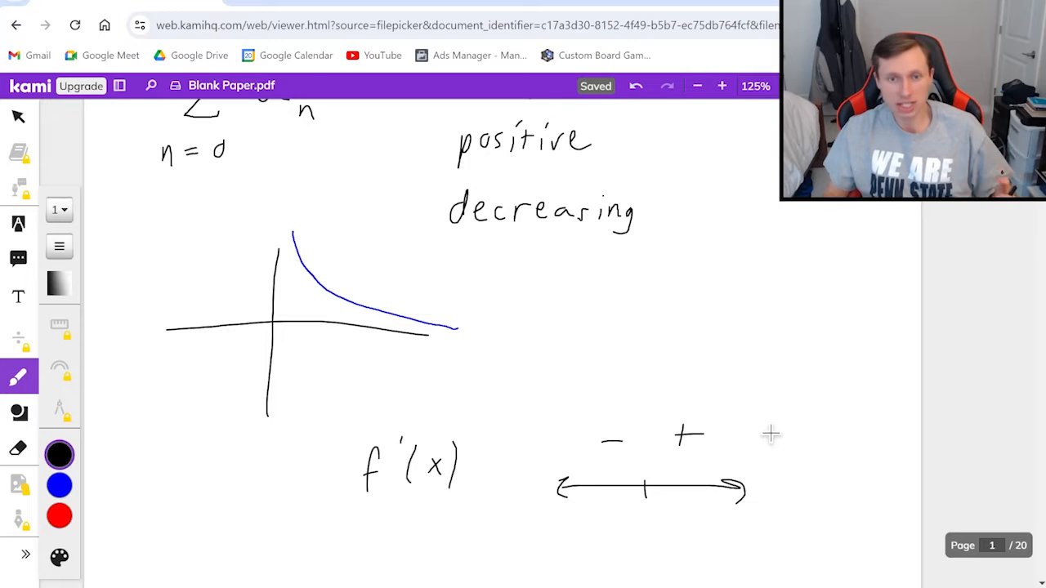
pyautogui.scroll(-3)
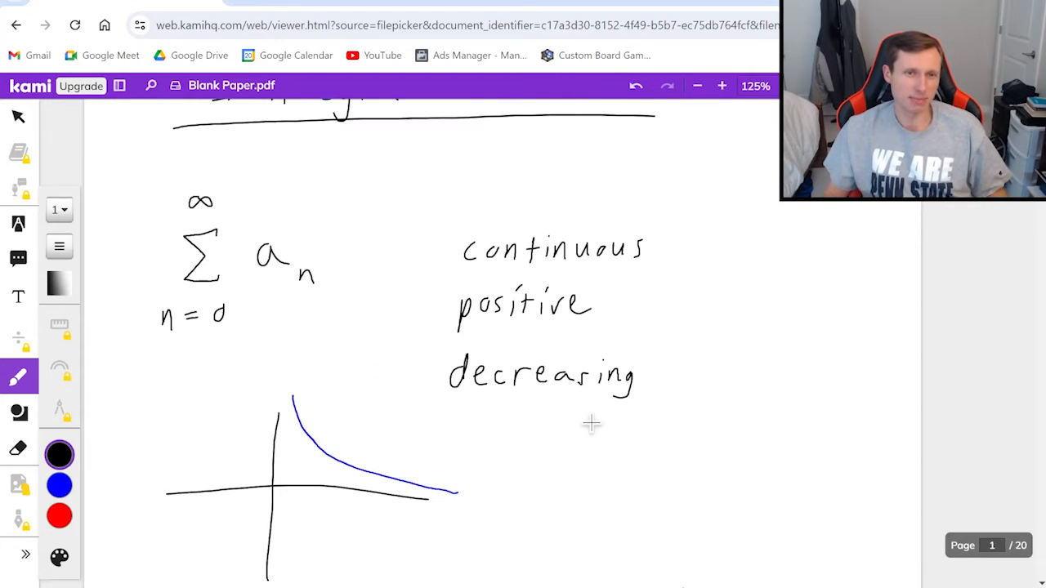
pyautogui.moveTo(556, 249)
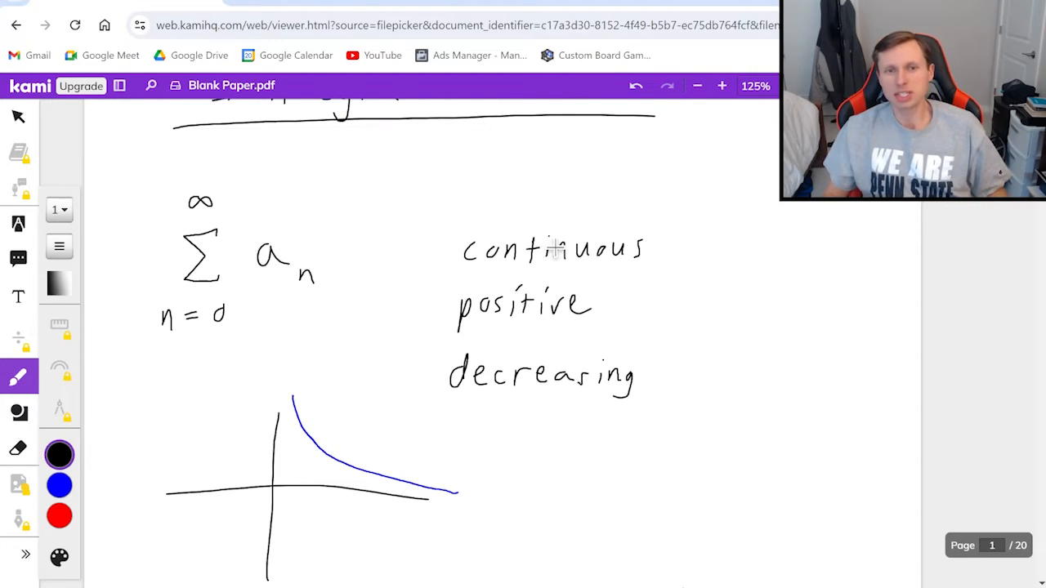
pyautogui.moveTo(658, 393)
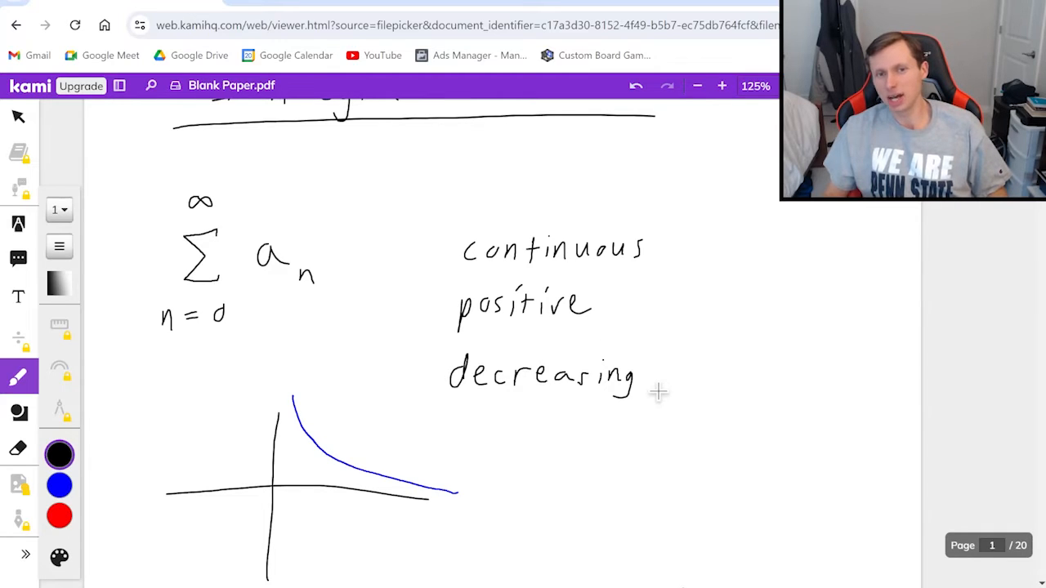
pyautogui.moveTo(643, 398)
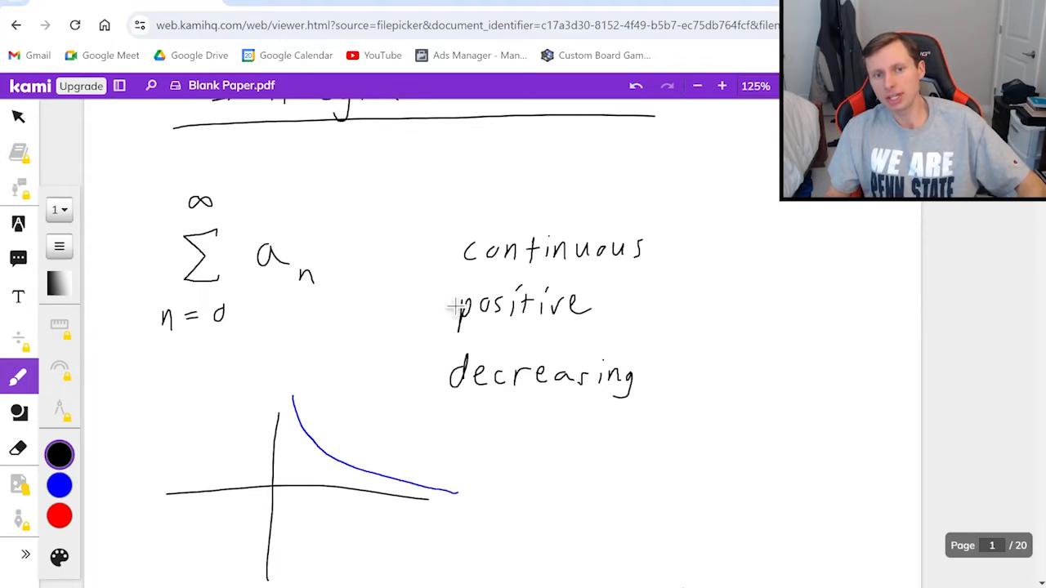
pyautogui.moveTo(532, 425)
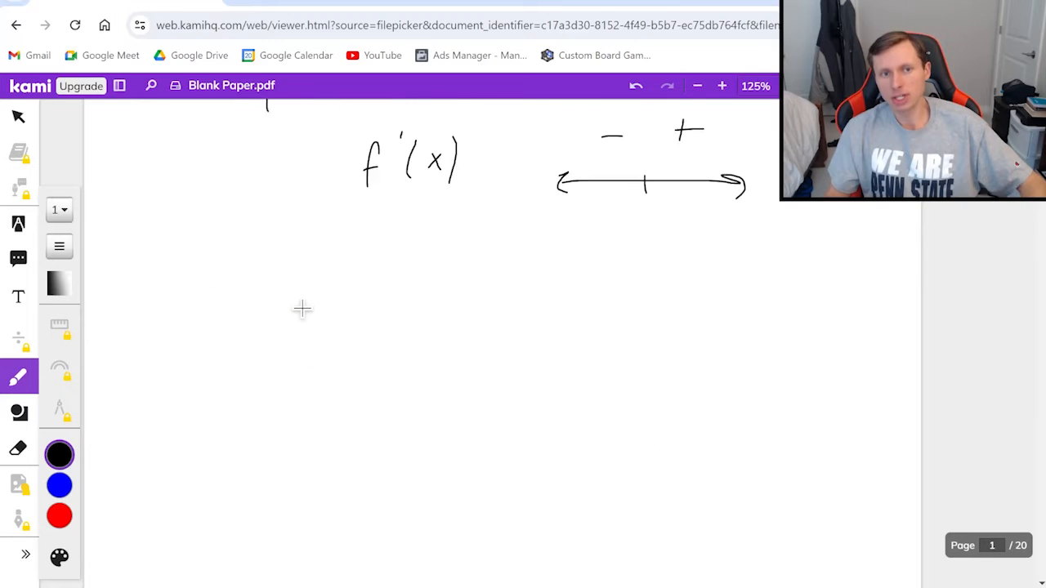
# Write a_n → f(x) at the top of the next page.
pyautogui.scroll(-3)
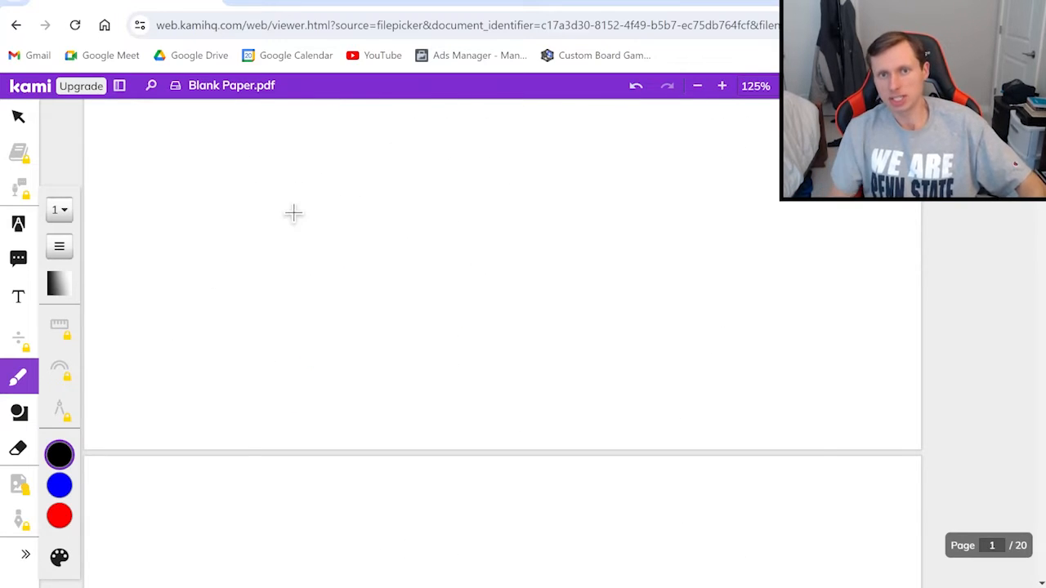
pyautogui.moveTo(237, 192); pyautogui.dragTo(294, 225)
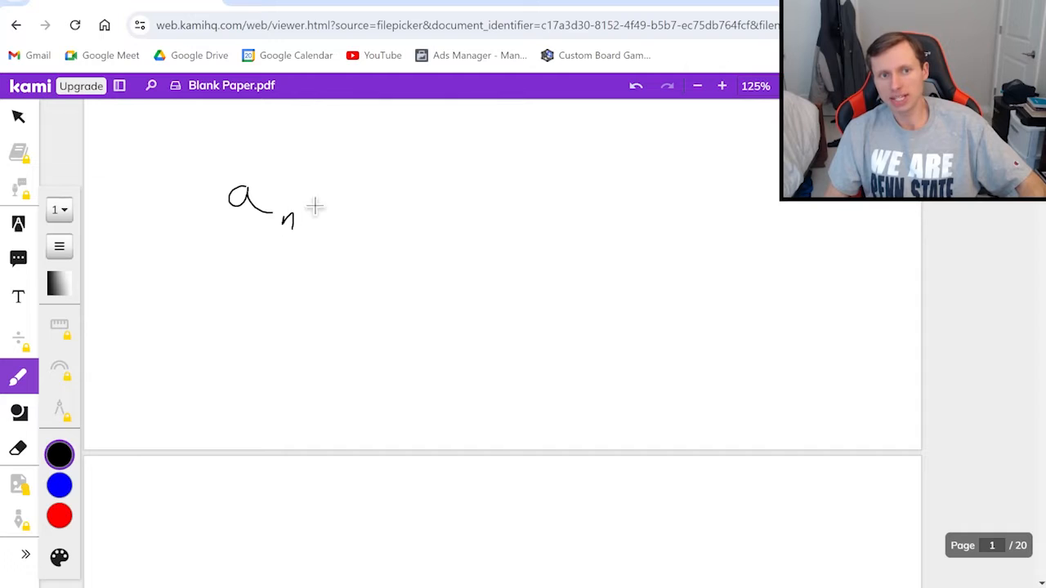
pyautogui.moveTo(326, 200); pyautogui.dragTo(457, 201)
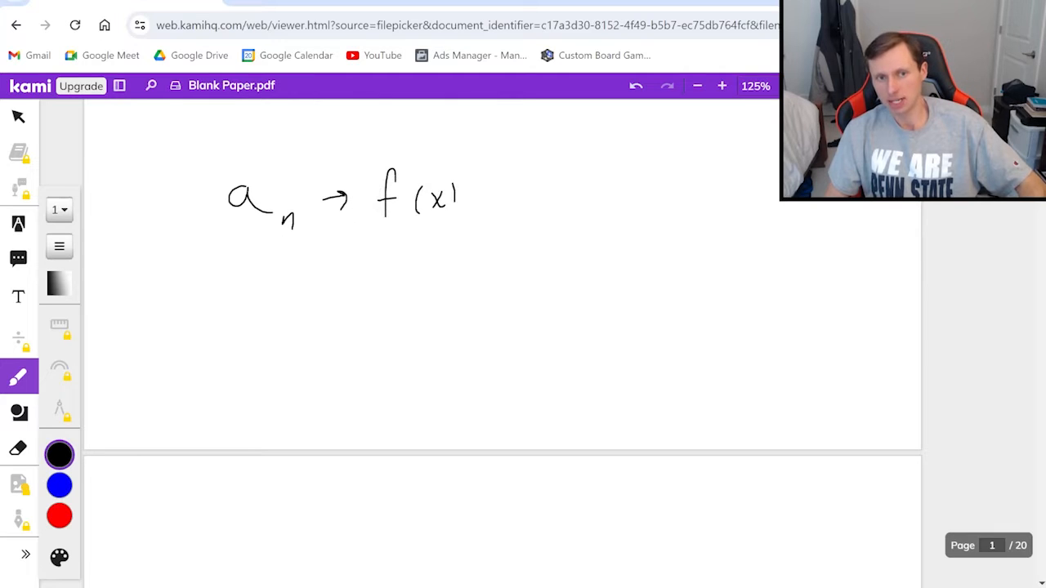
pyautogui.moveTo(442, 188); pyautogui.dragTo(446, 217)
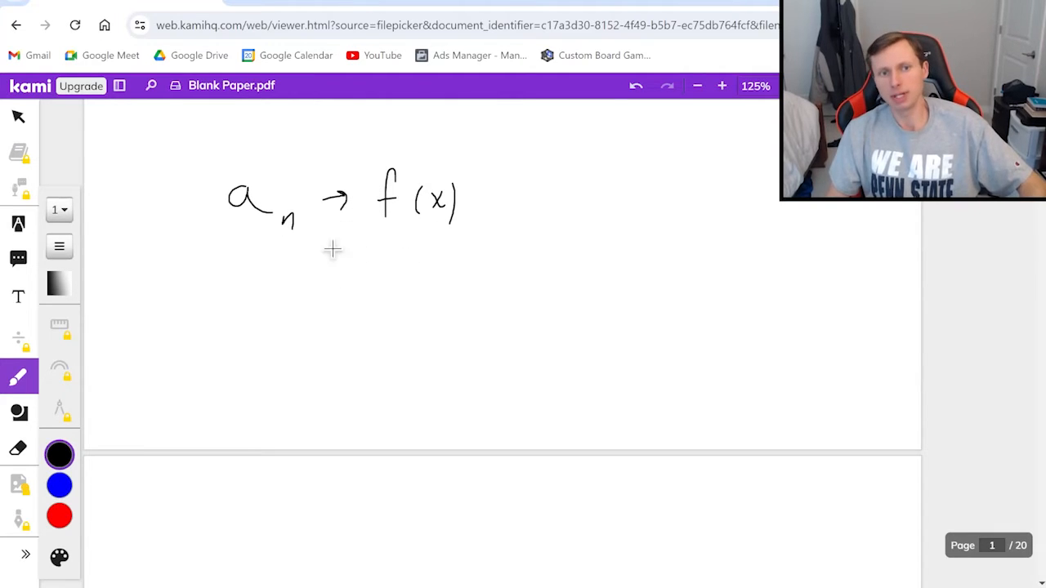
# Write the first example 1/n → 1/x below it.
pyautogui.moveTo(211, 321); pyautogui.dragTo(261, 295)
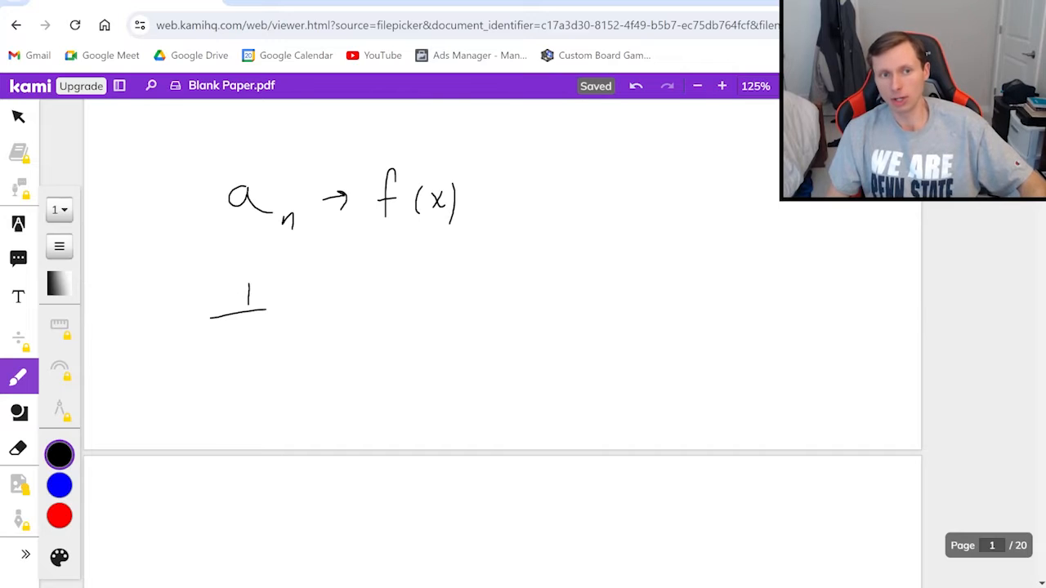
pyautogui.moveTo(233, 331); pyautogui.dragTo(253, 356)
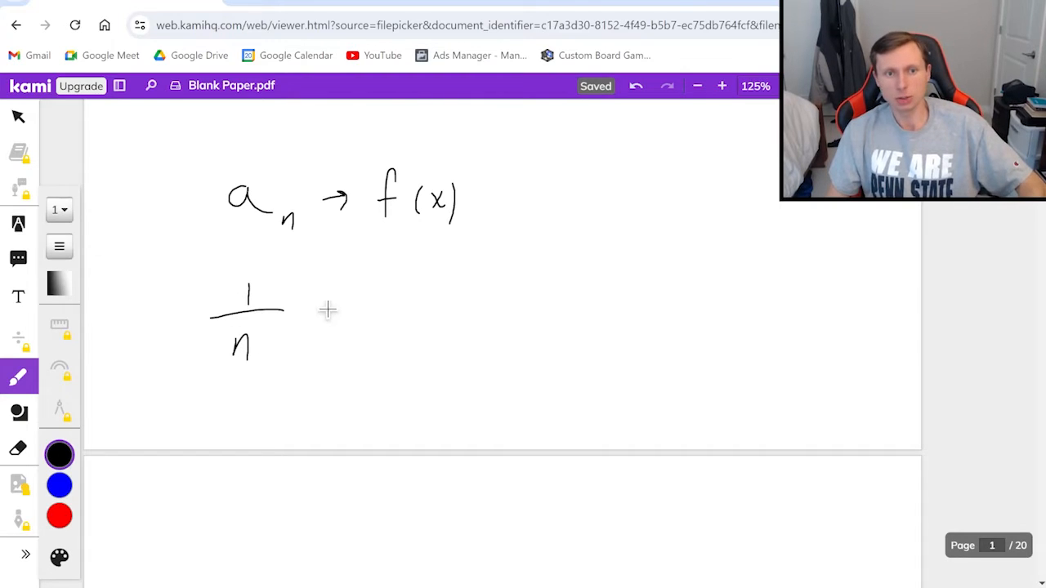
pyautogui.moveTo(323, 309); pyautogui.dragTo(433, 380)
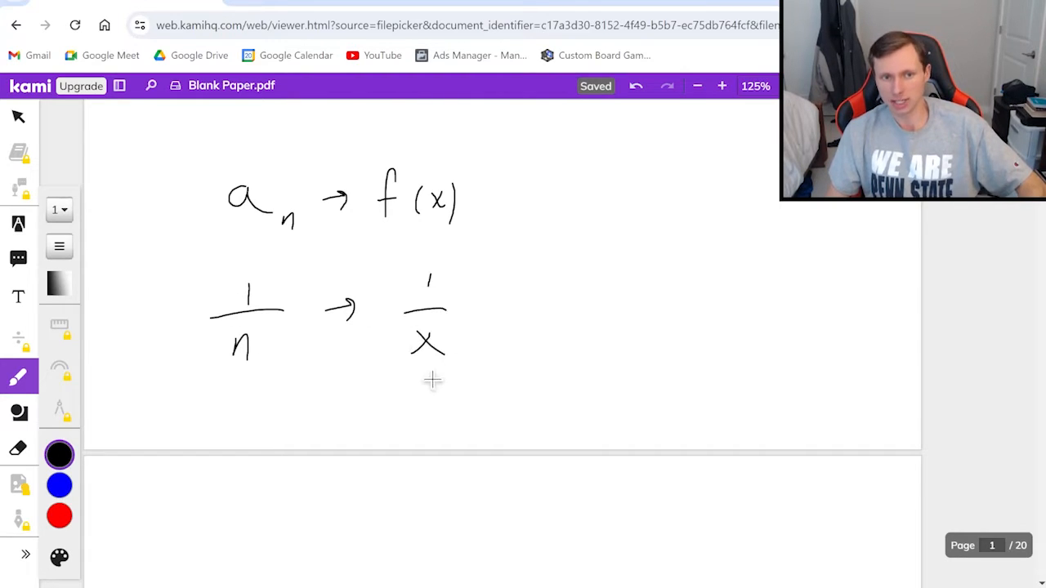
# Write the second example n/(n²+3n) → x/(x²+3x) to the right.
pyautogui.moveTo(609, 282); pyautogui.dragTo(617, 306)
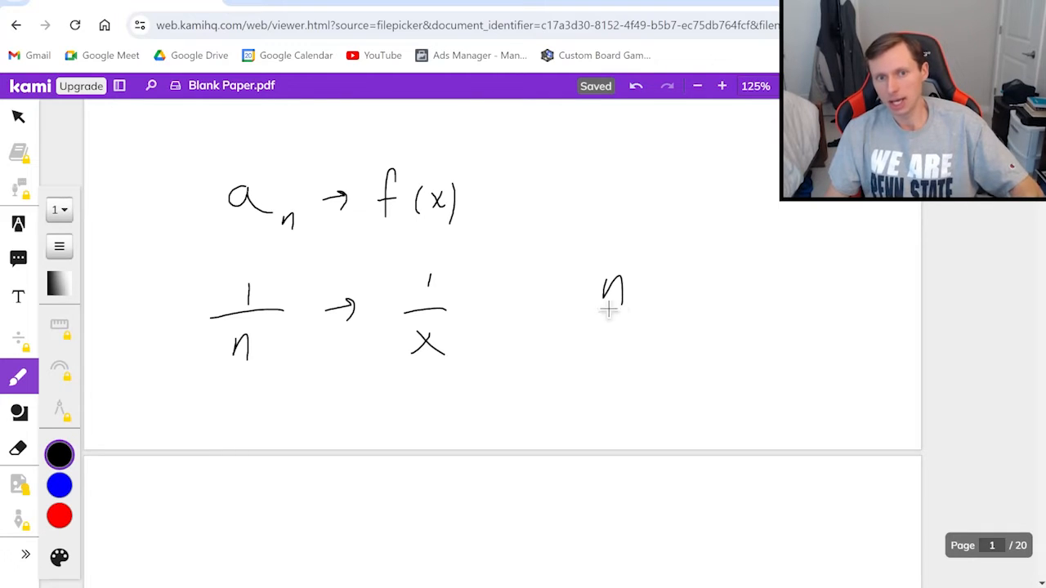
pyautogui.moveTo(564, 318); pyautogui.dragTo(678, 319)
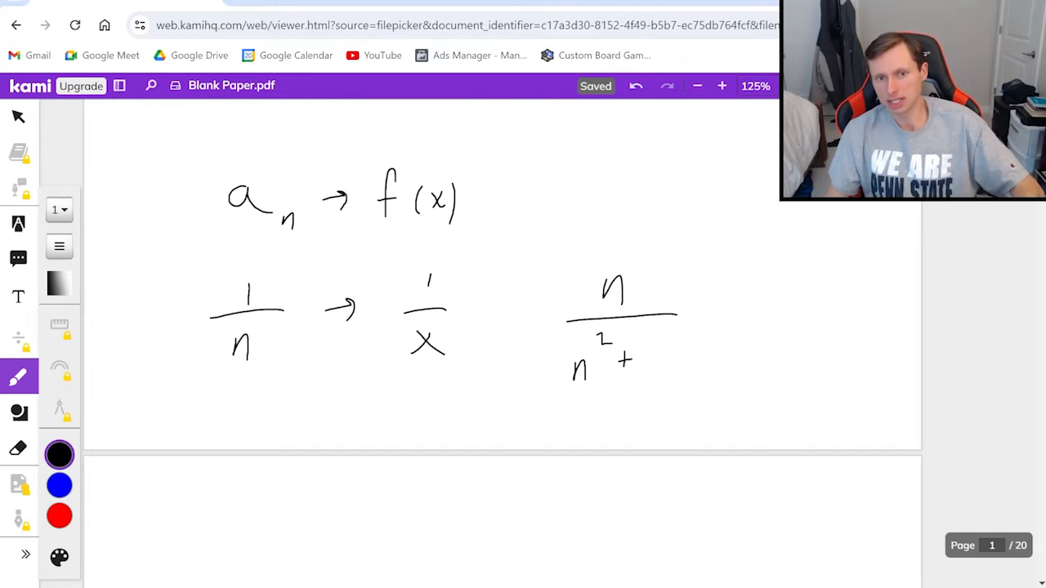
pyautogui.moveTo(621, 364); pyautogui.dragTo(756, 319)
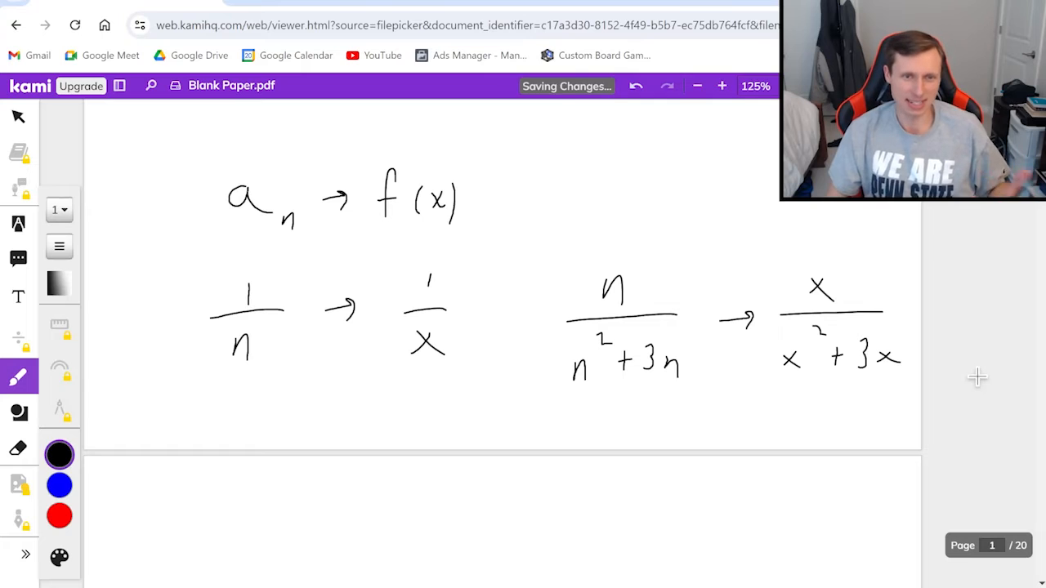
pyautogui.scroll(-3)
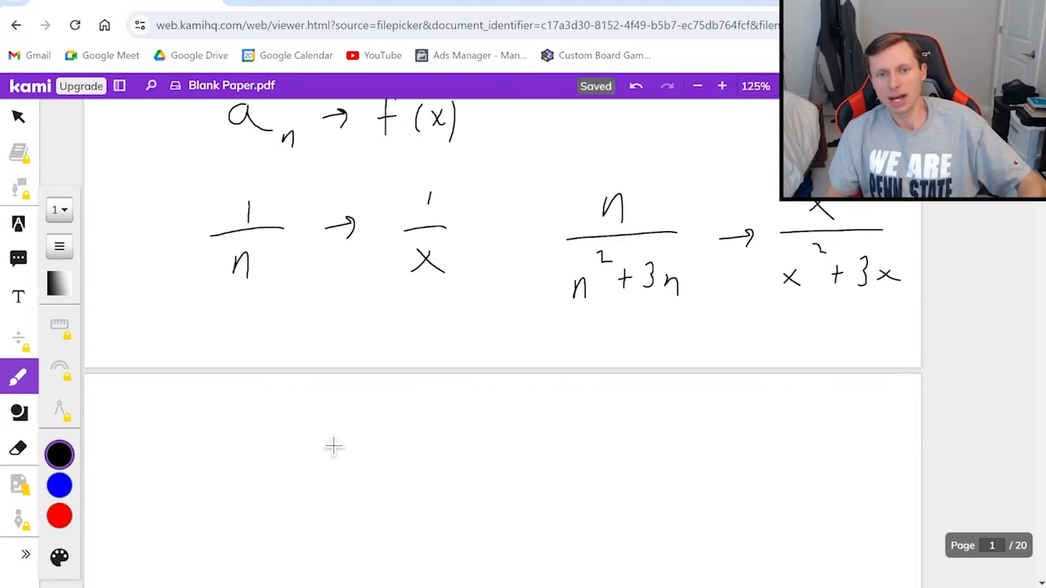
# Write ∫₀^∞ f(x) dx and begin its limit form lim t→∞ ∫₀^t below.
pyautogui.moveTo(270, 408); pyautogui.dragTo(253, 515)
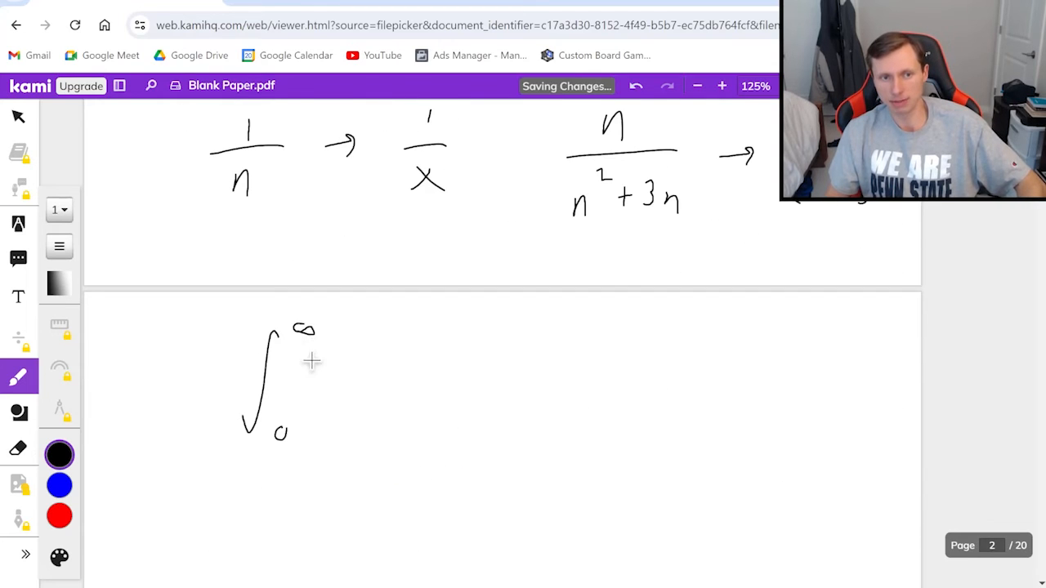
pyautogui.moveTo(355, 360); pyautogui.dragTo(368, 396)
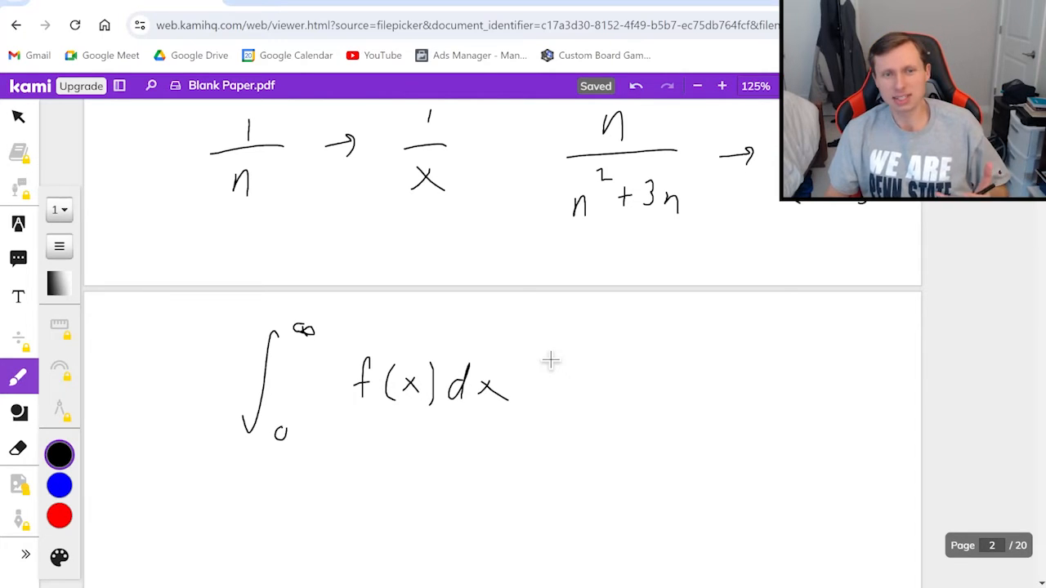
pyautogui.scroll(-3)
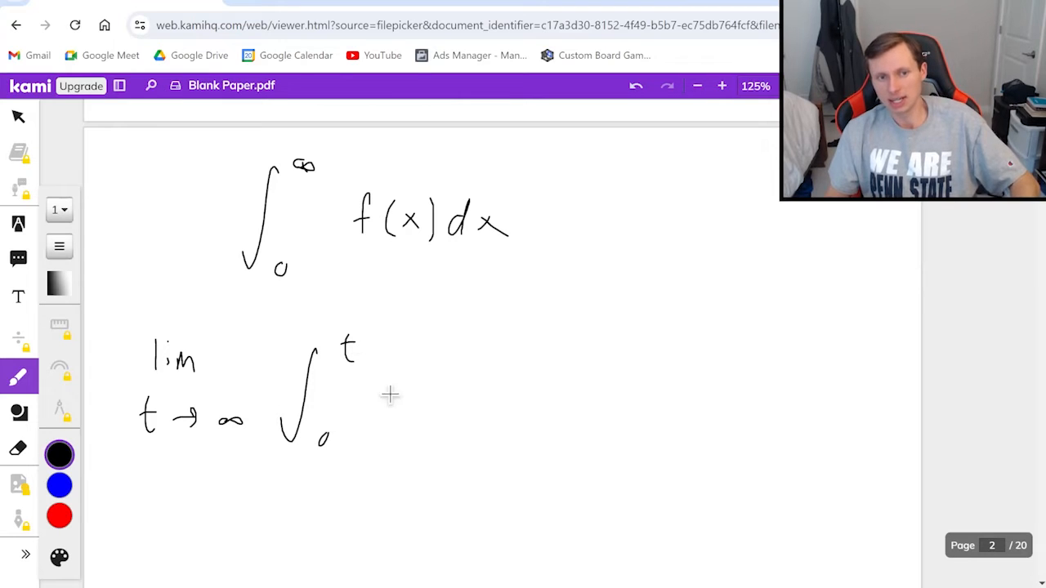
pyautogui.moveTo(392, 401); pyautogui.dragTo(523, 400)
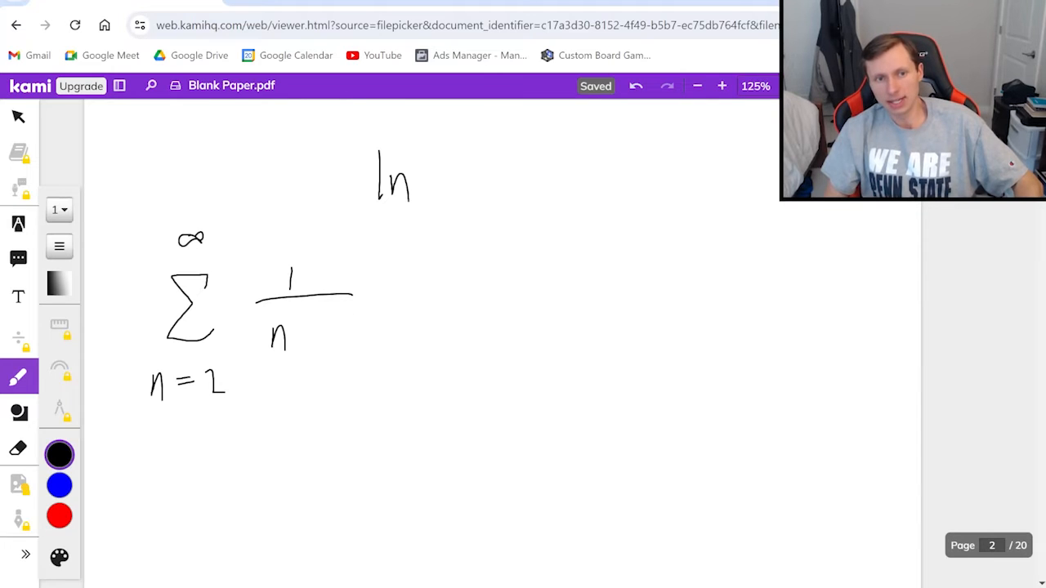
# Add ln(n) to the denominator so the series reads Σ 1/(n ln(n)) from n = 2.
pyautogui.moveTo(310, 335); pyautogui.dragTo(384, 335)
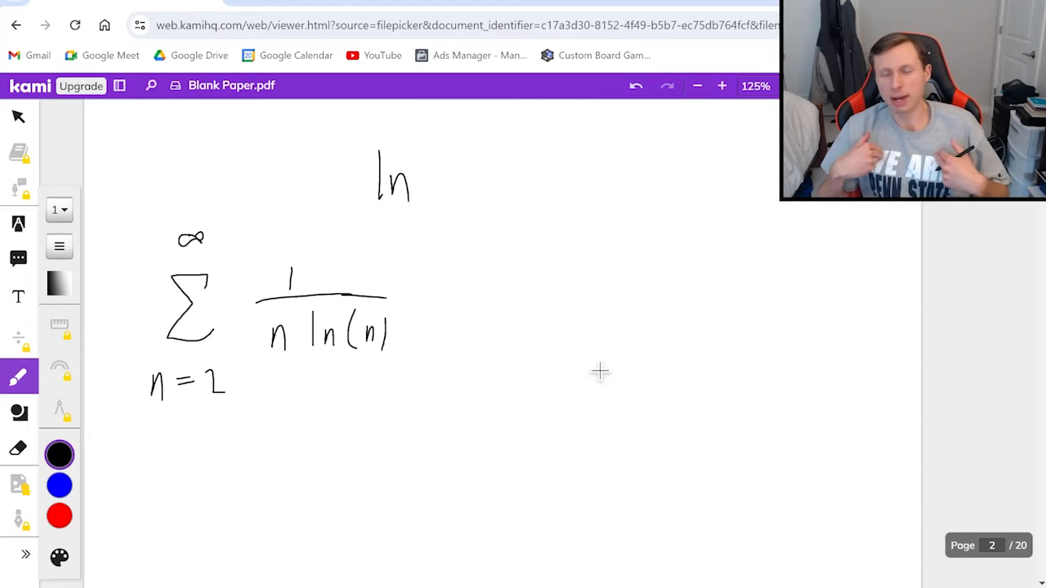
pyautogui.scroll(-3)
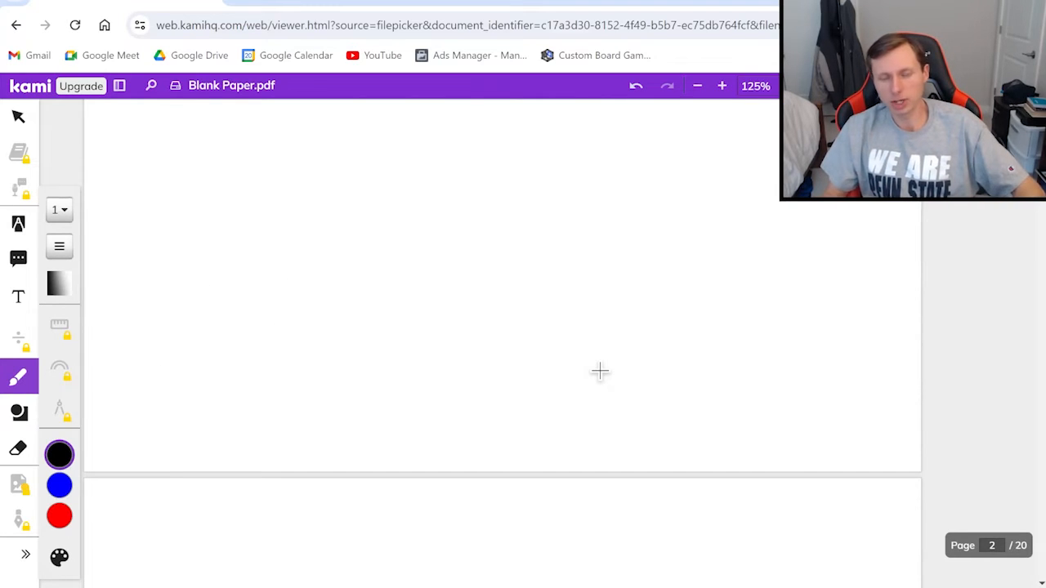
pyautogui.moveTo(304, 202)
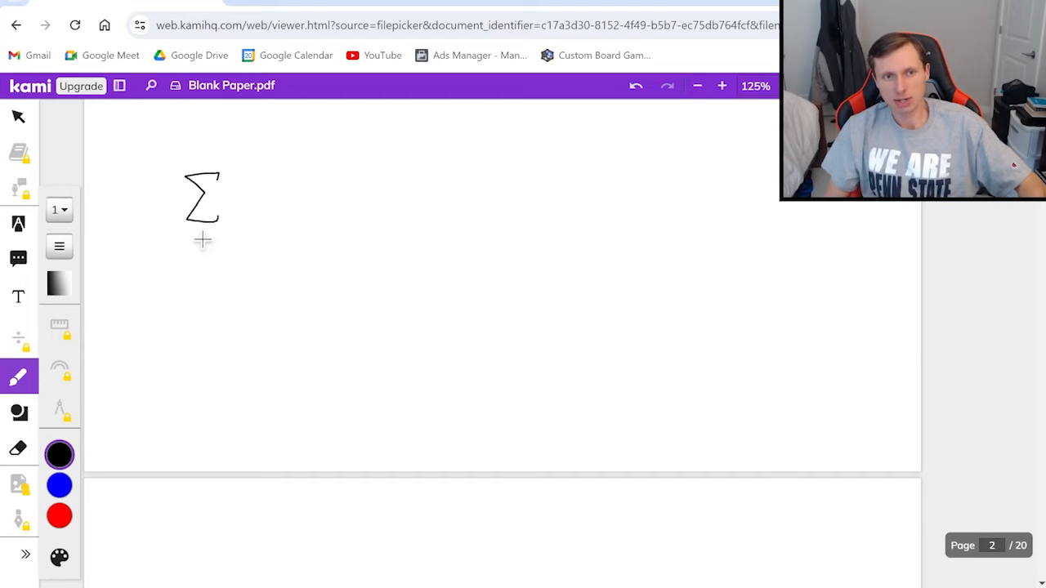
# Write Σ n/(n²+1) from n = 1 to ∞ with continuous, positive, decreasing listed beside it.
pyautogui.moveTo(172, 262); pyautogui.dragTo(237, 253)
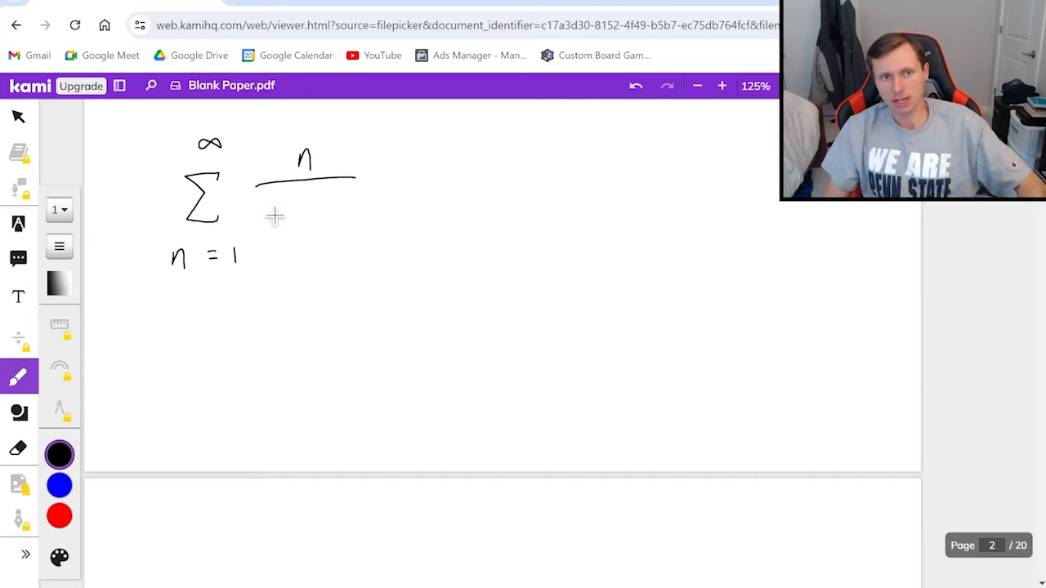
pyautogui.moveTo(269, 220); pyautogui.dragTo(352, 212)
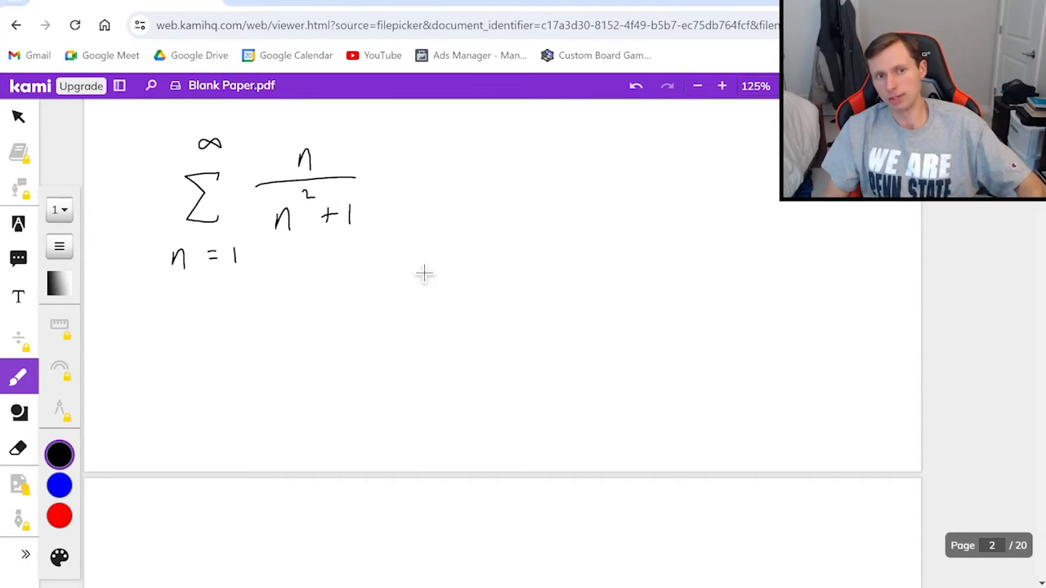
pyautogui.moveTo(351, 307)
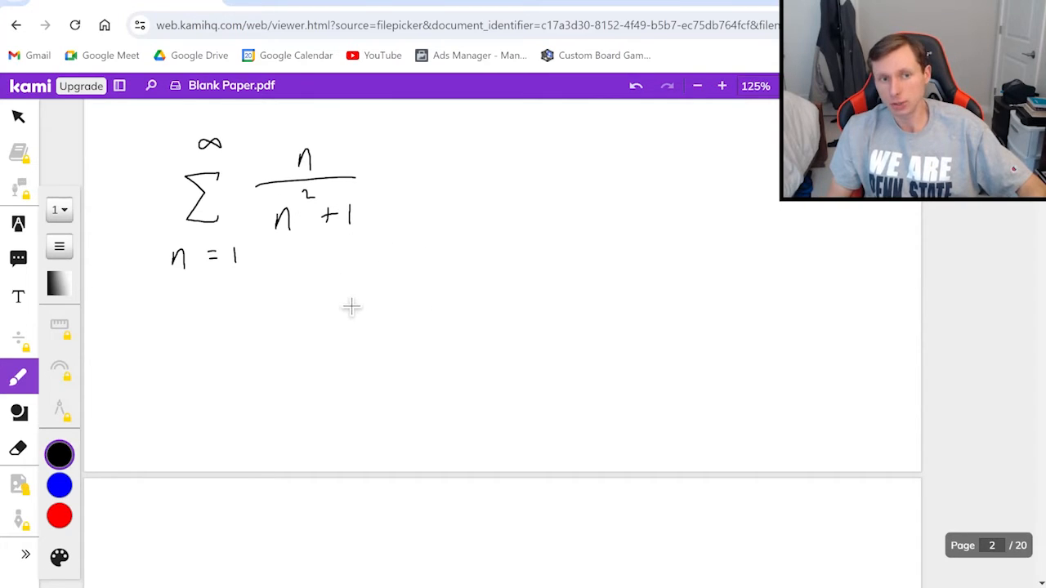
pyautogui.moveTo(481, 201)
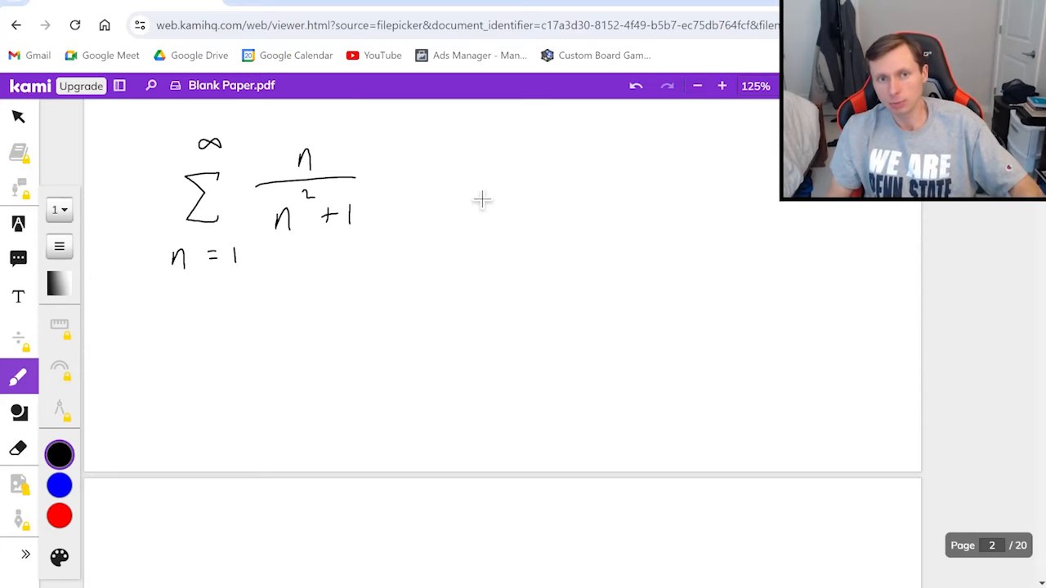
pyautogui.moveTo(475, 200); pyautogui.dragTo(585, 204)
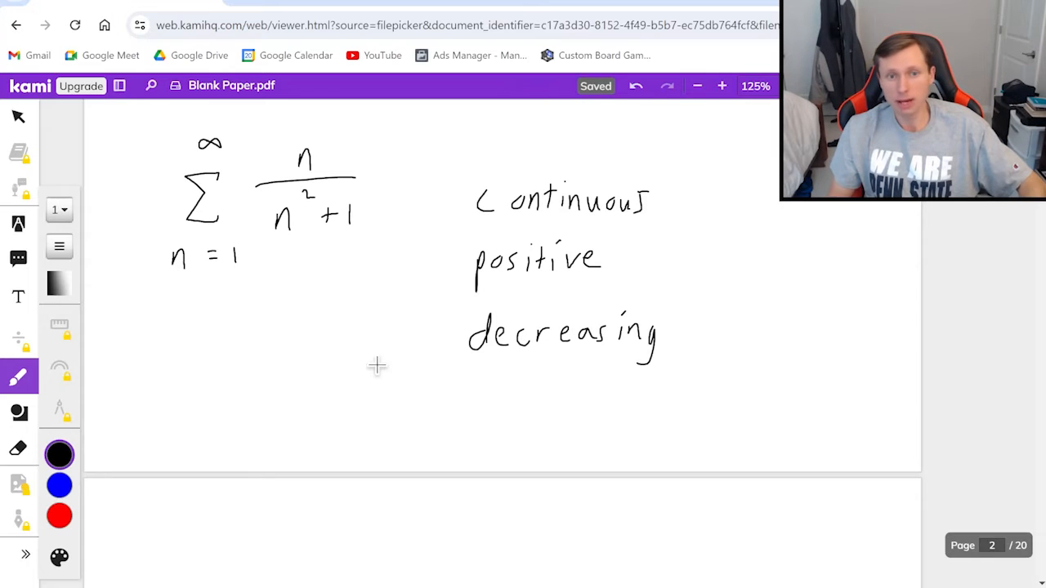
# Sketch the blue curve peaking near x = 1 across the axes, then return to black.
pyautogui.scroll(-3)
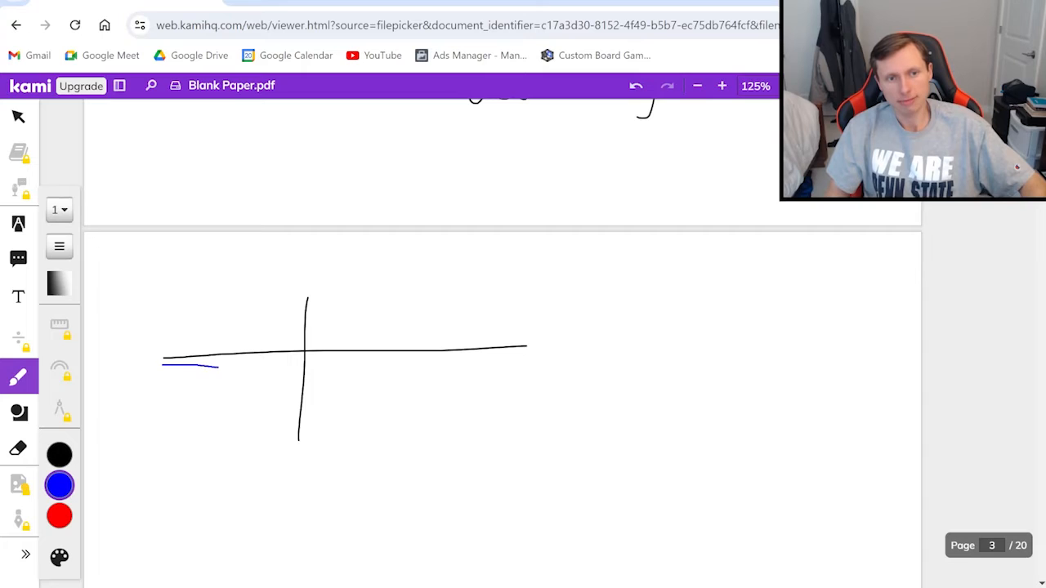
pyautogui.moveTo(163, 368); pyautogui.dragTo(356, 329)
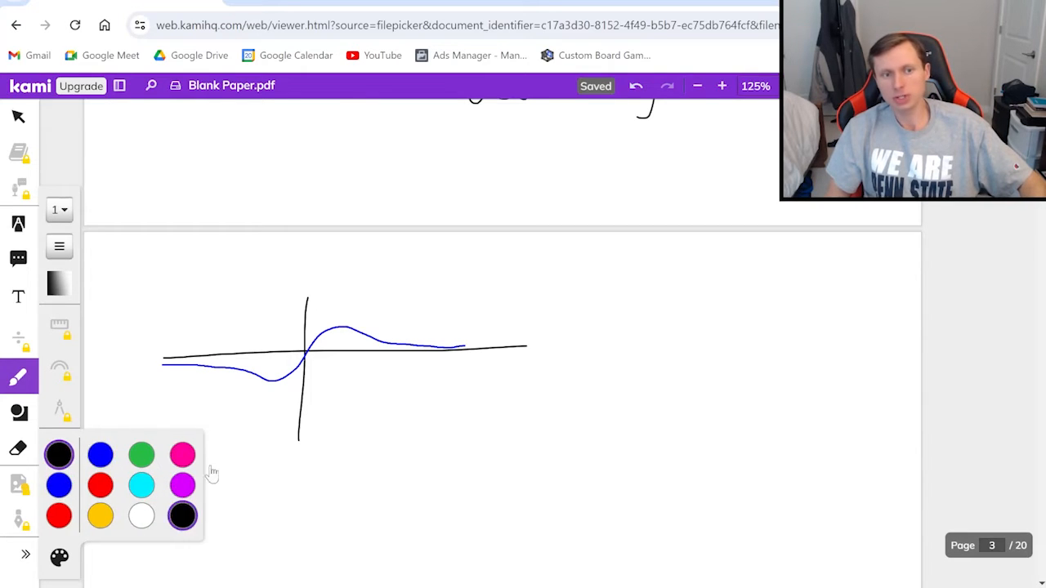
pyautogui.click(58, 455)
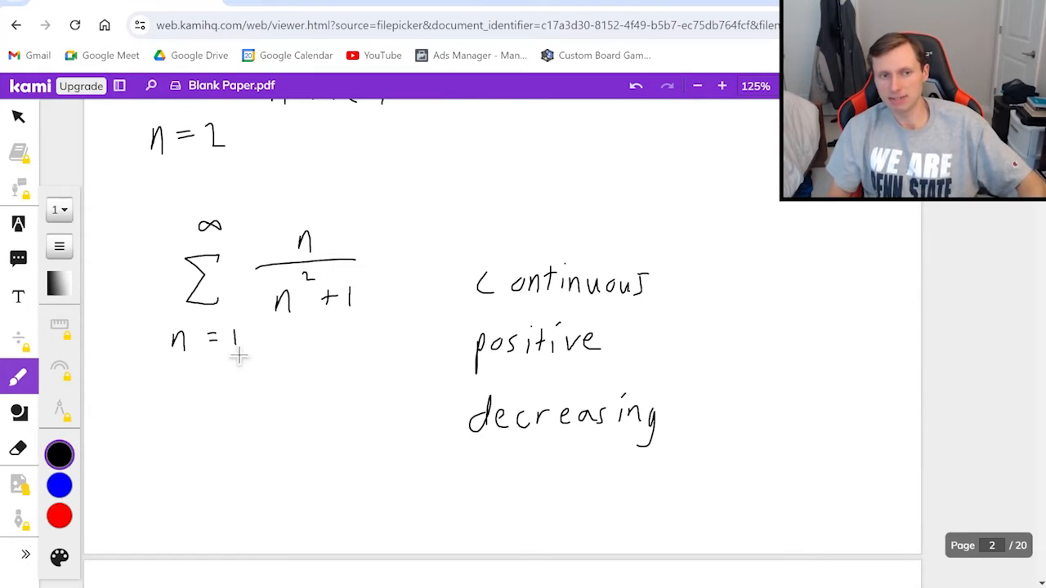
# Mark 1 on the horizontal axis and tick off continuous beside the series.
pyautogui.moveTo(159, 368); pyautogui.dragTo(260, 368)
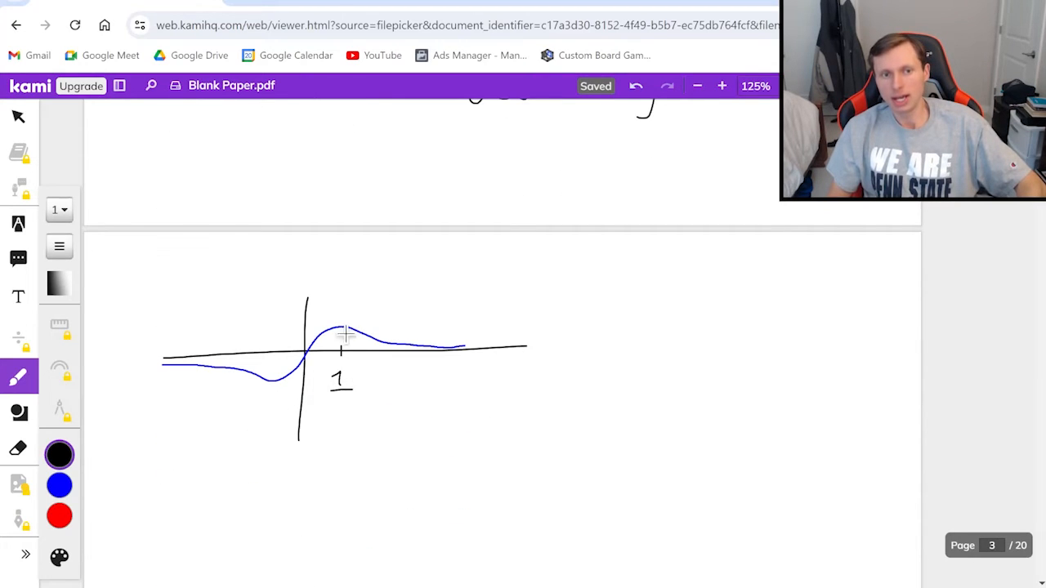
pyautogui.moveTo(359, 318)
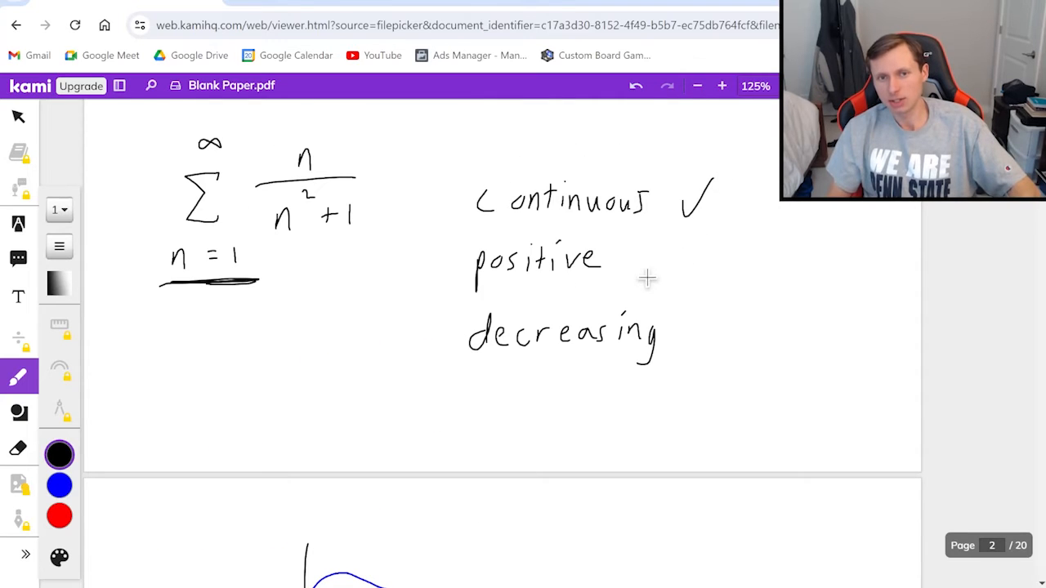
pyautogui.moveTo(646, 245); pyautogui.dragTo(719, 343)
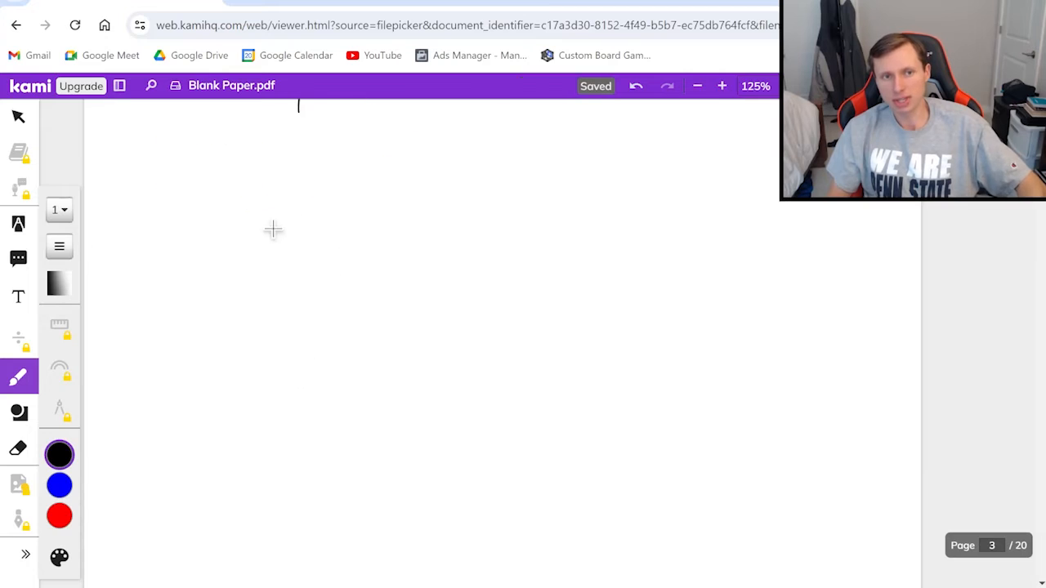
# Write ∫₁^∞ x/(x²+1) dx and rewrite it as lim t→∞ ∫₁^t x/(x²+1) dx.
pyautogui.moveTo(250, 151); pyautogui.dragTo(233, 246)
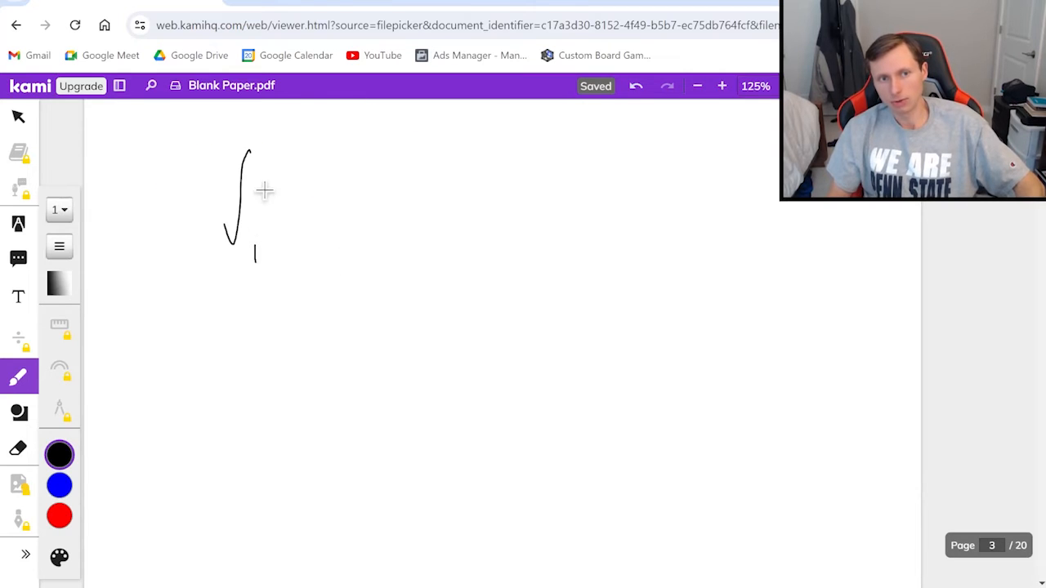
pyautogui.moveTo(273, 156); pyautogui.dragTo(286, 156)
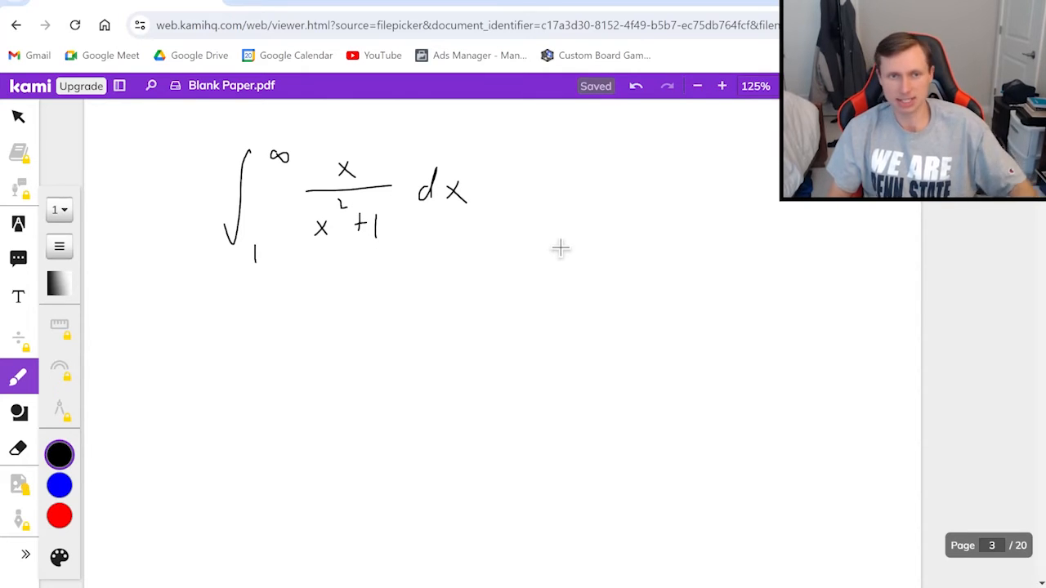
pyautogui.moveTo(143, 315); pyautogui.dragTo(192, 392)
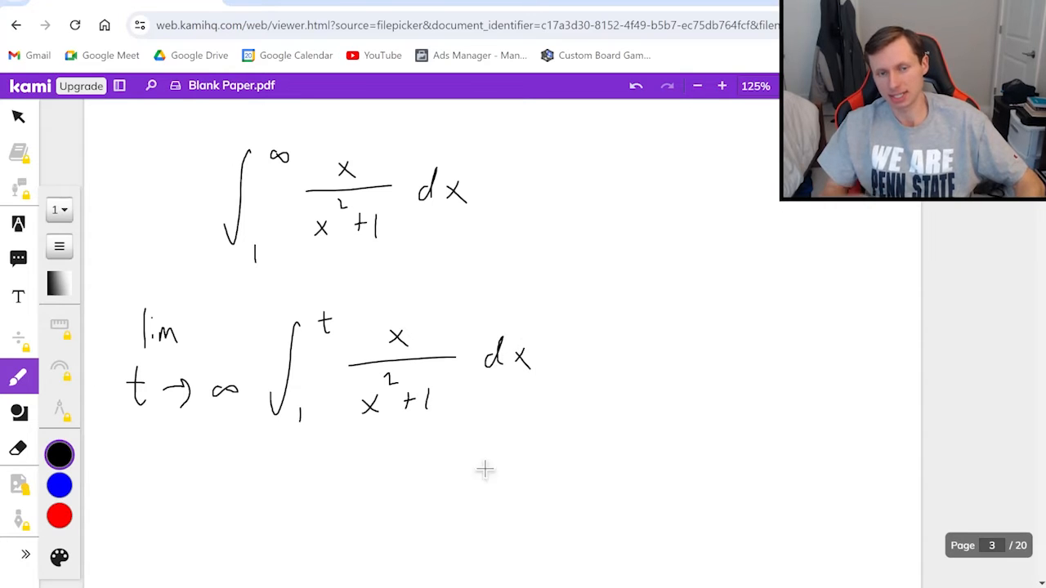
pyautogui.scroll(-3)
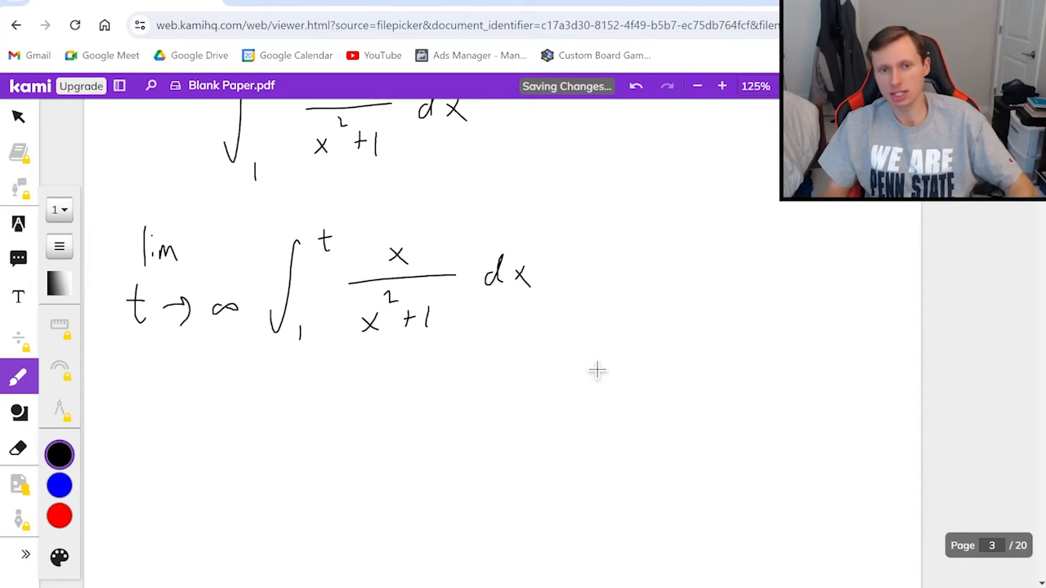
# Write the substitution u = x²+1, du = 2x dx and solve dx = du/2x.
pyautogui.moveTo(597, 372); pyautogui.dragTo(732, 372)
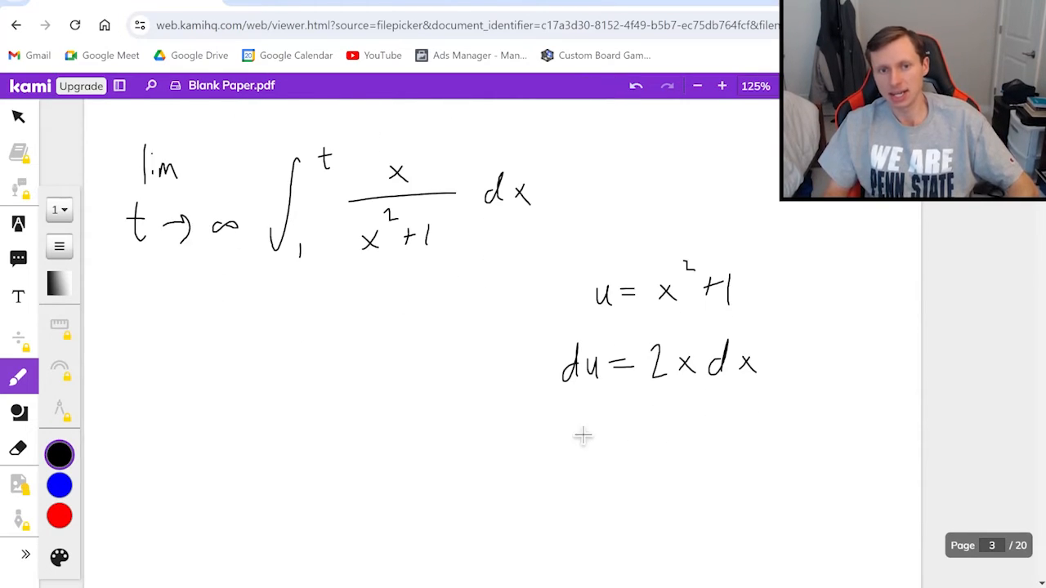
pyautogui.moveTo(572, 441); pyautogui.dragTo(731, 425)
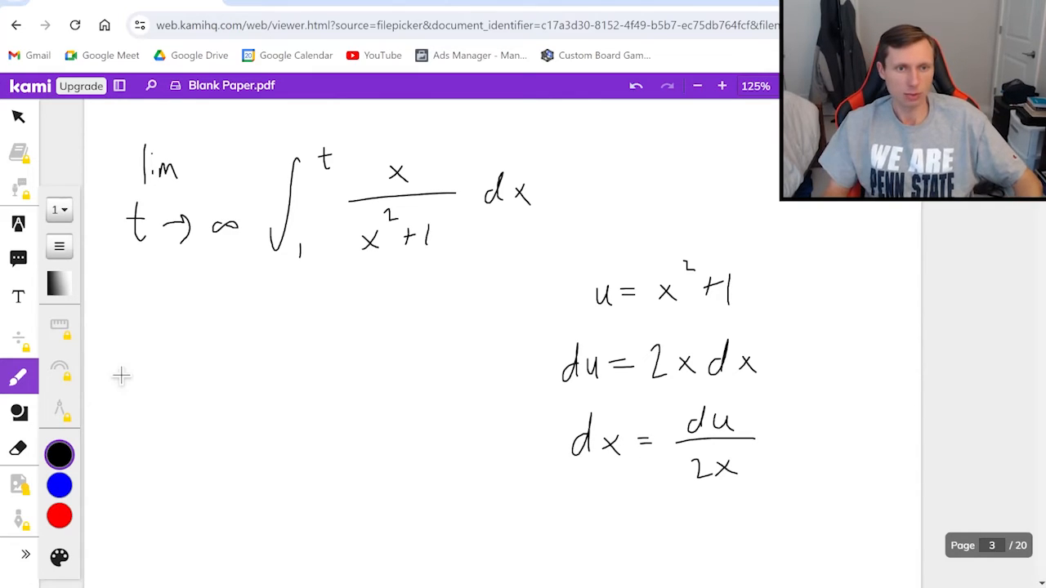
# Rewrite the limit as t→∞ with the x terms cancelled, giving ½∫₁^t 1/u du.
pyautogui.moveTo(123, 385); pyautogui.dragTo(204, 352)
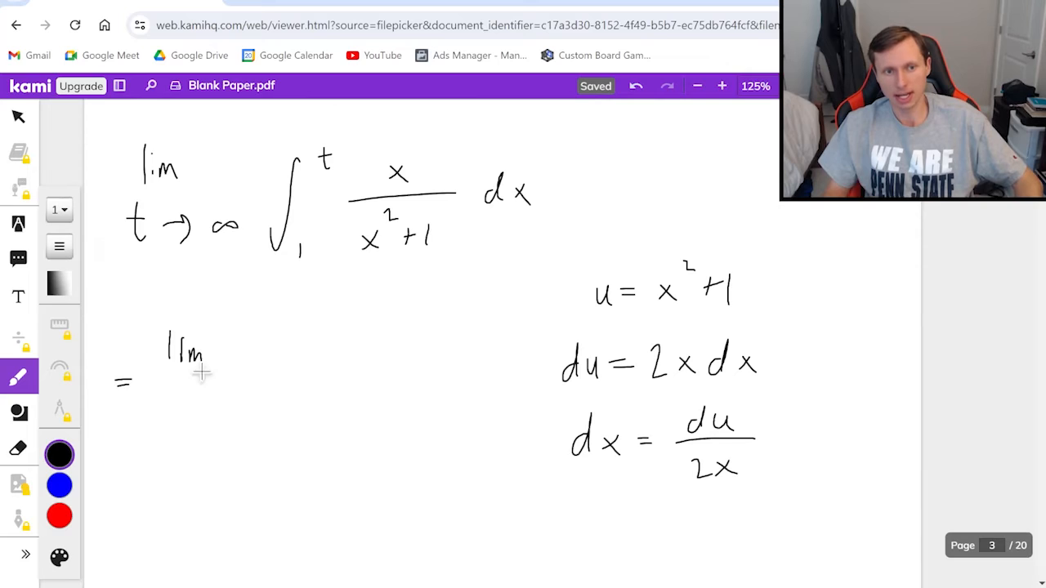
pyautogui.moveTo(163, 401); pyautogui.dragTo(233, 404)
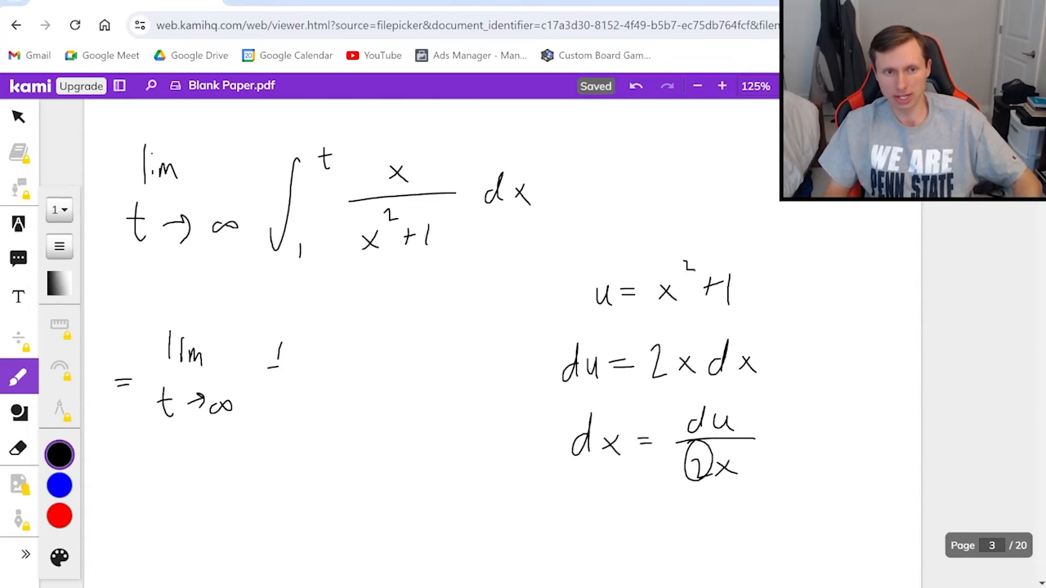
pyautogui.moveTo(278, 352); pyautogui.dragTo(327, 425)
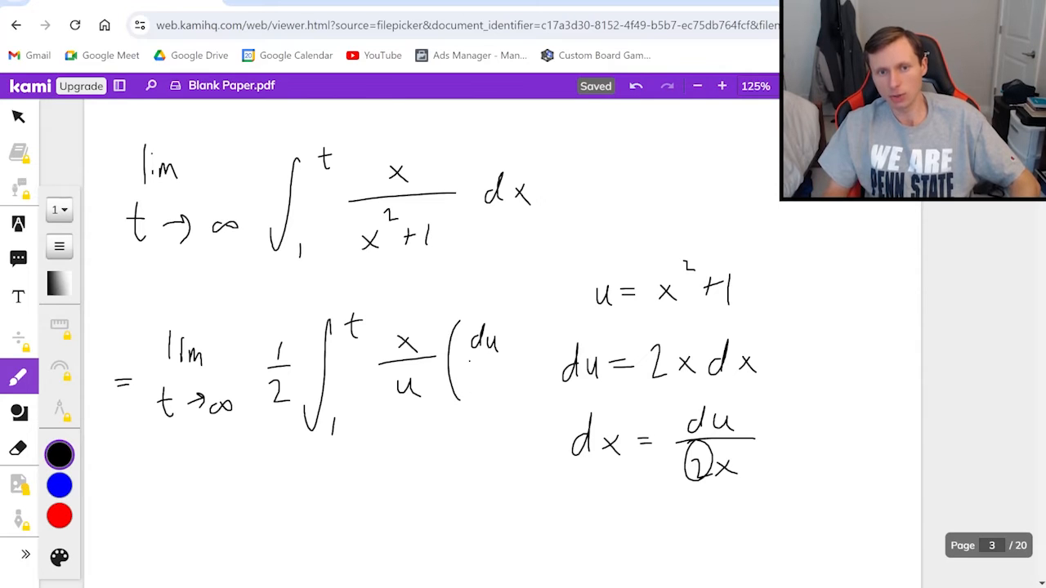
pyautogui.moveTo(478, 343); pyautogui.dragTo(483, 409)
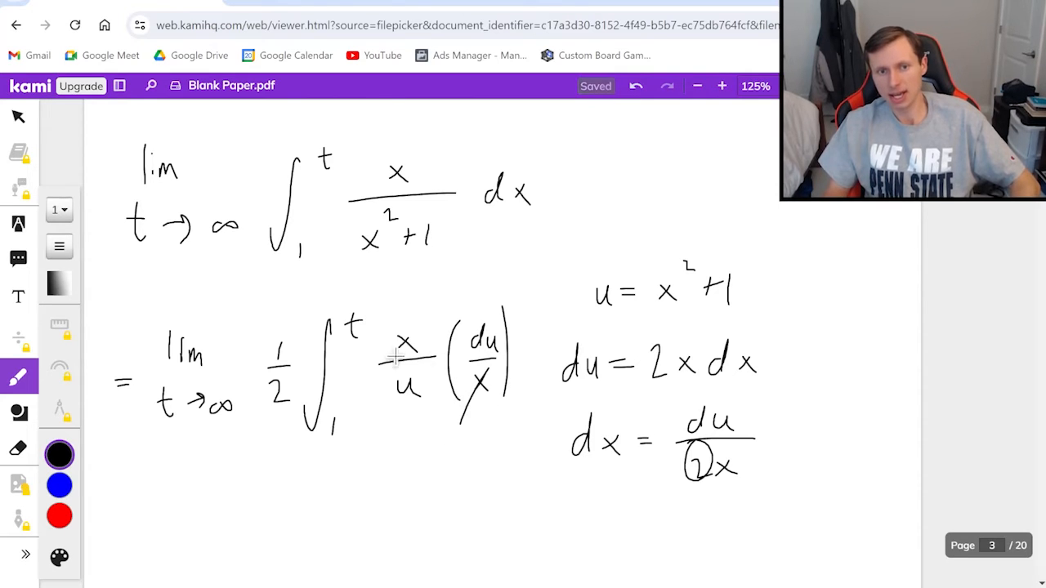
pyautogui.scroll(-3)
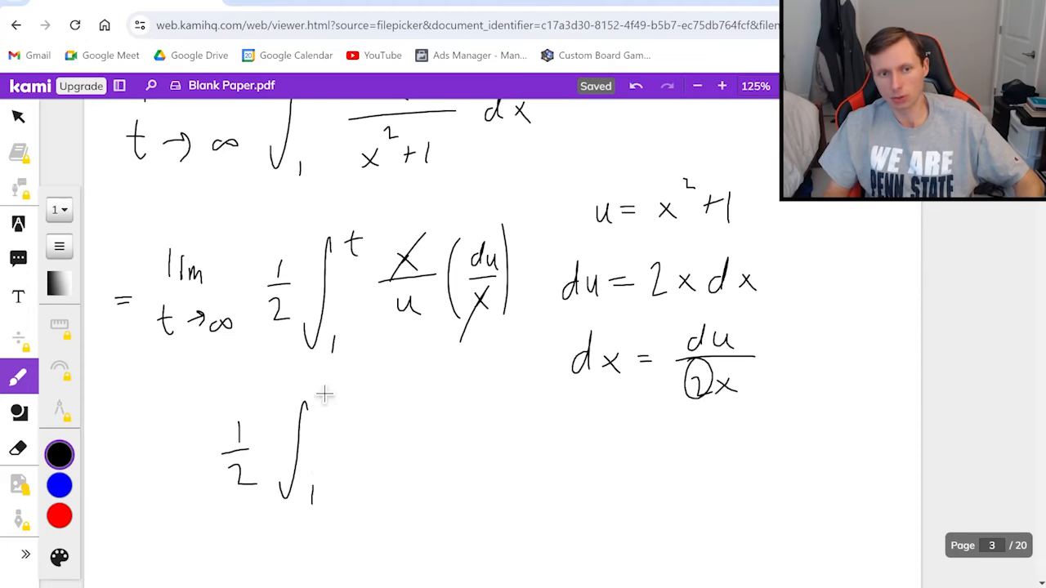
pyautogui.moveTo(327, 400); pyautogui.dragTo(376, 457)
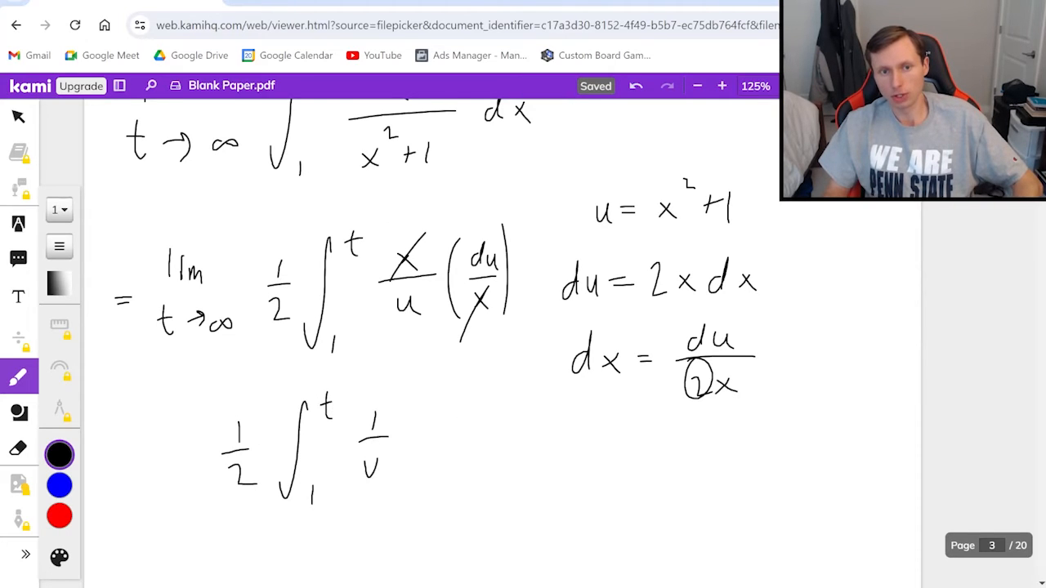
# Write the antiderivative ln|u| below the integral.
pyautogui.scroll(-3)
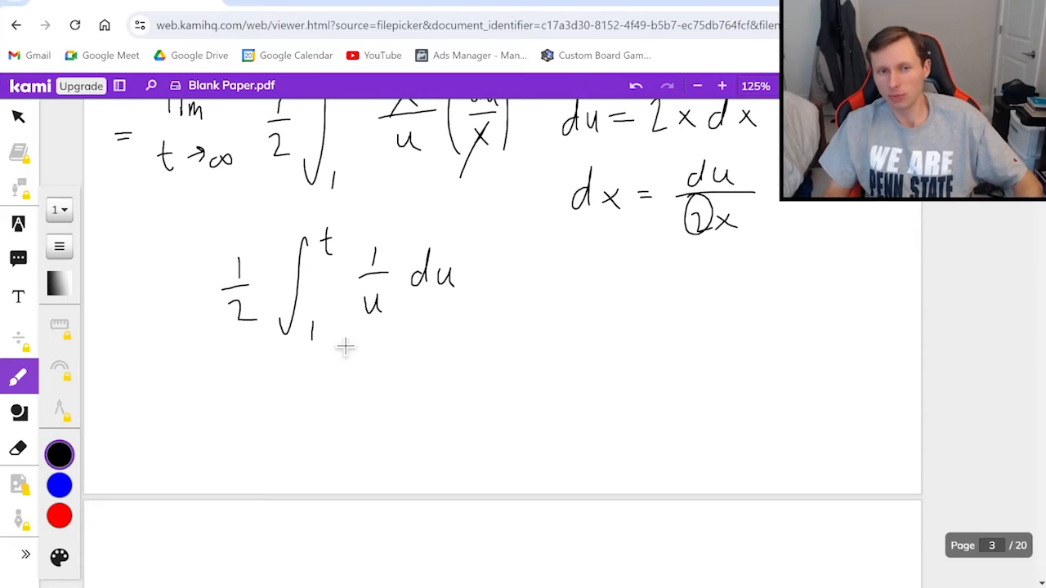
pyautogui.moveTo(233, 393); pyautogui.dragTo(278, 441)
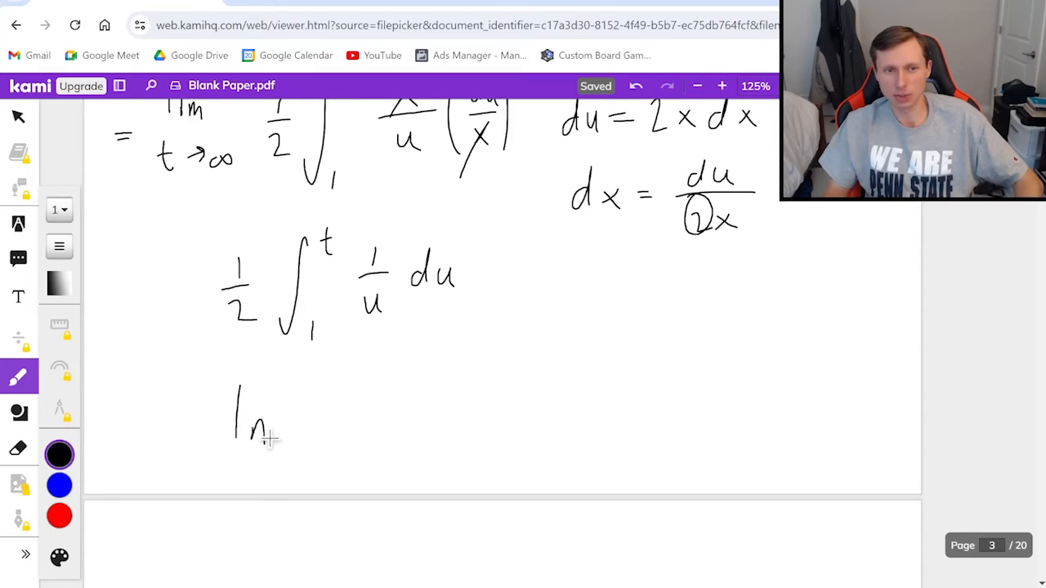
pyautogui.moveTo(290, 400); pyautogui.dragTo(360, 445)
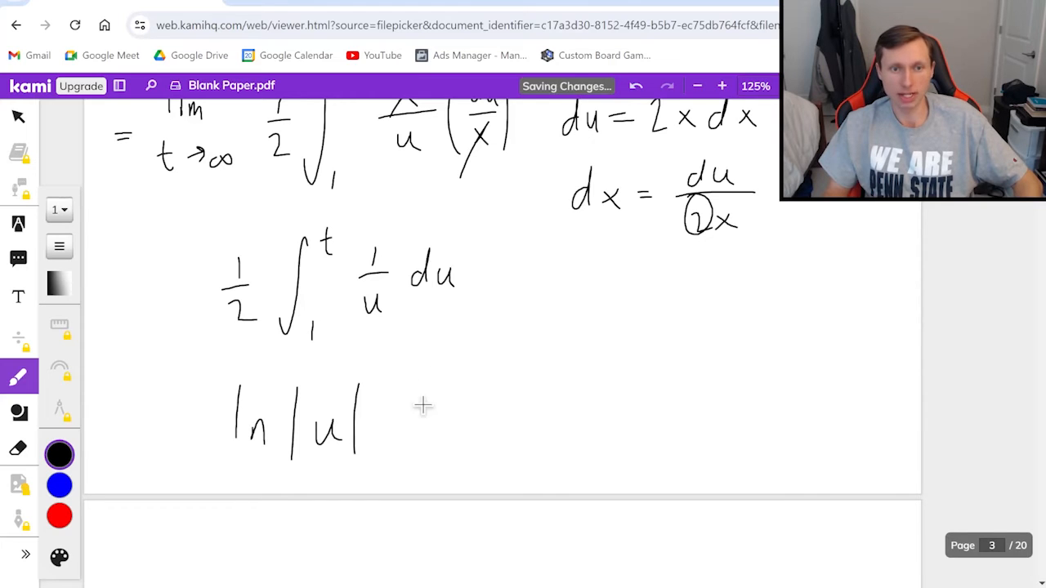
# Write lim t→∞ ln|x²+1| with the evaluation bar from 1 to t.
pyautogui.scroll(-3)
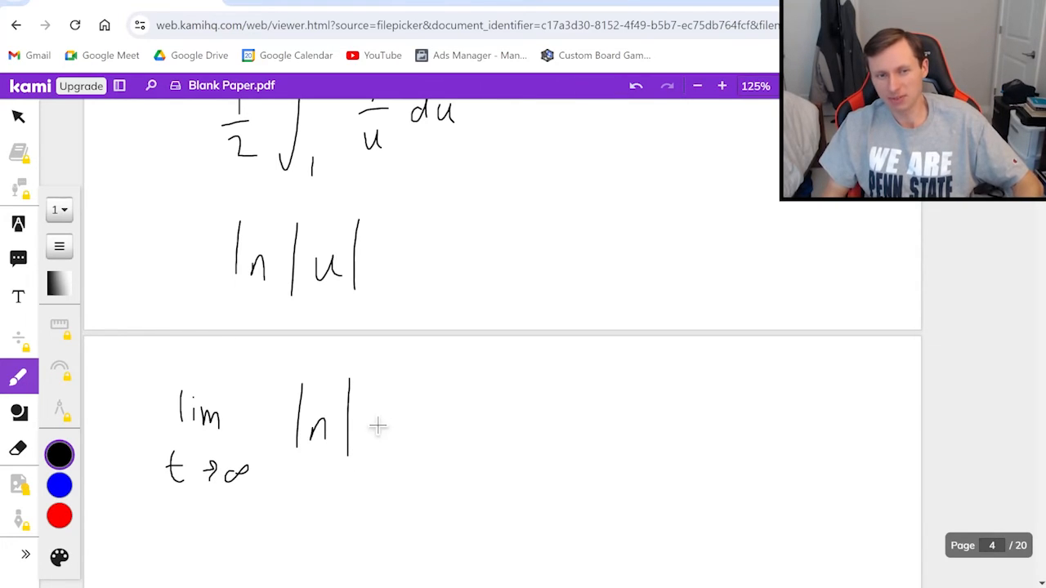
pyautogui.moveTo(372, 429); pyautogui.dragTo(445, 417)
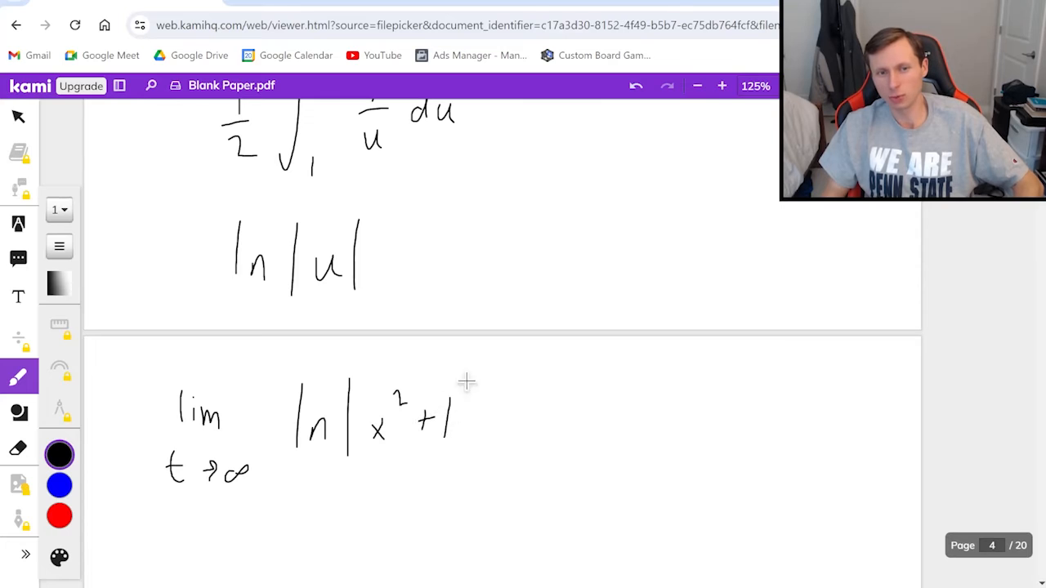
pyautogui.moveTo(462, 376); pyautogui.dragTo(507, 491)
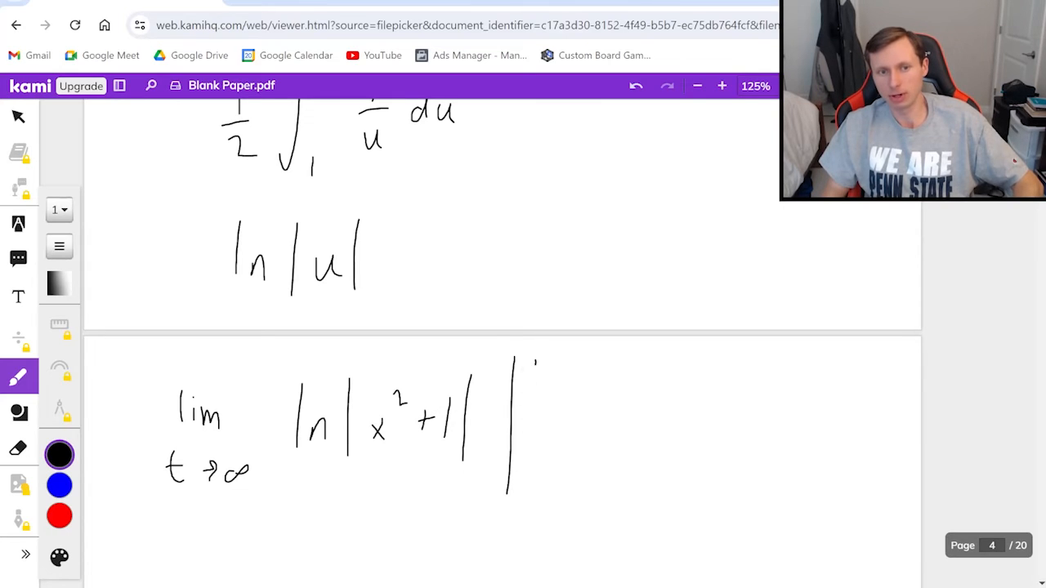
pyautogui.moveTo(535, 376); pyautogui.dragTo(529, 487)
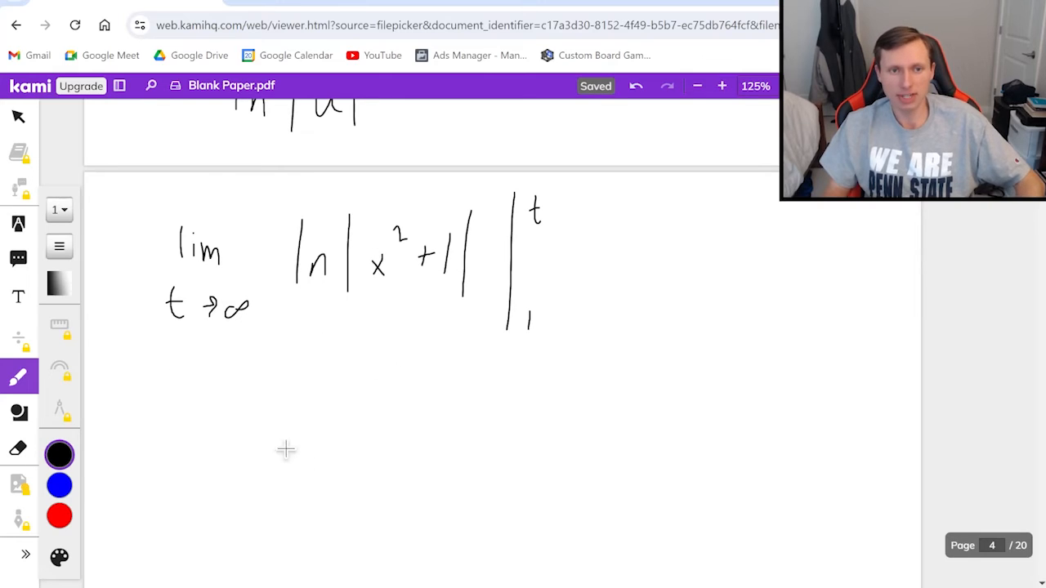
# Write ln|t²+1| beneath for the upper bound.
pyautogui.moveTo(245, 401); pyautogui.dragTo(274, 437)
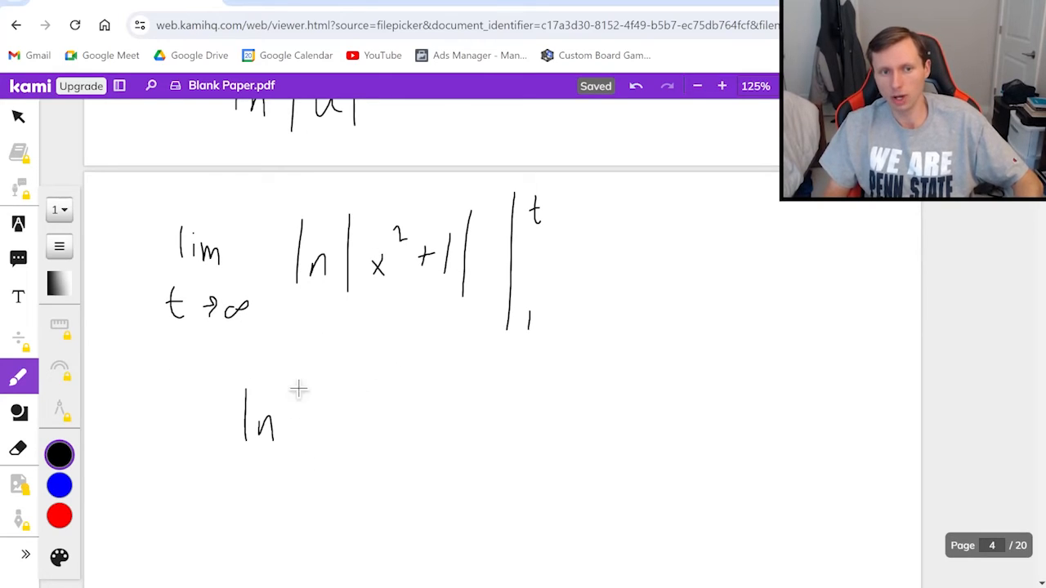
pyautogui.moveTo(295, 384); pyautogui.dragTo(294, 441)
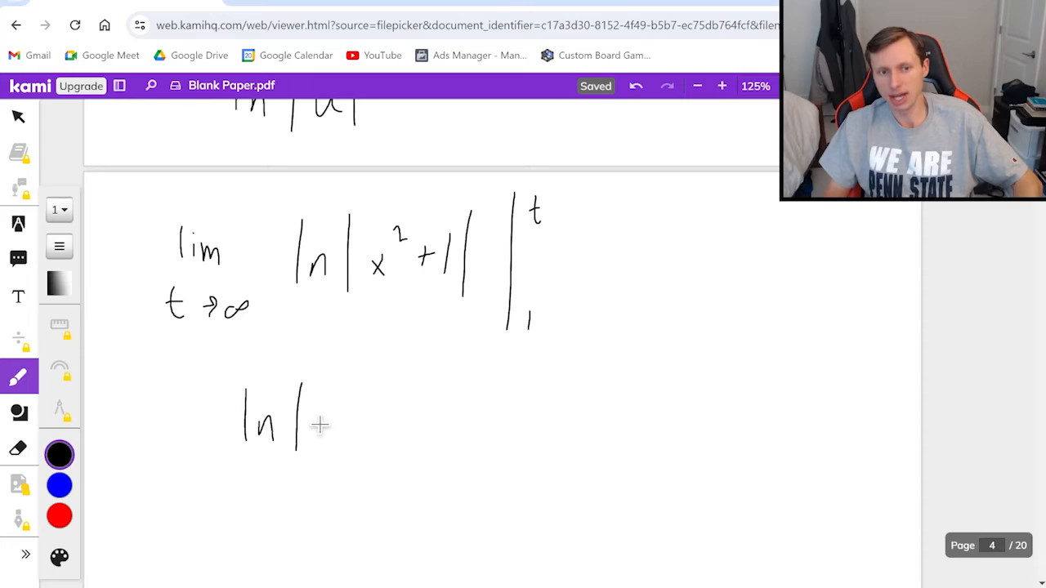
pyautogui.moveTo(323, 425); pyautogui.dragTo(412, 417)
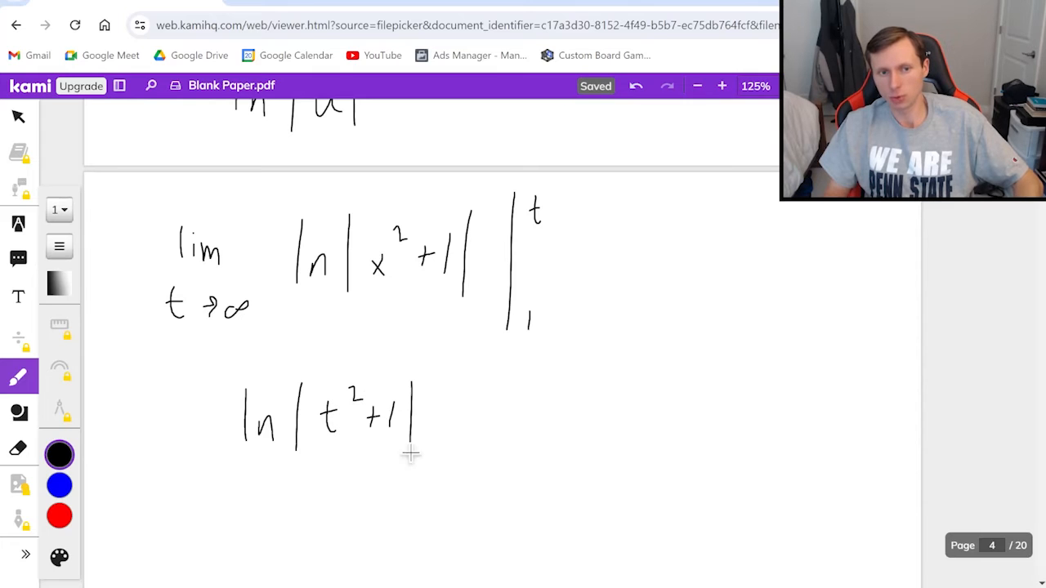
# Substitute ∞ to get ln|∞²+1| − ln 2, simplify to ∞ − ln 2 and then ∞.
pyautogui.scroll(-3)
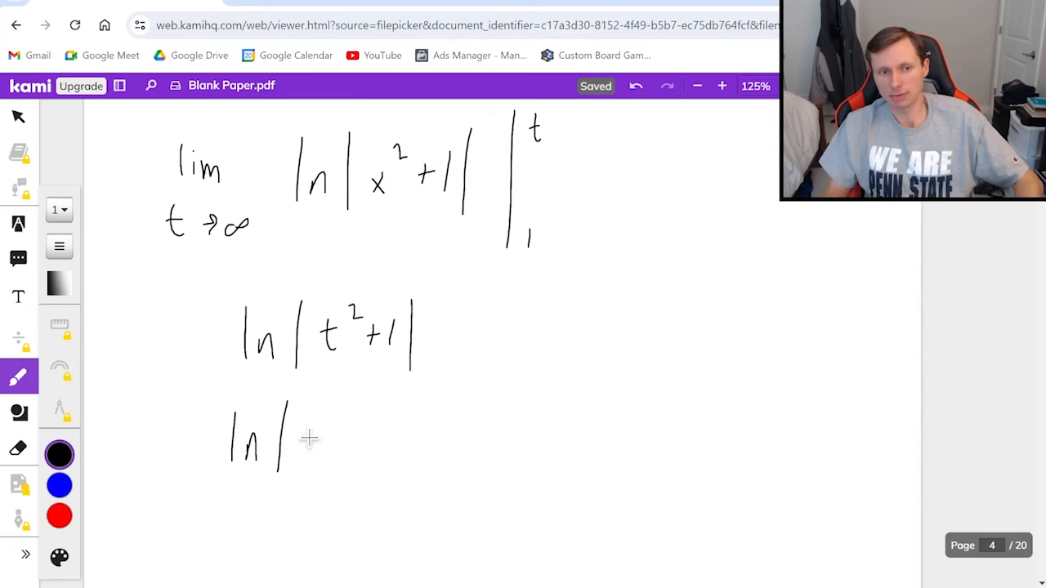
pyautogui.moveTo(318, 438); pyautogui.dragTo(417, 437)
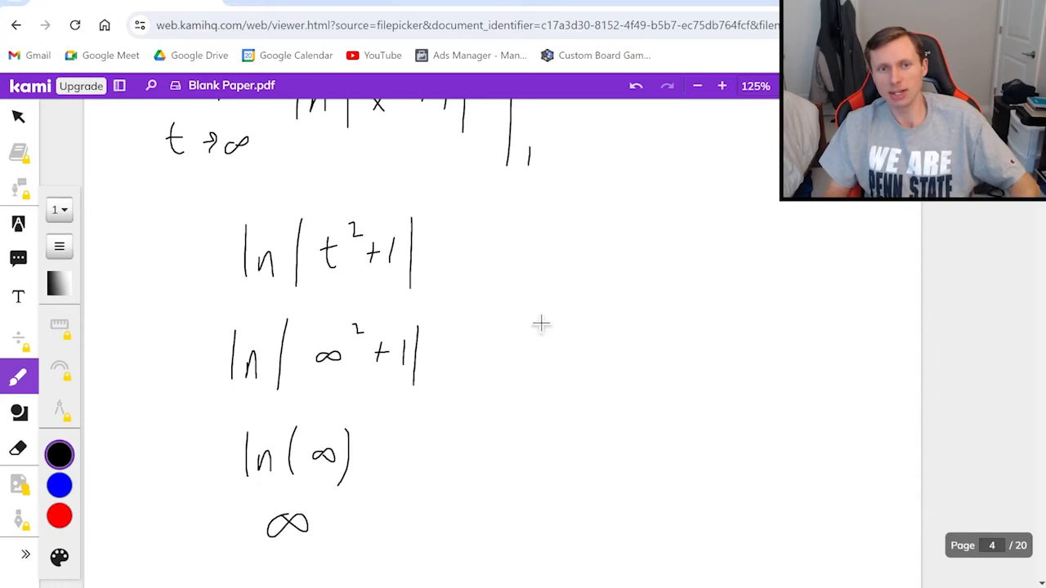
pyautogui.moveTo(457, 262); pyautogui.dragTo(572, 270)
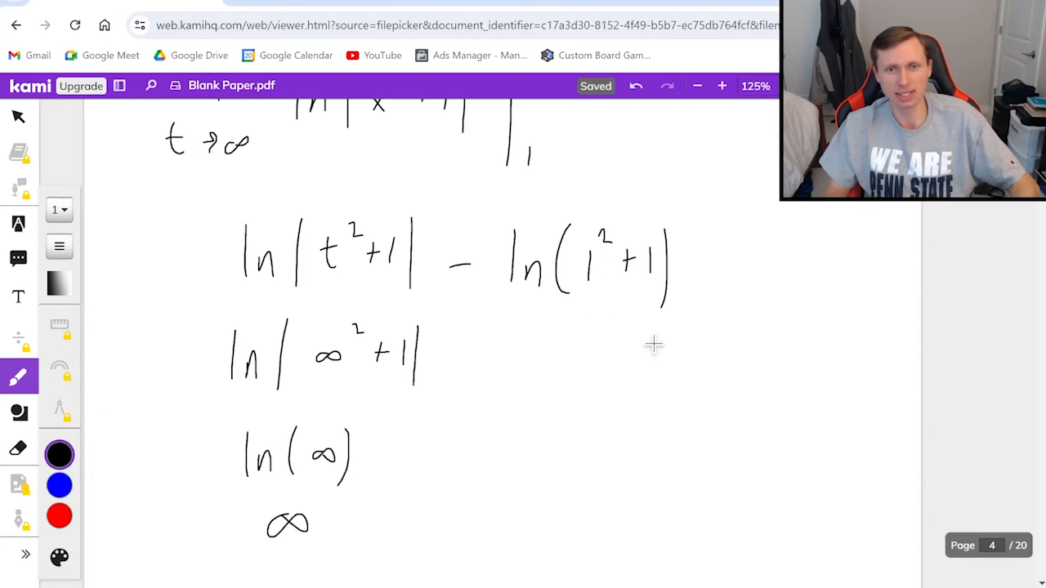
pyautogui.moveTo(458, 356); pyautogui.dragTo(581, 355)
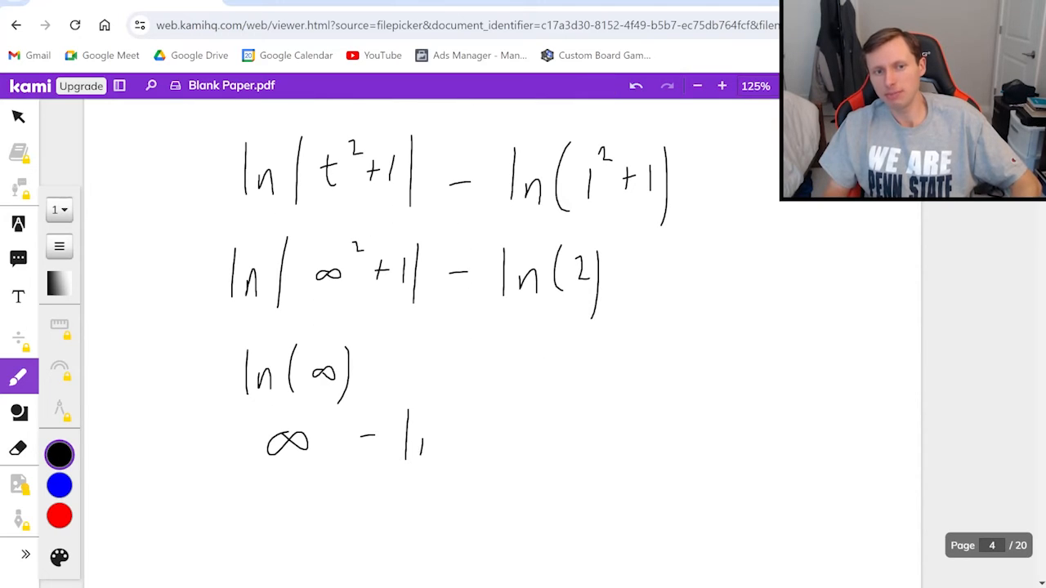
pyautogui.scroll(-3)
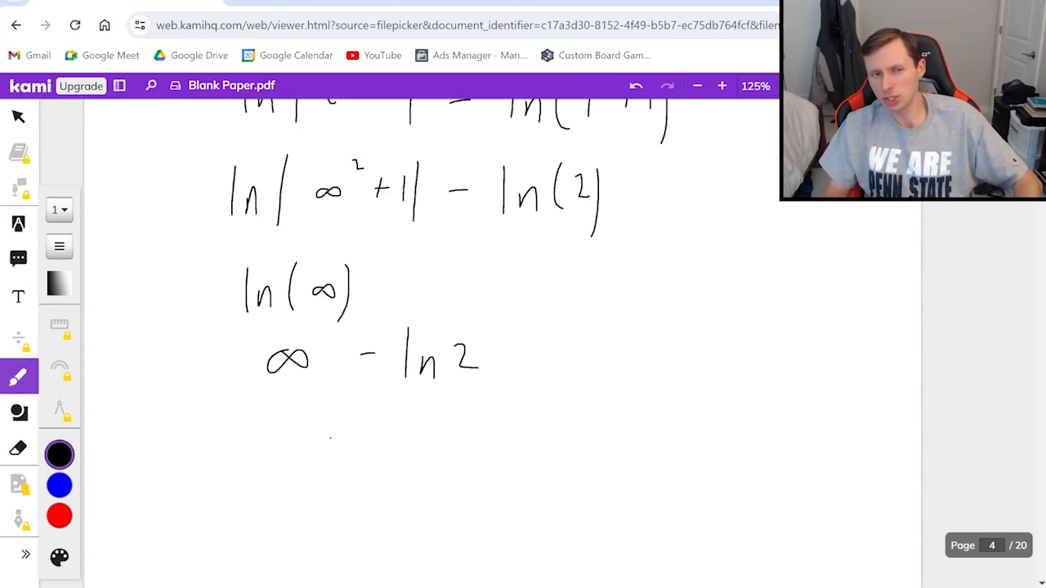
pyautogui.moveTo(303, 449); pyautogui.dragTo(355, 445)
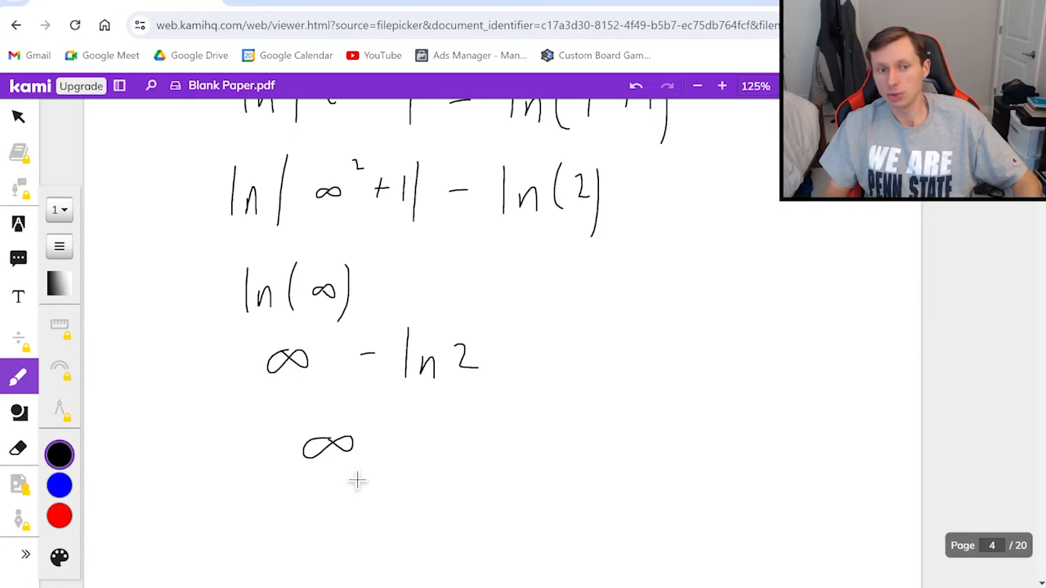
# Write and circle 'Diverges', then note 'Not ∞ → converges' and write 5.
pyautogui.moveTo(445, 425); pyautogui.dragTo(441, 466)
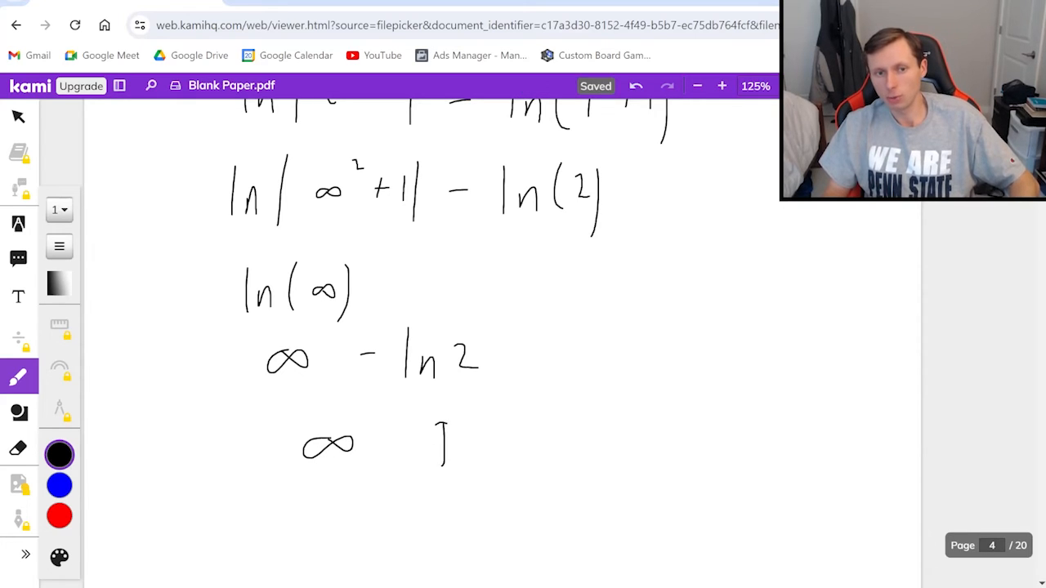
pyautogui.moveTo(441, 449); pyautogui.dragTo(572, 454)
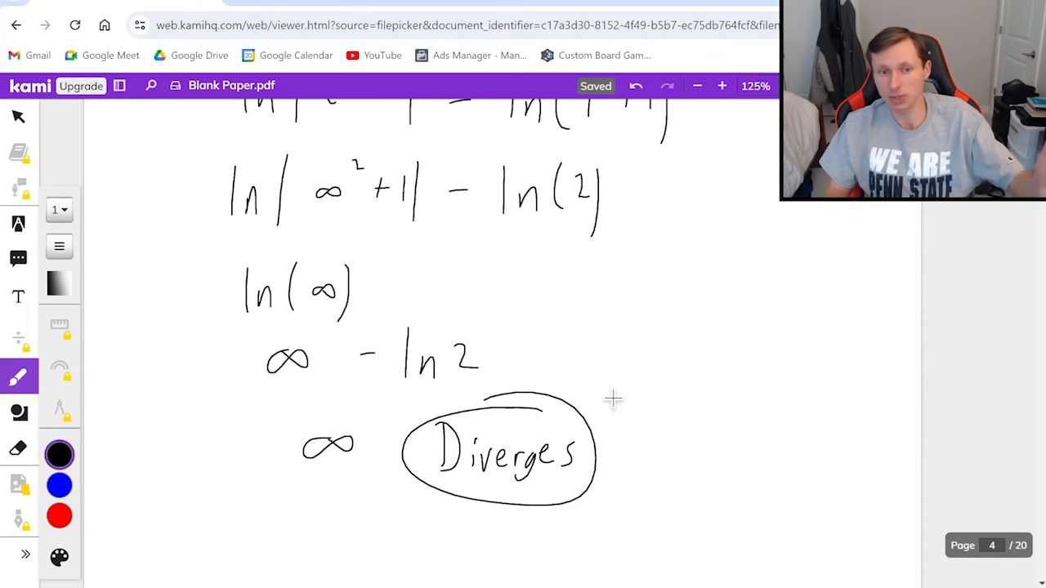
pyautogui.moveTo(340, 425)
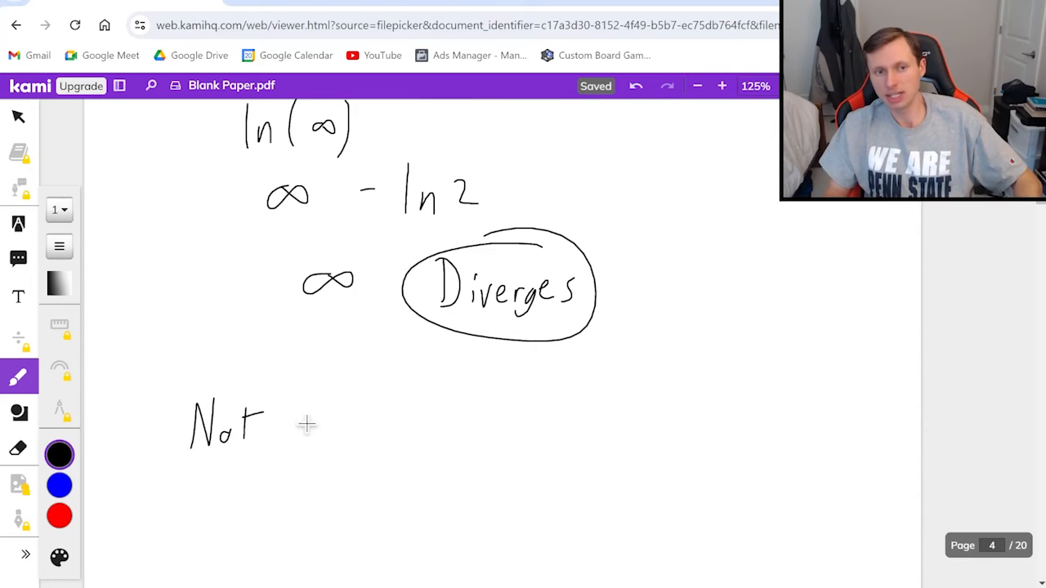
pyautogui.moveTo(302, 425); pyautogui.dragTo(507, 425)
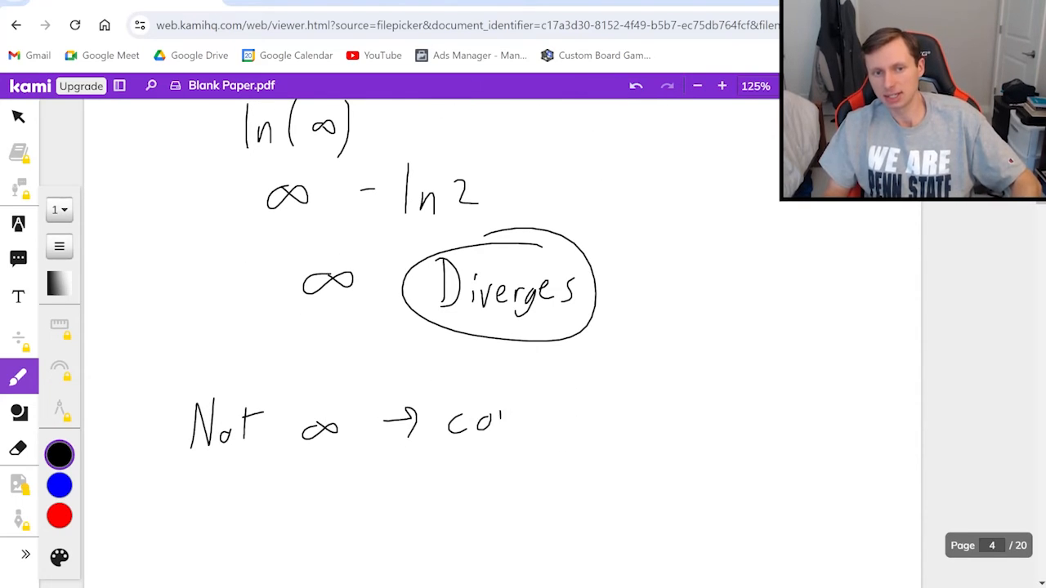
pyautogui.moveTo(507, 429); pyautogui.dragTo(621, 429)
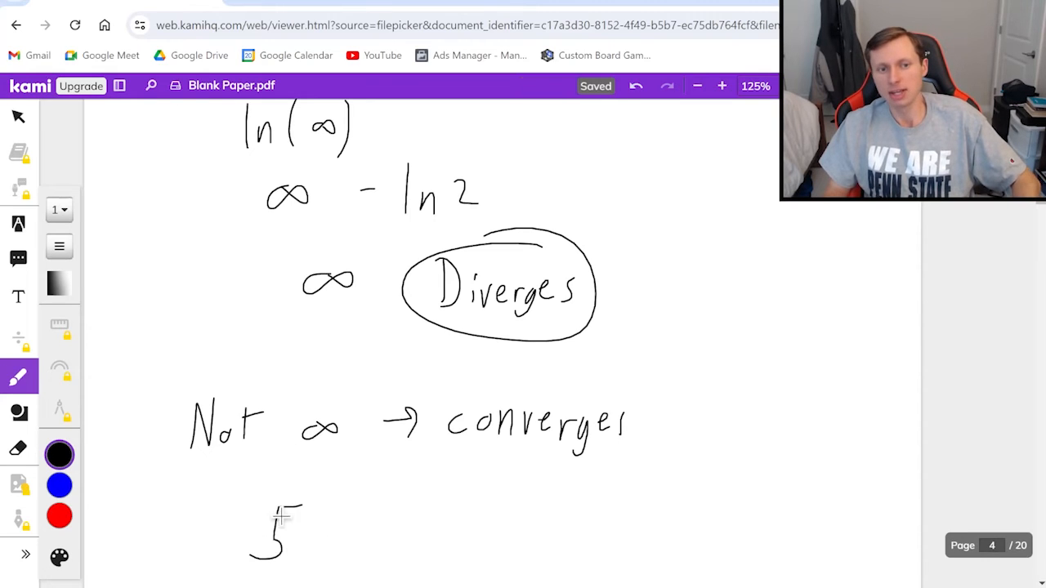
# Add the note 'Not sum' beside the 5 and connect it to 'converges'.
pyautogui.scroll(-3)
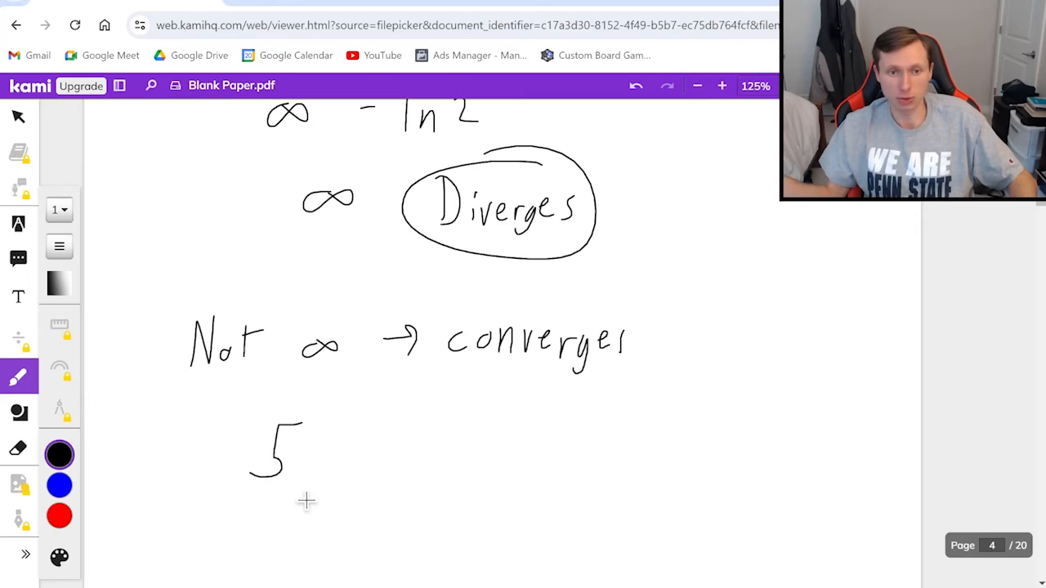
pyautogui.moveTo(384, 453); pyautogui.dragTo(425, 479)
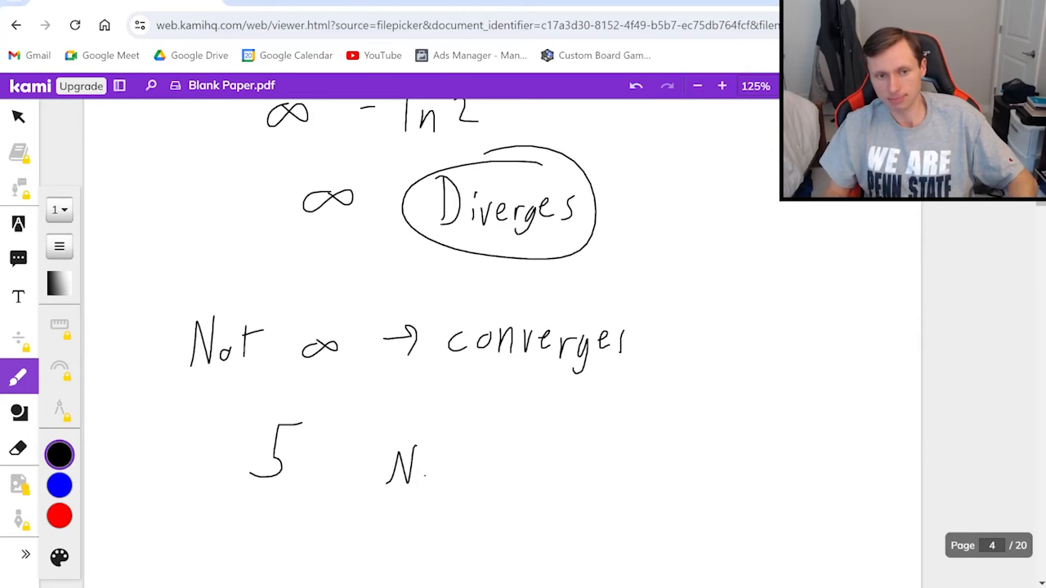
pyautogui.moveTo(408, 474); pyautogui.dragTo(540, 474)
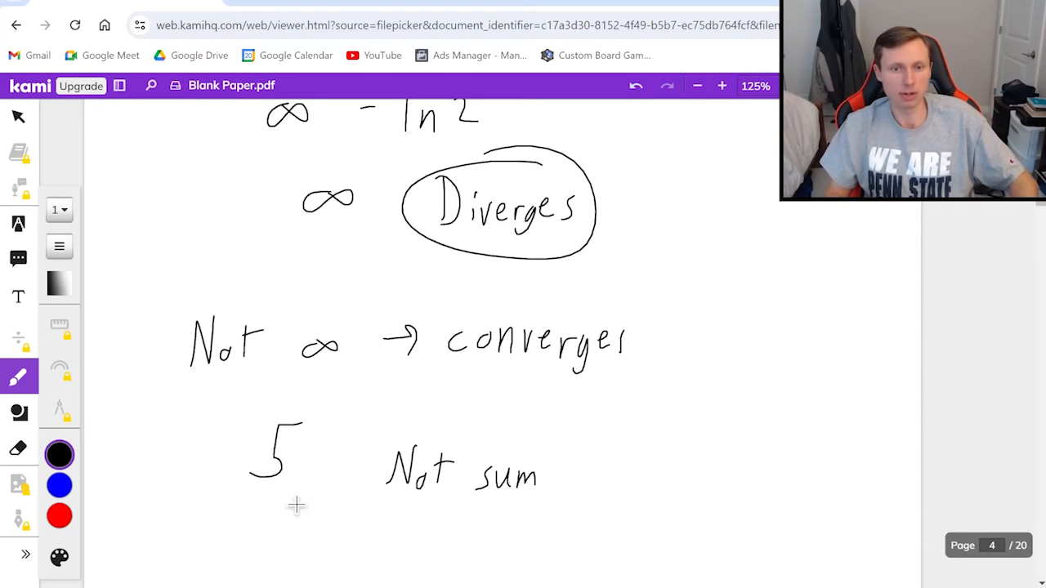
pyautogui.moveTo(311, 425); pyautogui.dragTo(466, 363)
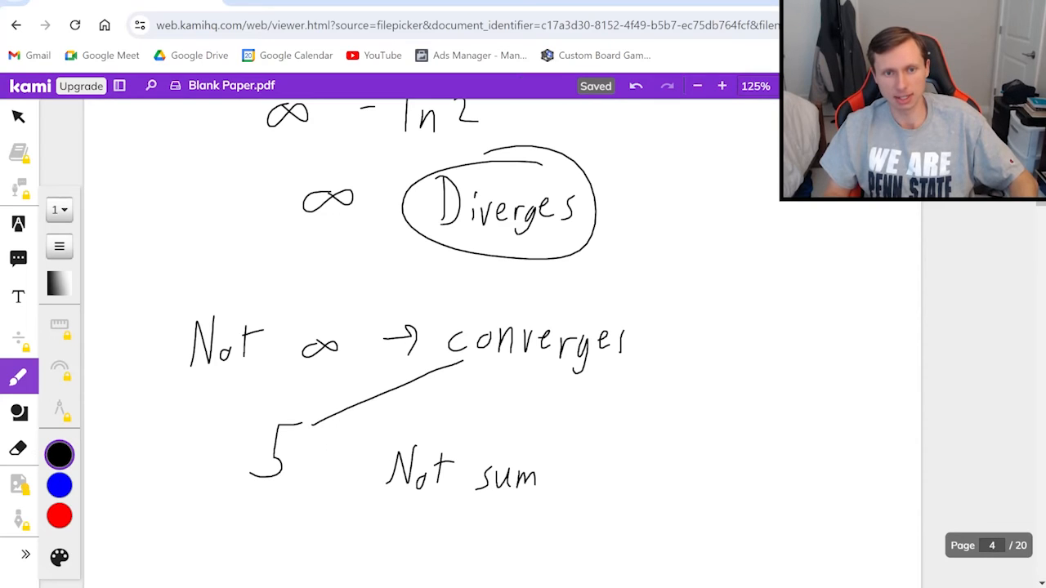
pyautogui.moveTo(319, 417); pyautogui.dragTo(462, 368)
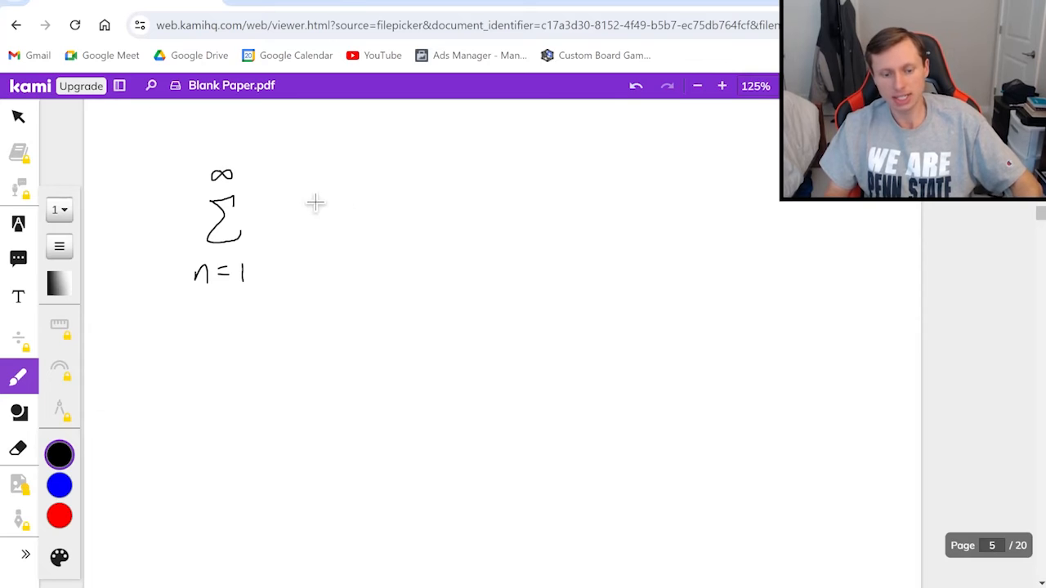
# Write Σ e^(−n) from n = 1 with the conditions continuous, positive, decreasing.
pyautogui.moveTo(296, 228); pyautogui.dragTo(359, 163)
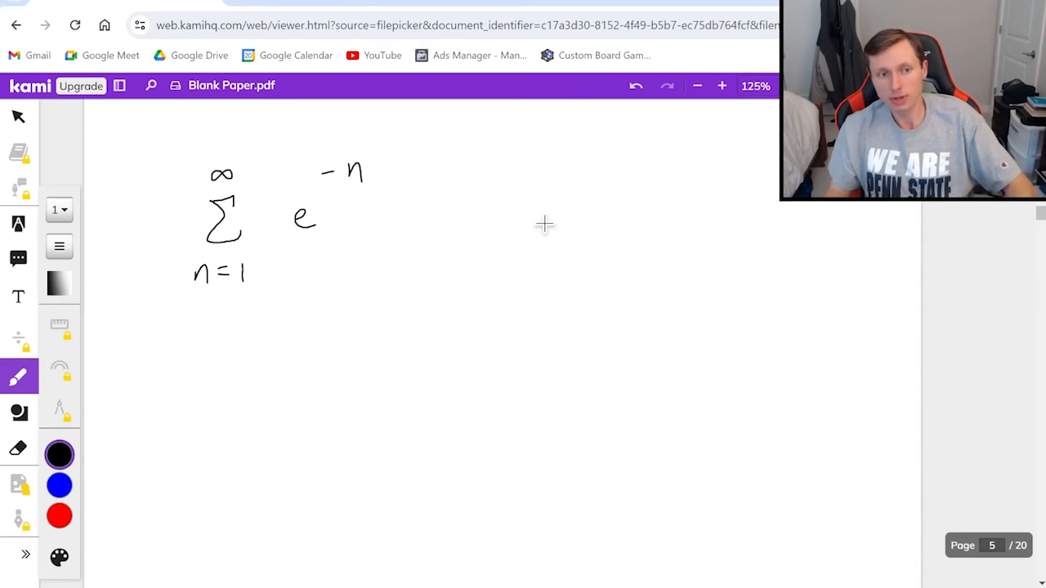
pyautogui.moveTo(490, 221); pyautogui.dragTo(572, 221)
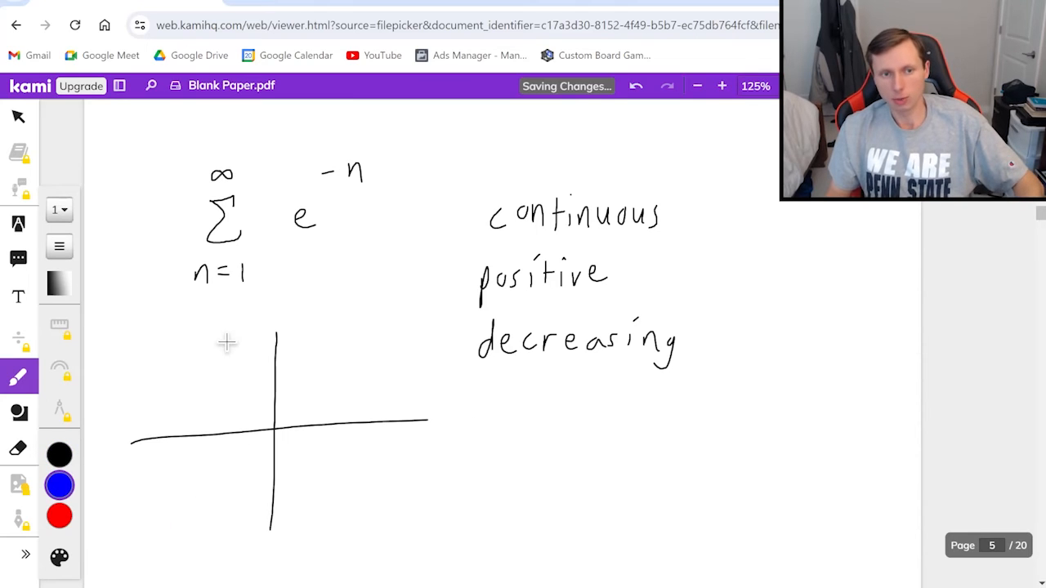
# Draw the decaying curve in blue on the axes, then return the ink to black.
pyautogui.moveTo(221, 325); pyautogui.dragTo(360, 421)
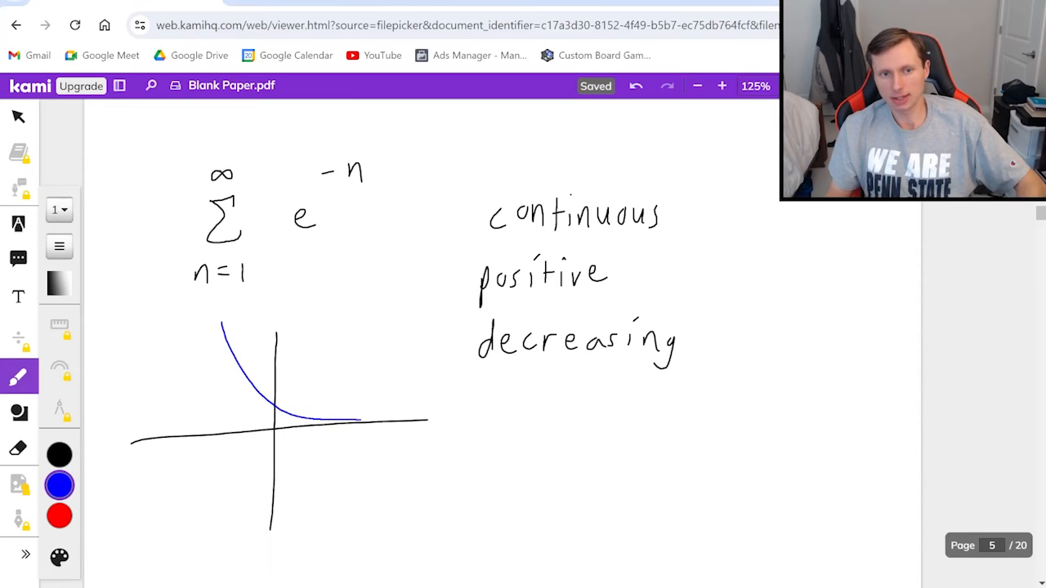
pyautogui.click(59, 455)
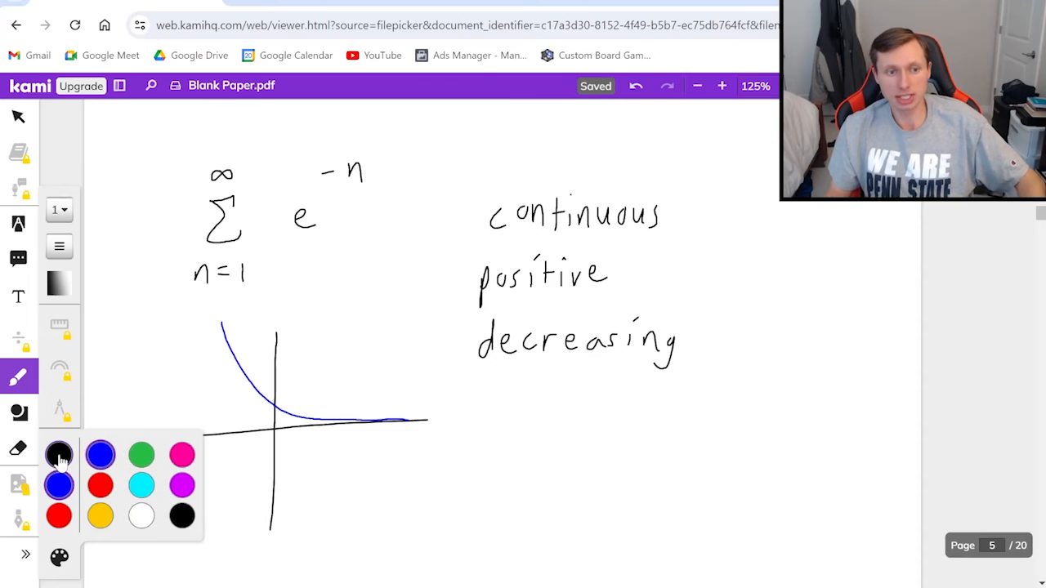
pyautogui.click(59, 455)
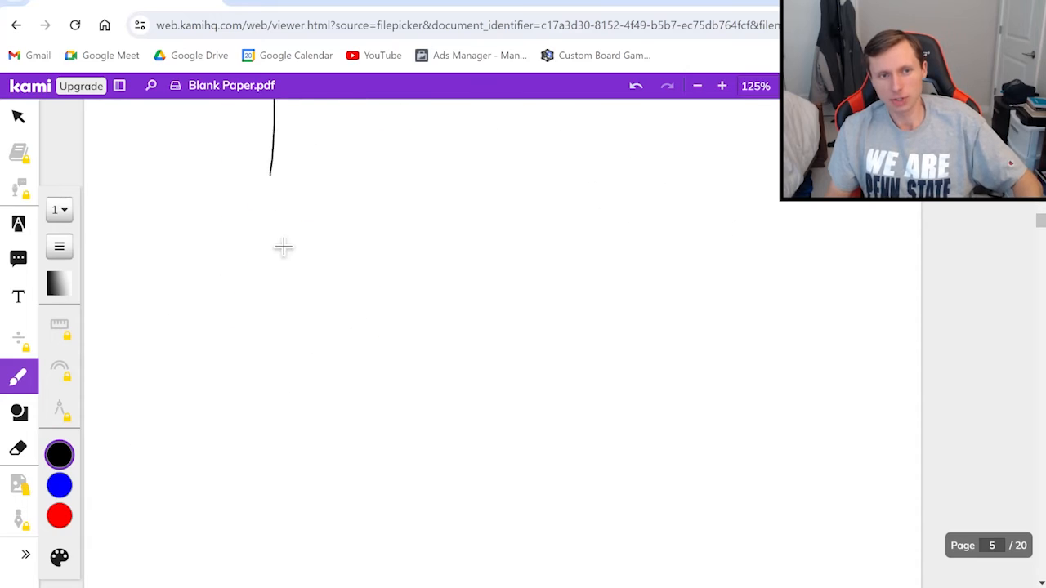
# Write ∫₁^∞ e^(−x) dx and its limit form as t→∞.
pyautogui.moveTo(272, 151); pyautogui.dragTo(261, 258)
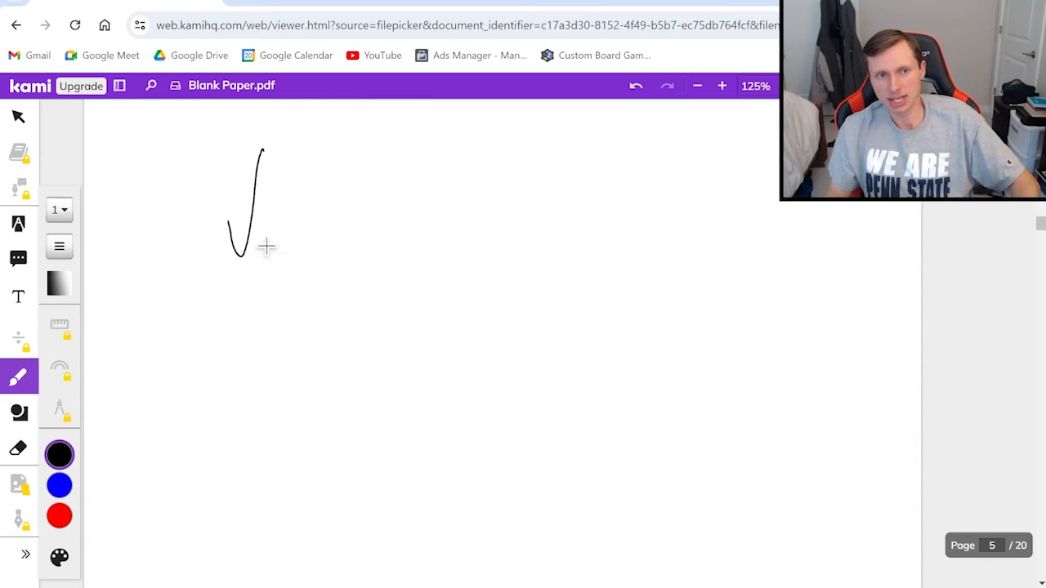
pyautogui.moveTo(290, 154); pyautogui.dragTo(309, 154)
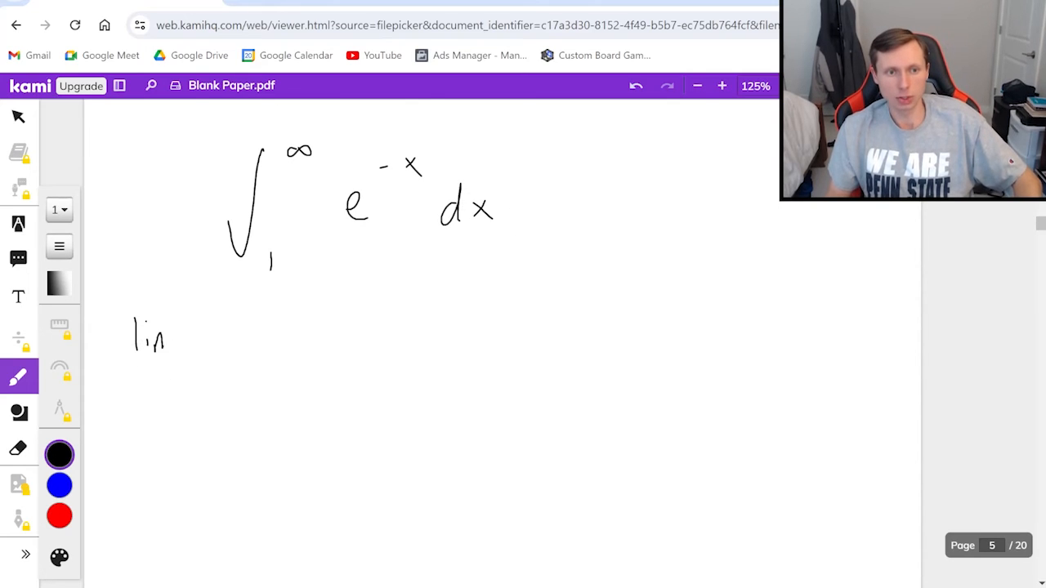
pyautogui.moveTo(119, 416); pyautogui.dragTo(217, 400)
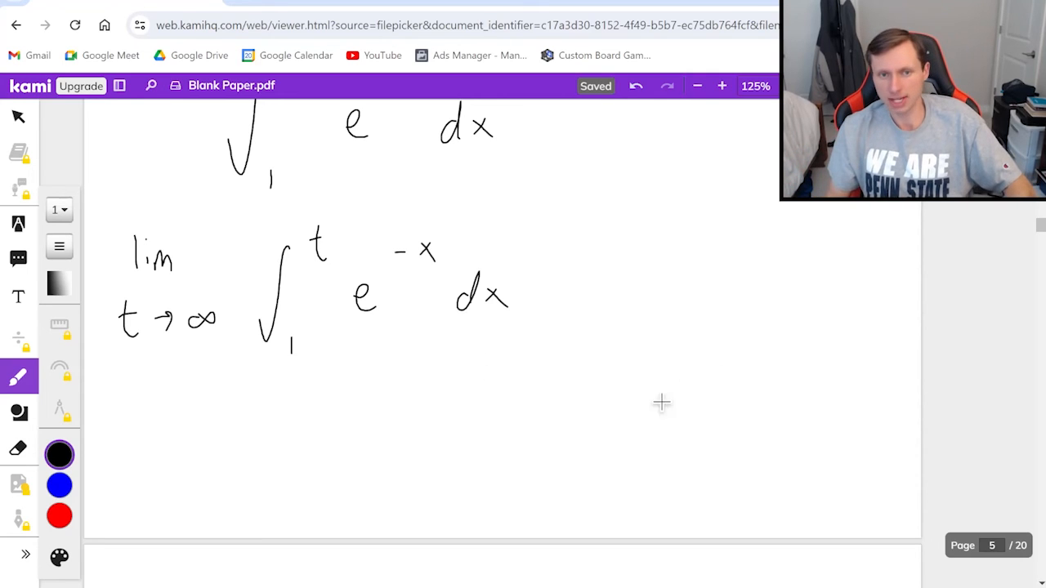
# Write the substitution u = −x, dx = −du and rewrite as −∫₁^t e^u du.
pyautogui.moveTo(588, 376); pyautogui.dragTo(707, 376)
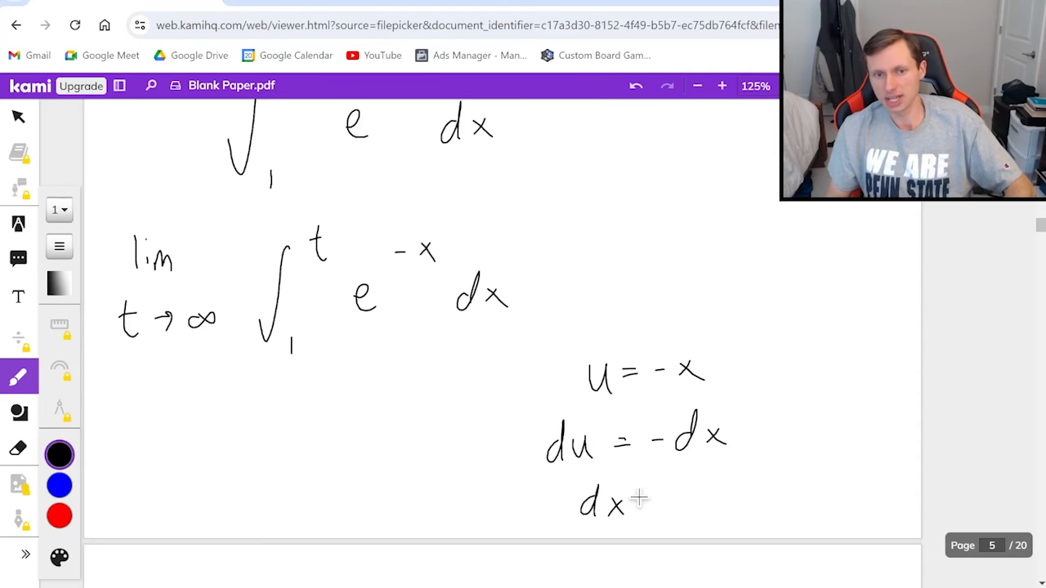
pyautogui.moveTo(621, 499); pyautogui.dragTo(765, 499)
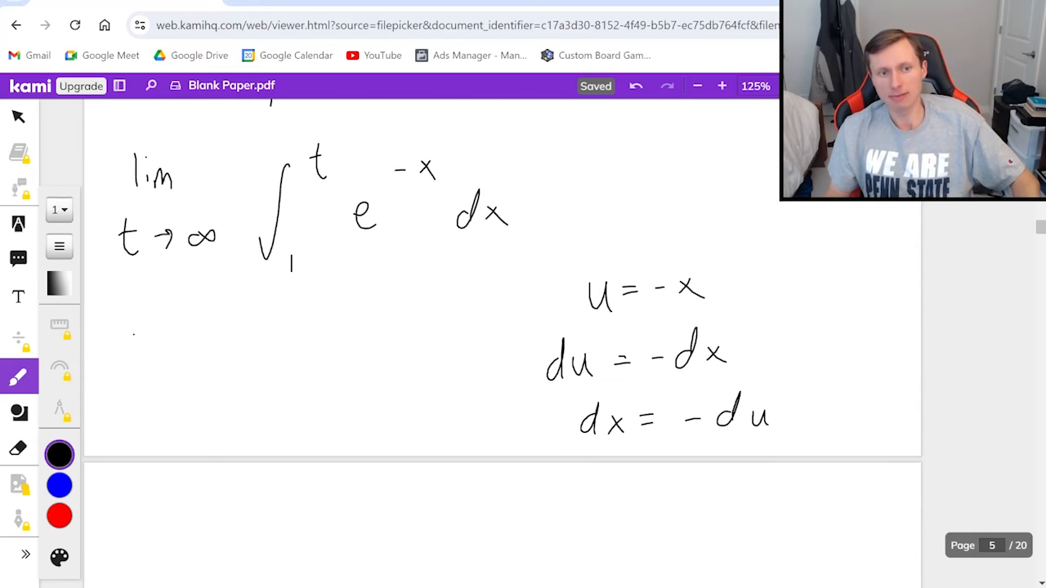
pyautogui.moveTo(131, 352); pyautogui.dragTo(163, 417)
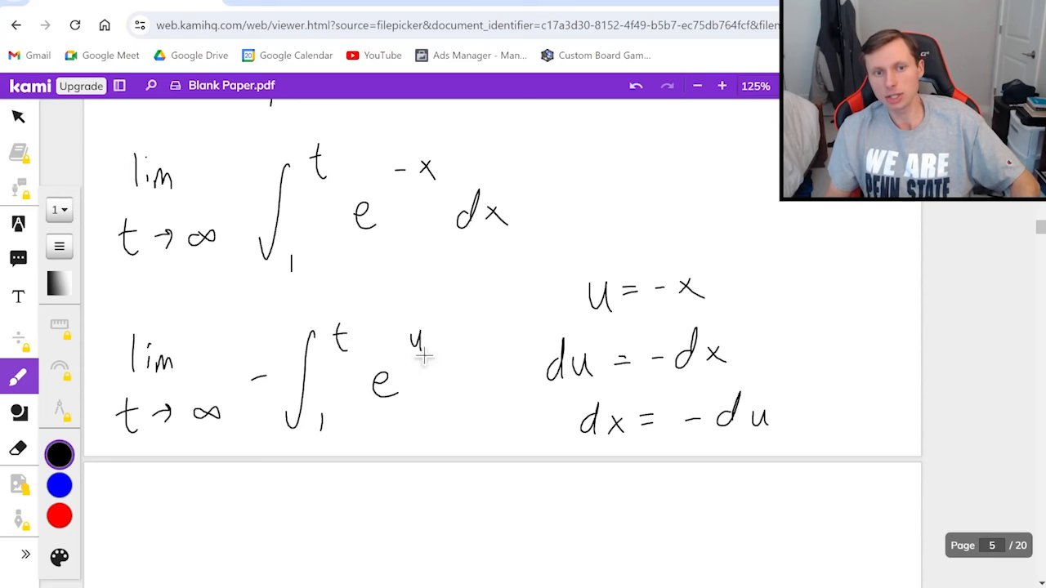
pyautogui.moveTo(429, 368); pyautogui.dragTo(486, 372)
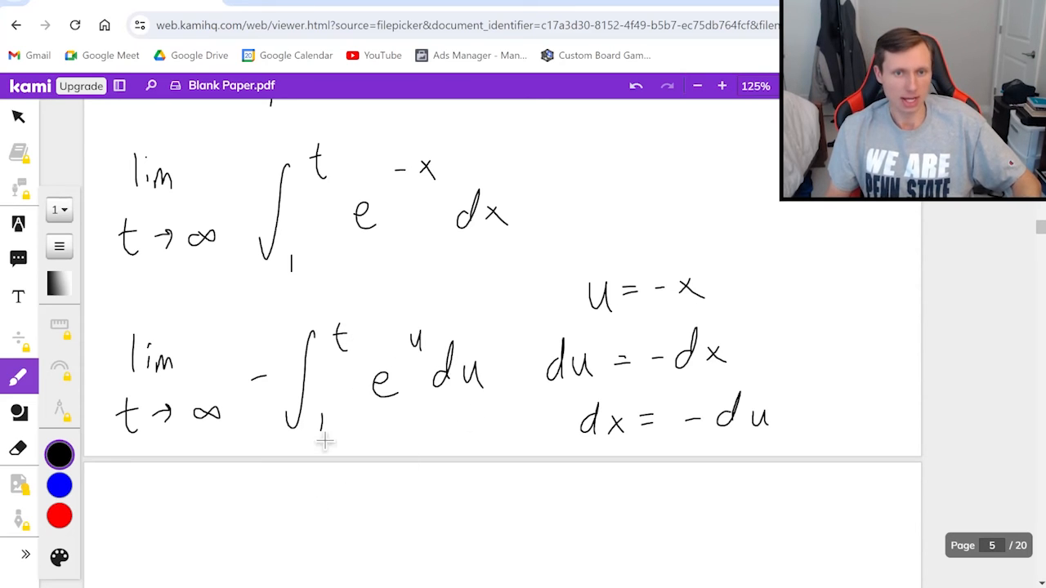
pyautogui.scroll(-3)
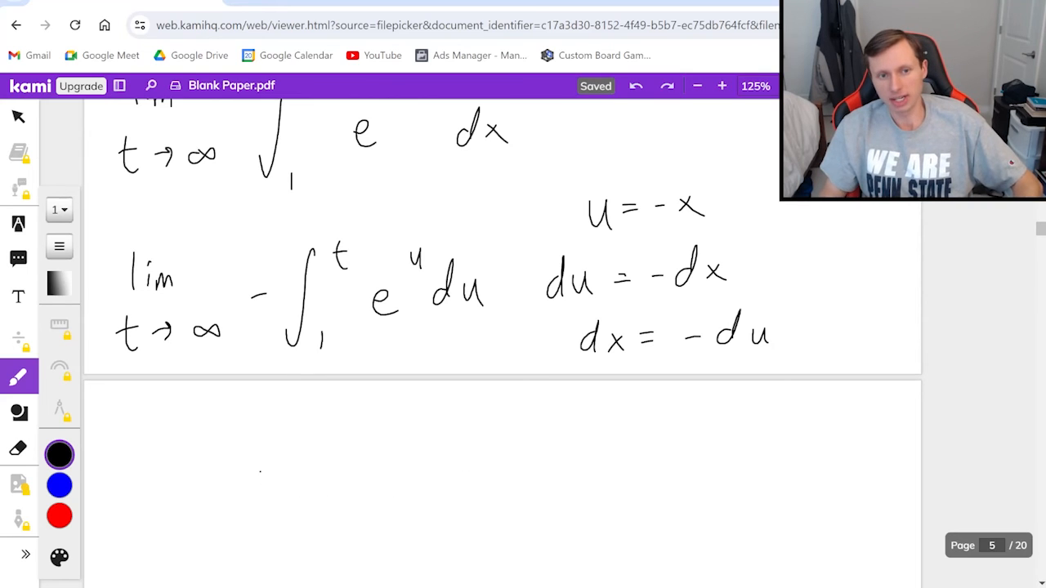
# Write the antiderivative −e^u, evaluate −e^(−x) from 1 to t, reaching −e^(−∞) + e^(−1).
pyautogui.moveTo(262, 470); pyautogui.dragTo(279, 469)
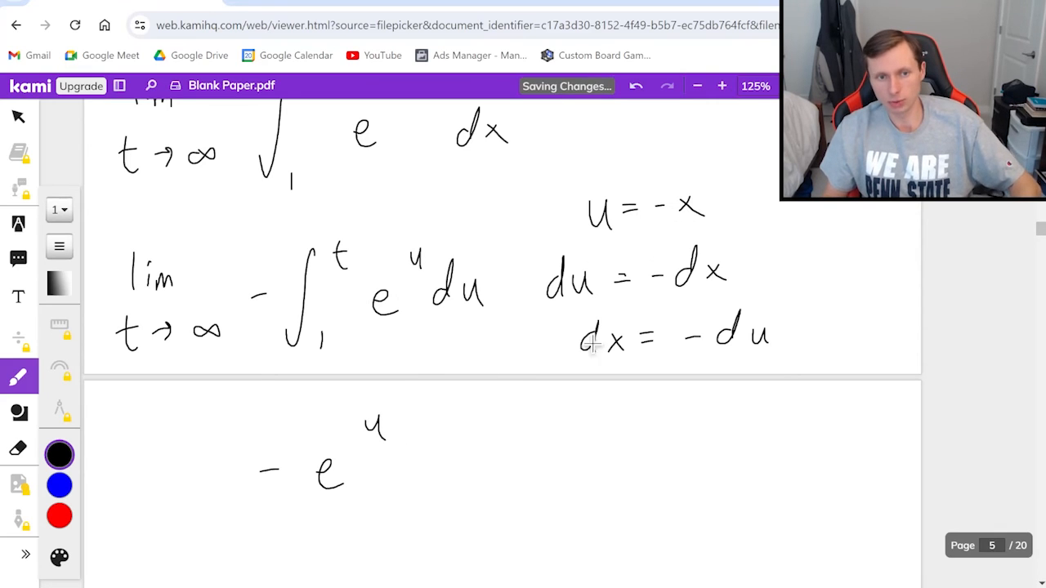
pyautogui.scroll(-3)
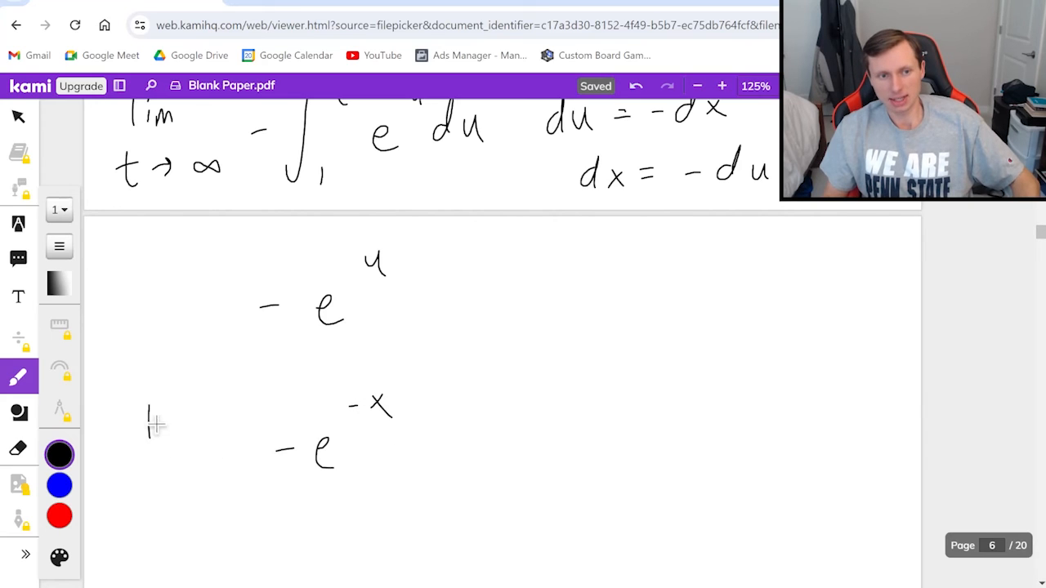
pyautogui.moveTo(147, 417); pyautogui.dragTo(204, 483)
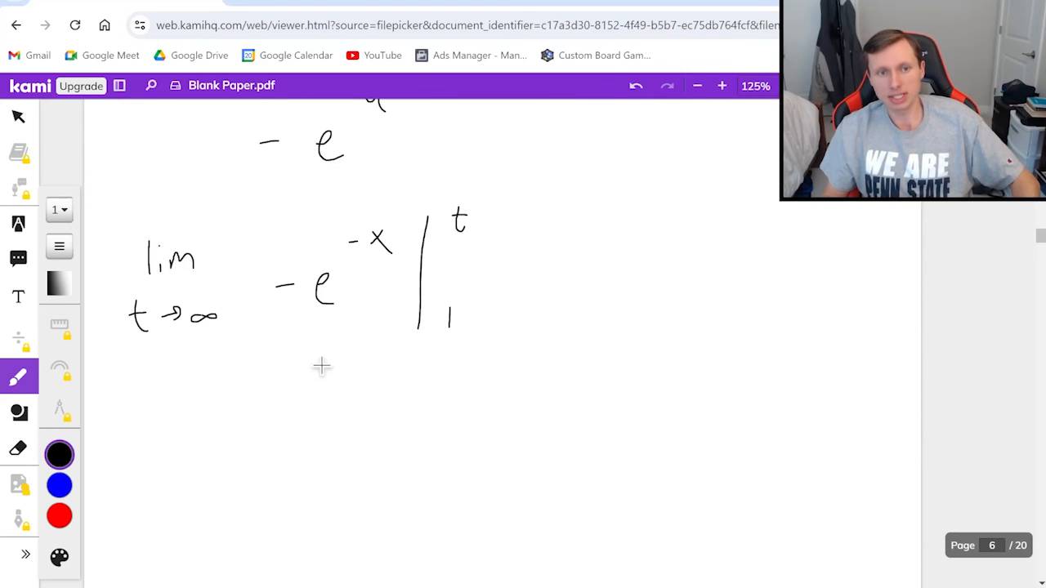
pyautogui.moveTo(225, 445); pyautogui.dragTo(286, 458)
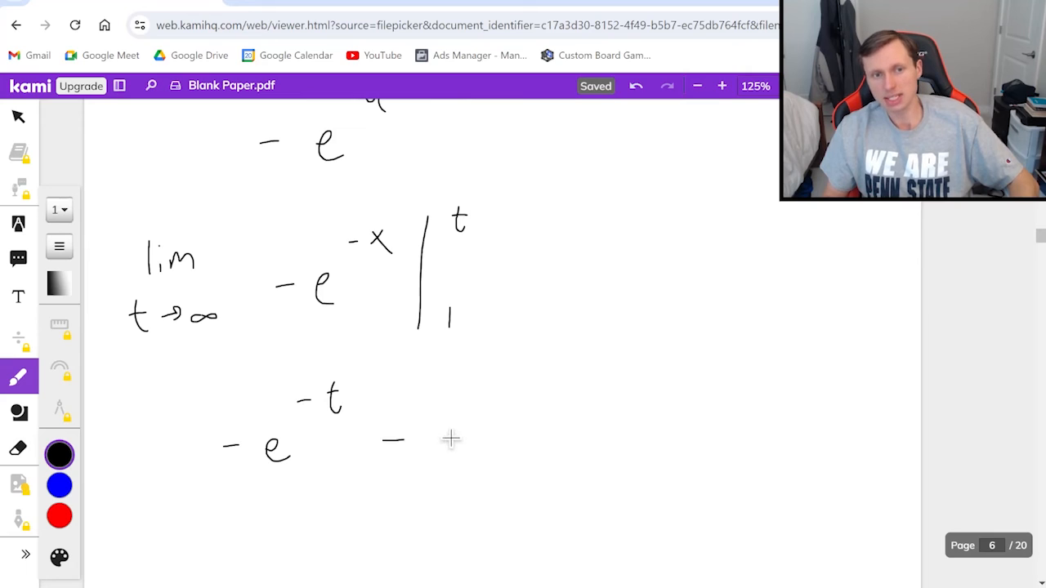
pyautogui.moveTo(437, 441); pyautogui.dragTo(499, 458)
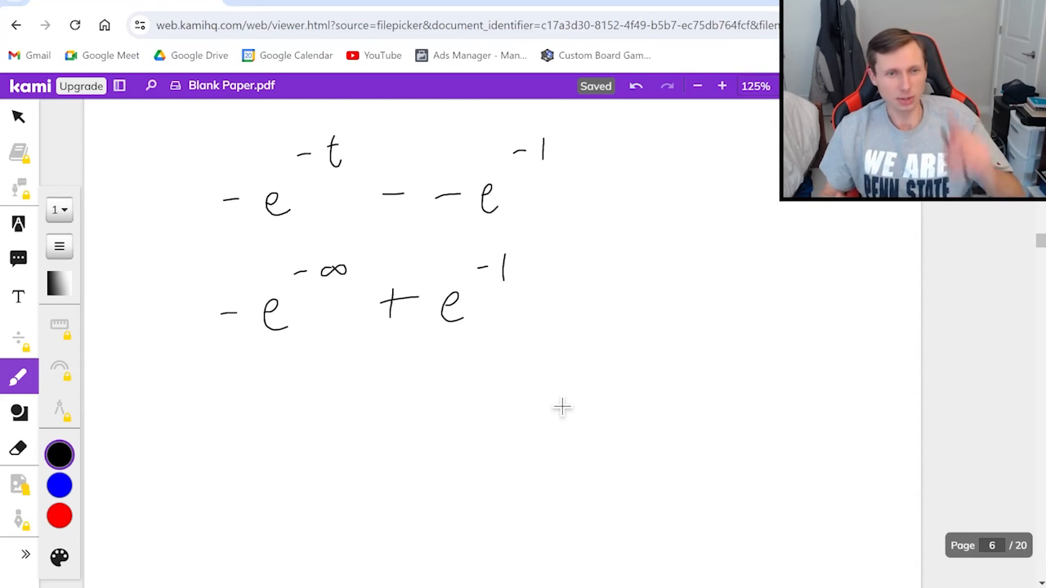
pyautogui.moveTo(362, 332)
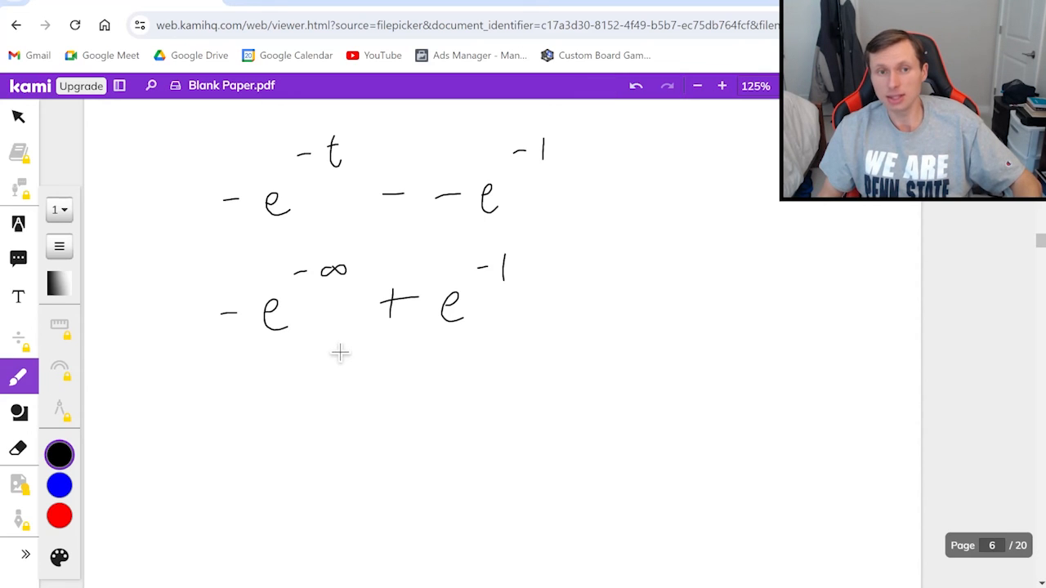
pyautogui.moveTo(339, 423)
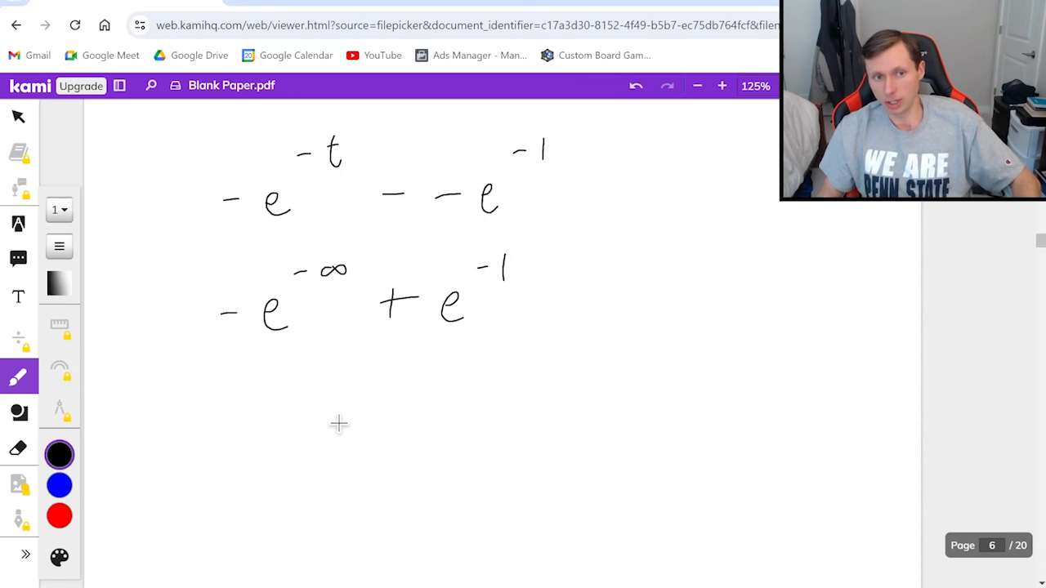
pyautogui.moveTo(270, 393)
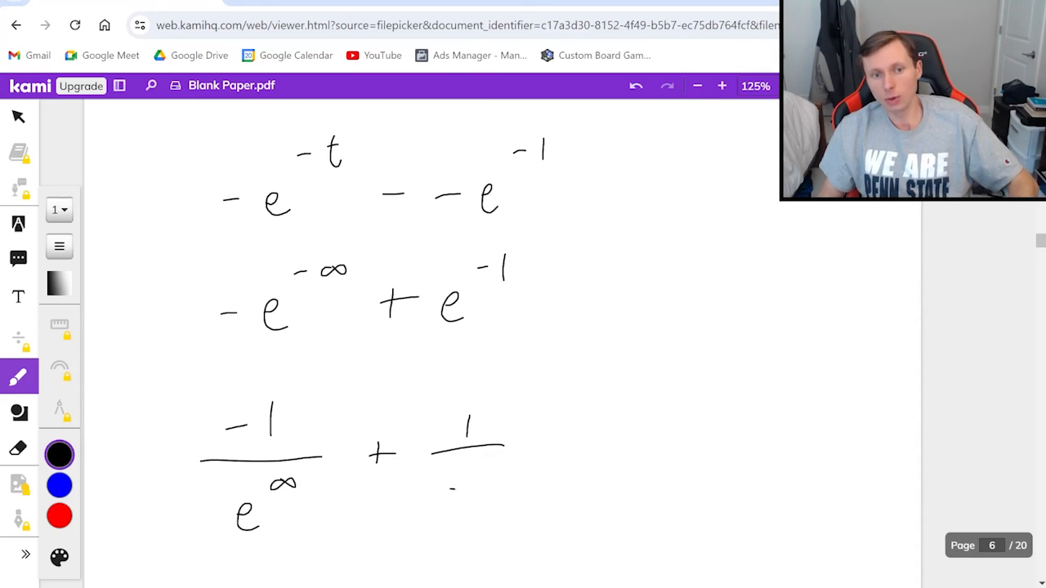
# Rewrite the terms as −1/∞ + 1/e and reduce to 0 + 1/e.
pyautogui.moveTo(454, 478); pyautogui.dragTo(462, 511)
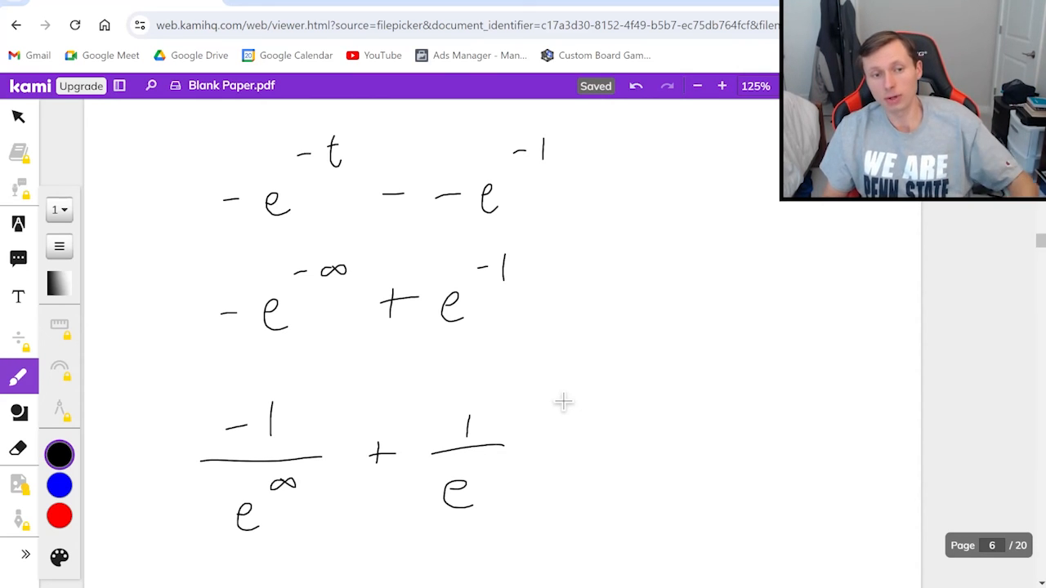
pyautogui.scroll(-3)
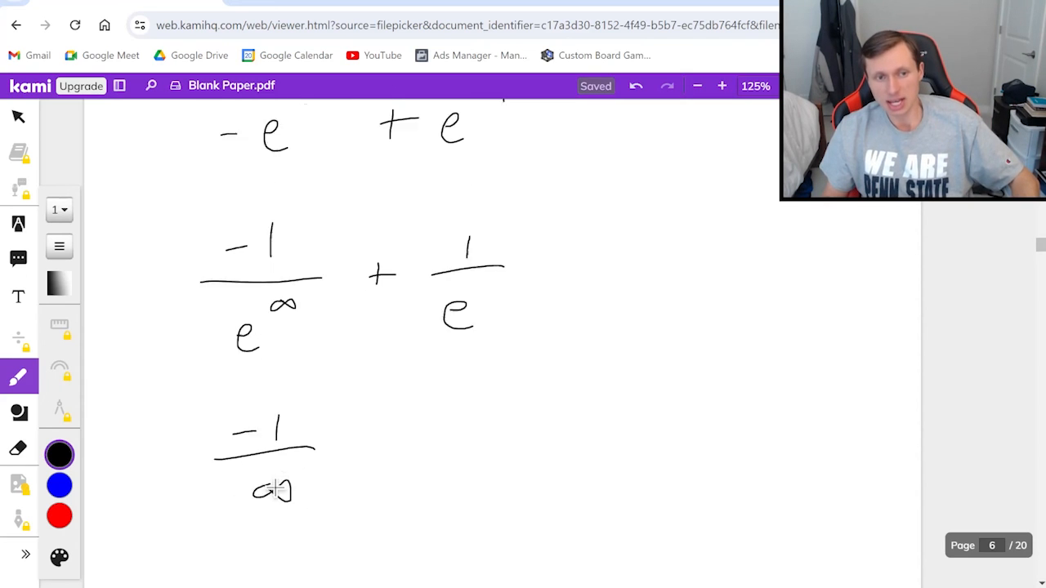
pyautogui.scroll(-3)
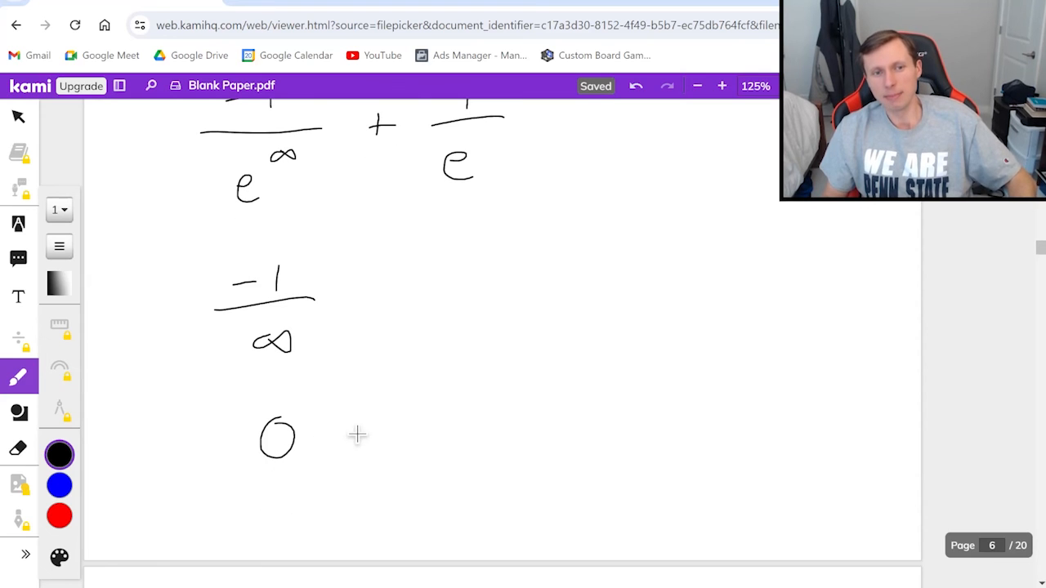
pyautogui.moveTo(348, 421); pyautogui.dragTo(343, 449)
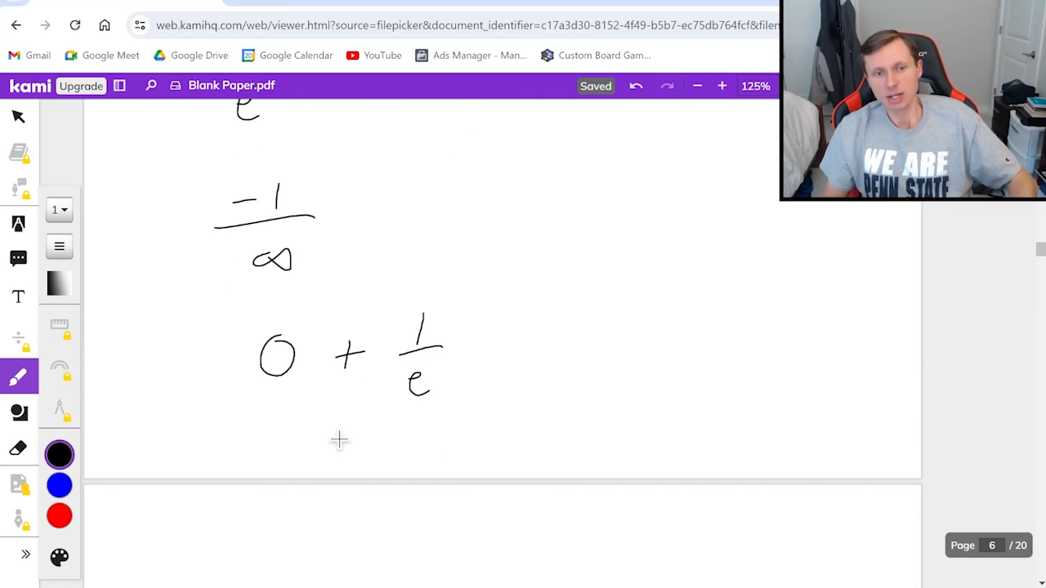
# Write = 1/e, draw an arrow and start writing 'converges'.
pyautogui.moveTo(314, 442); pyautogui.dragTo(408, 470)
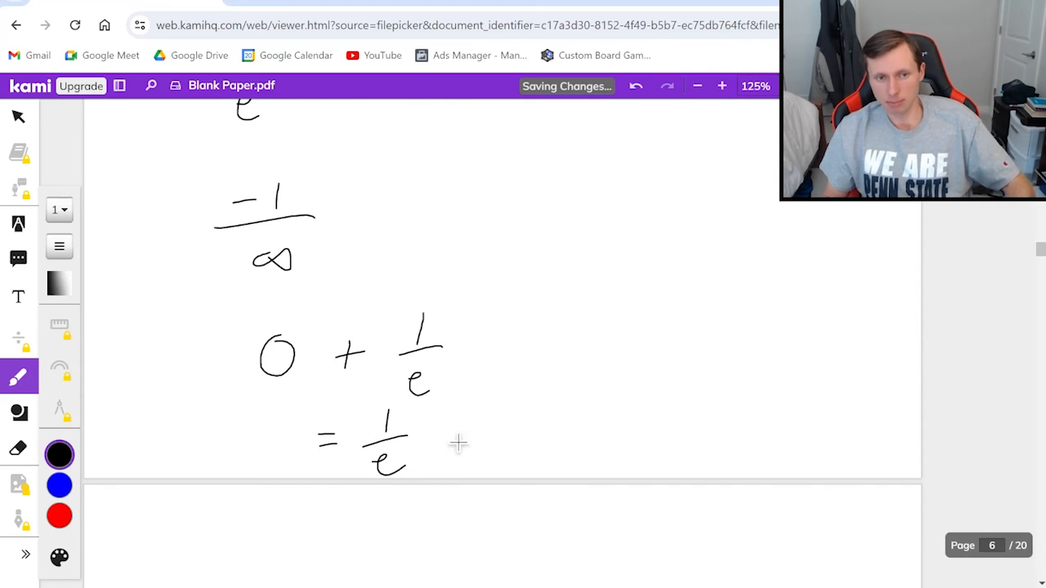
pyautogui.moveTo(438, 442); pyautogui.dragTo(498, 442)
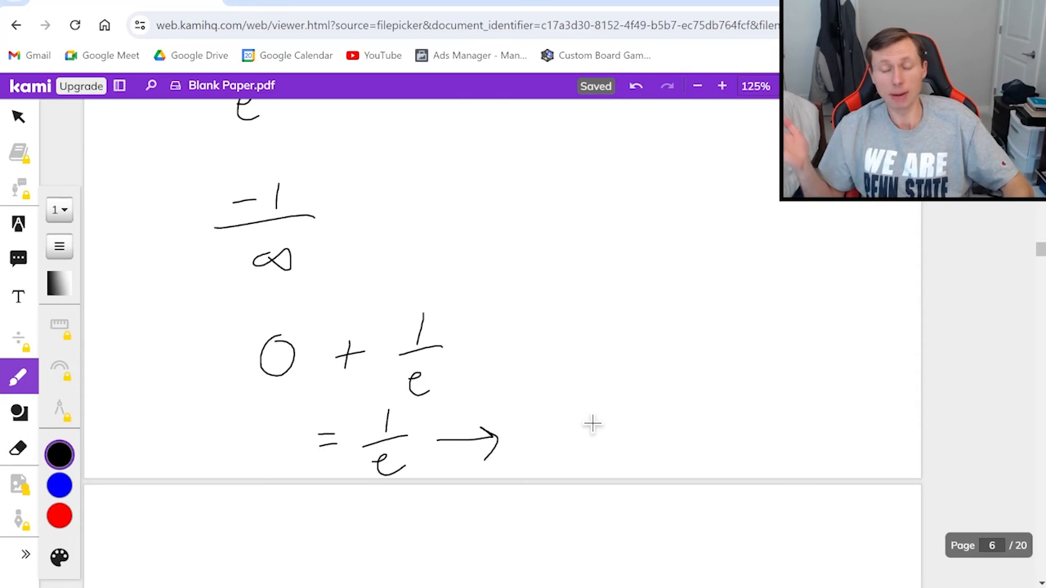
pyautogui.moveTo(548, 429); pyautogui.dragTo(650, 429)
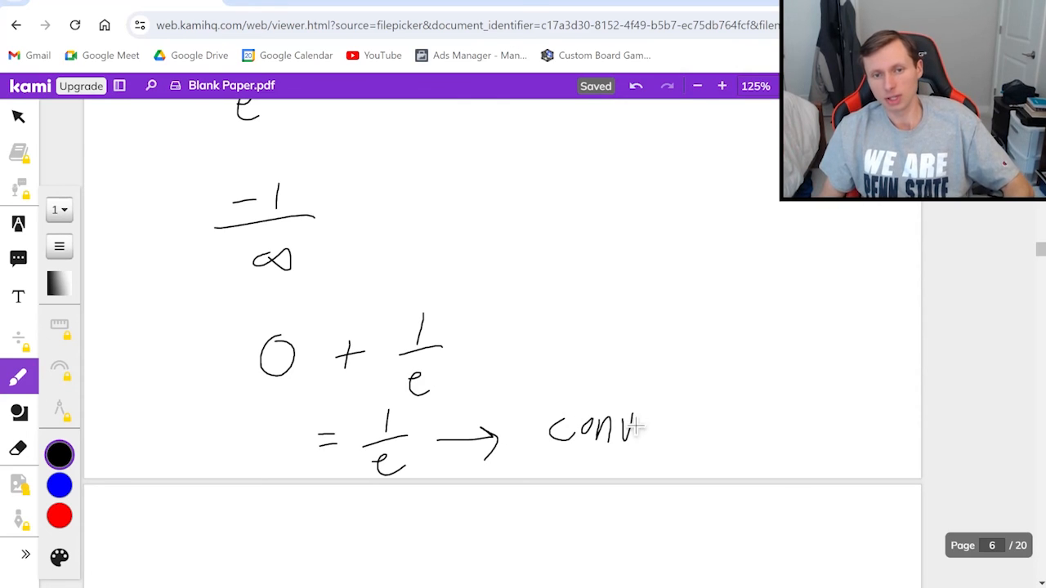